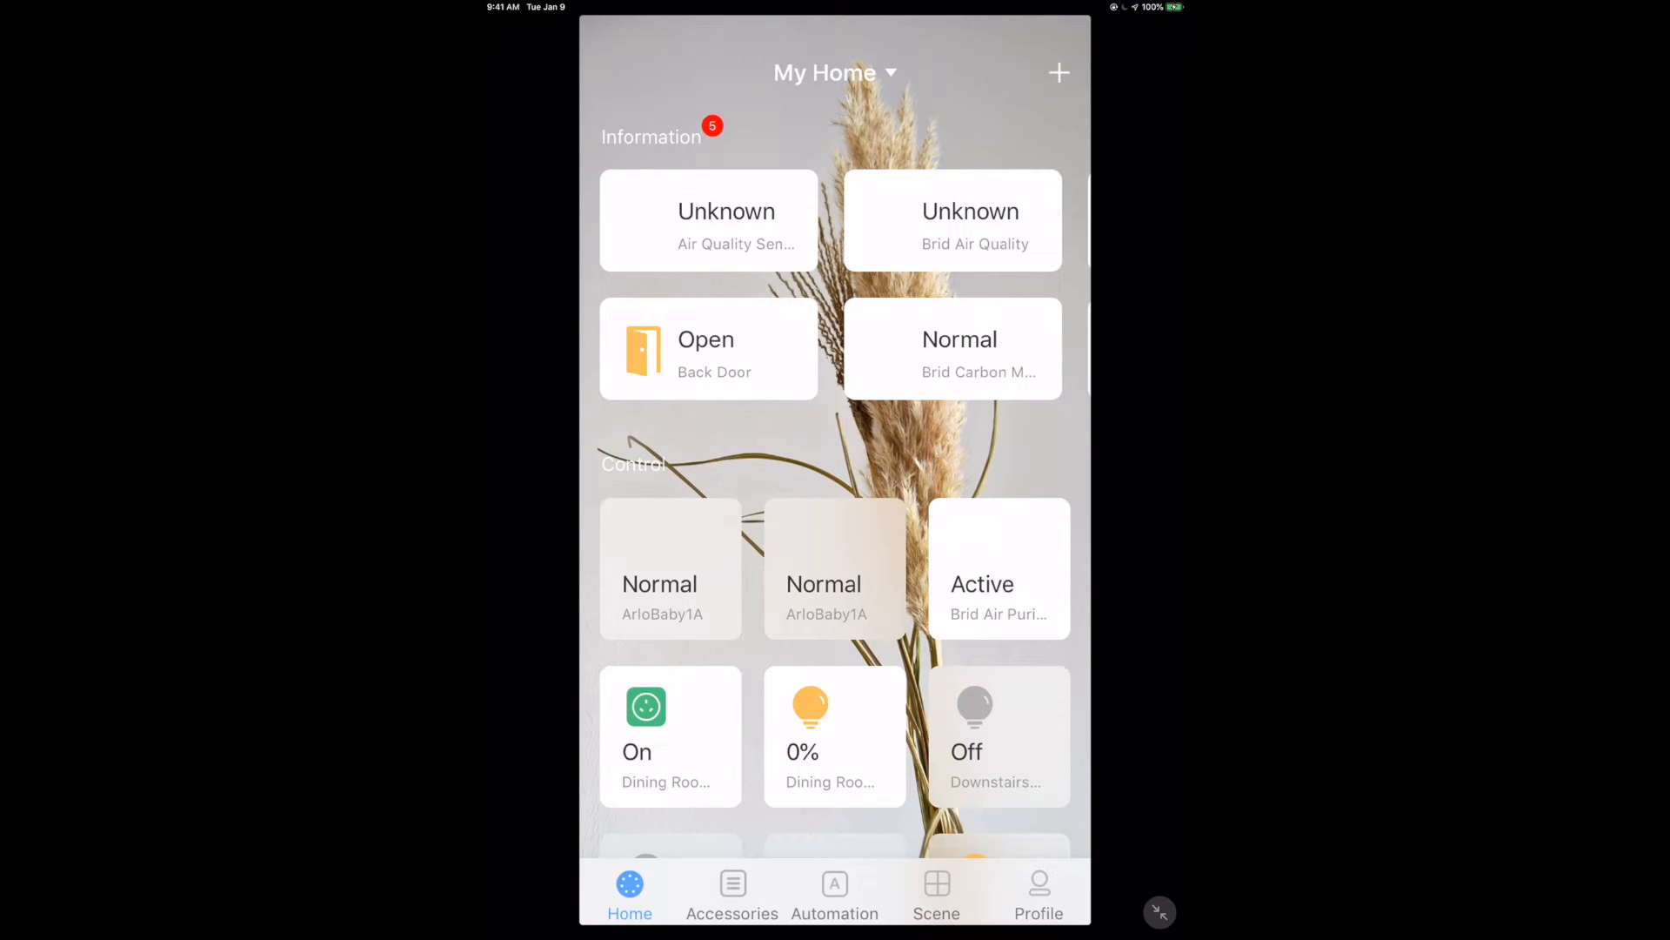
Step: Tour the Accessories, Automation and Scene sections, then start signing in from Automation
click(731, 886)
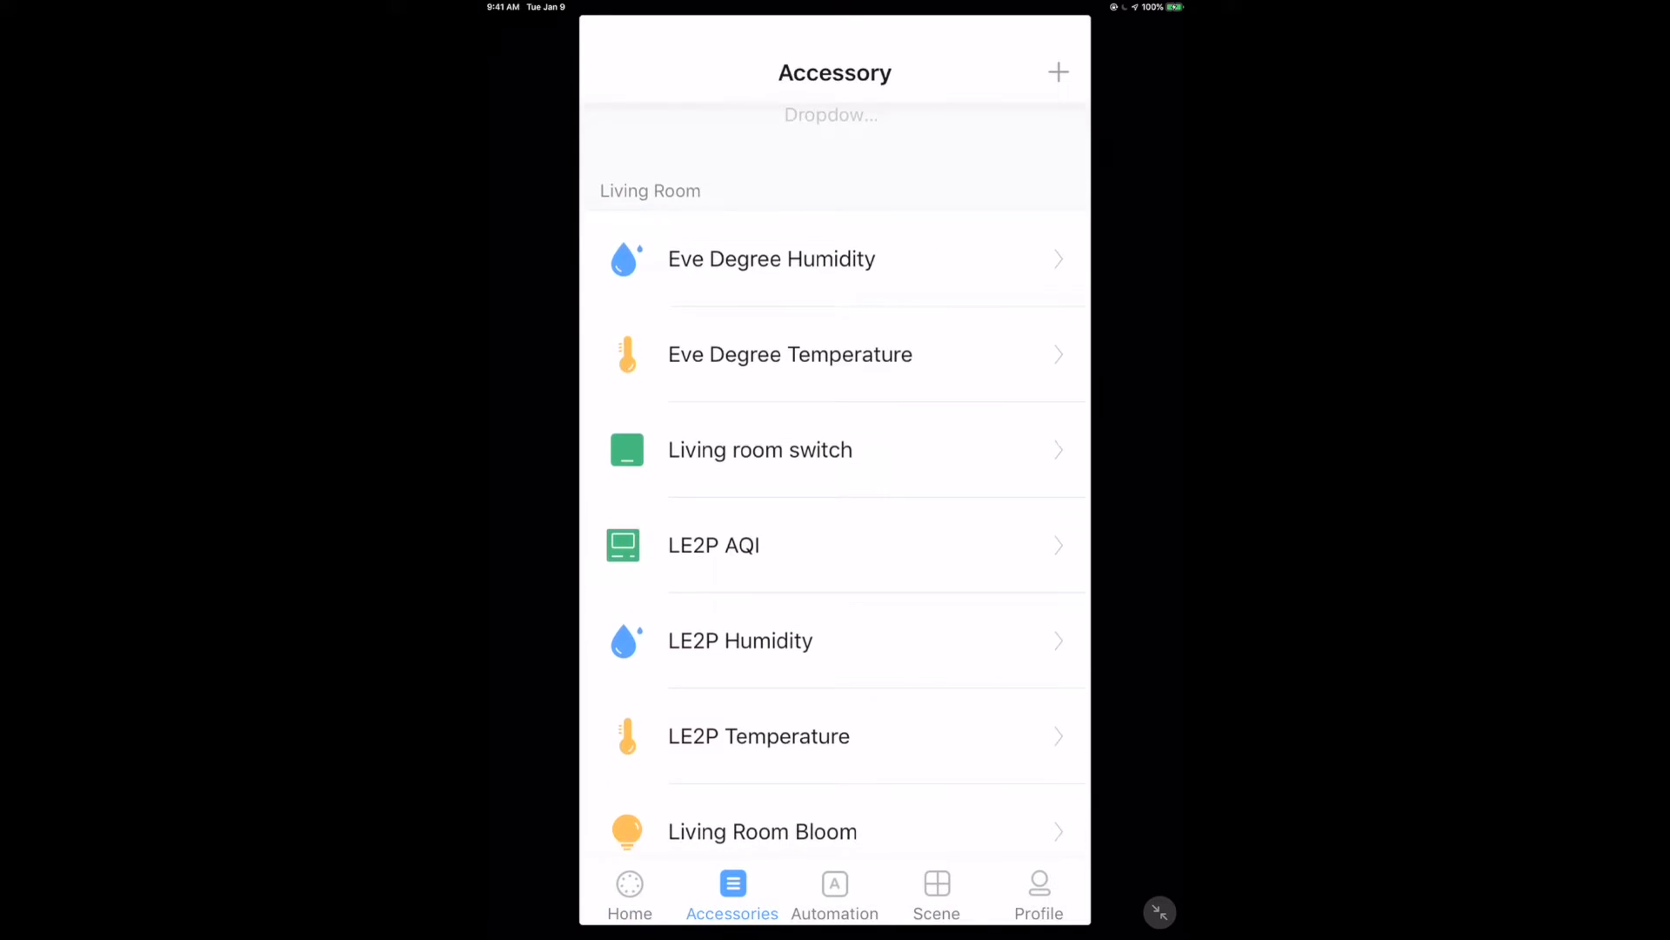
click(835, 891)
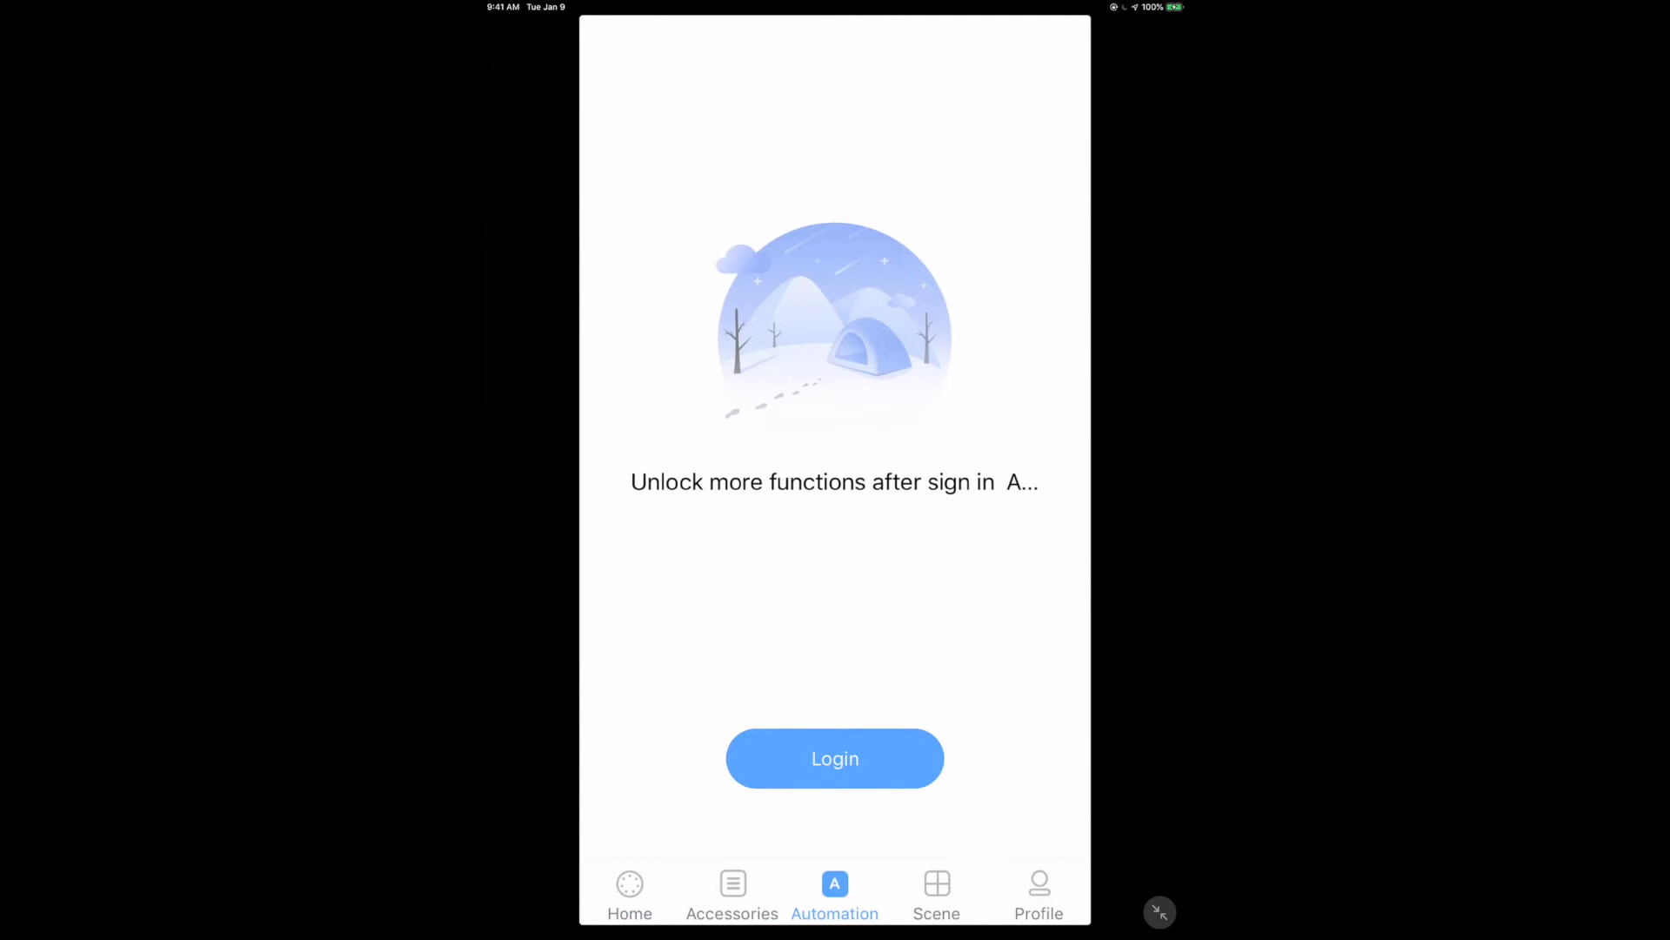
click(936, 893)
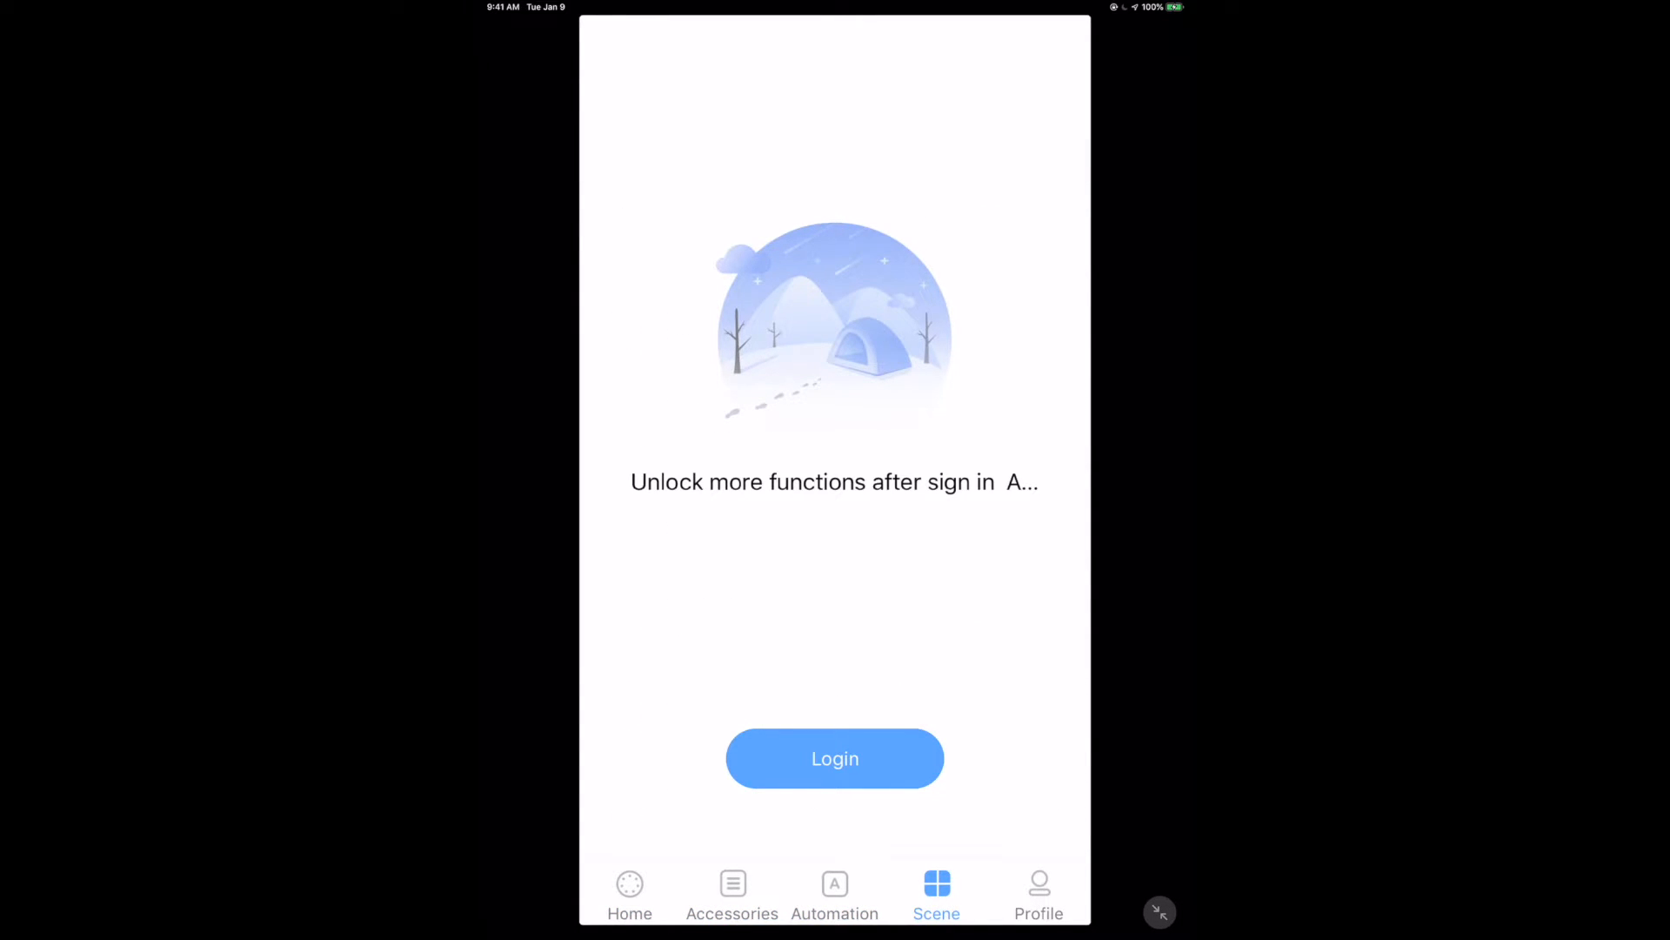
click(835, 895)
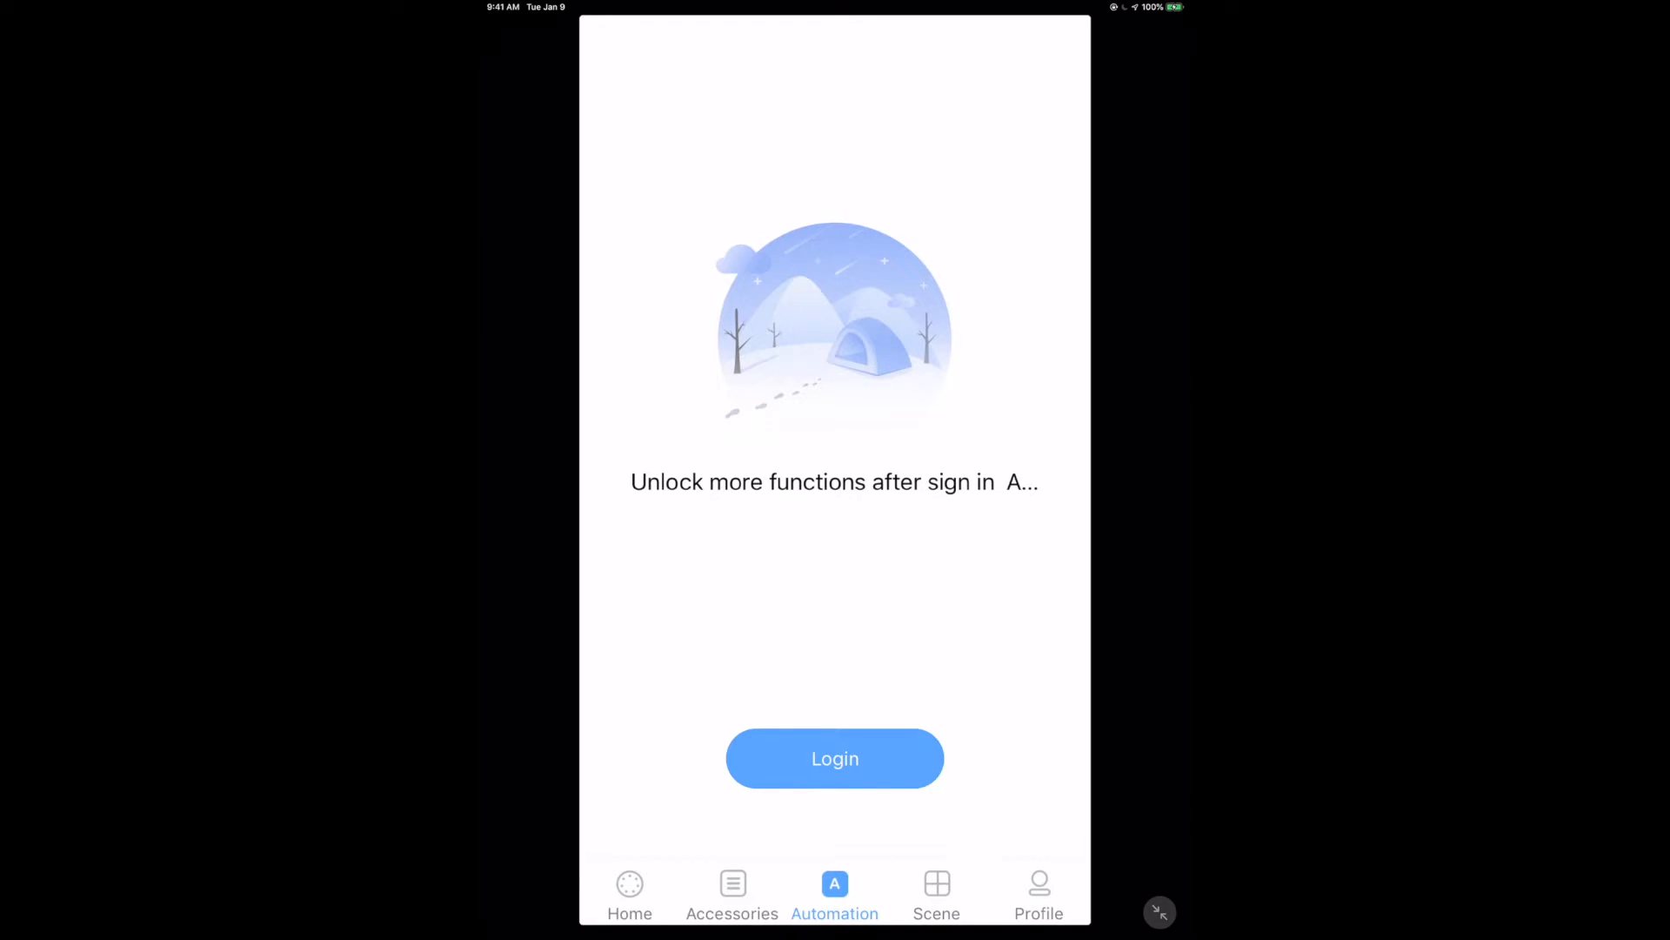
click(1037, 893)
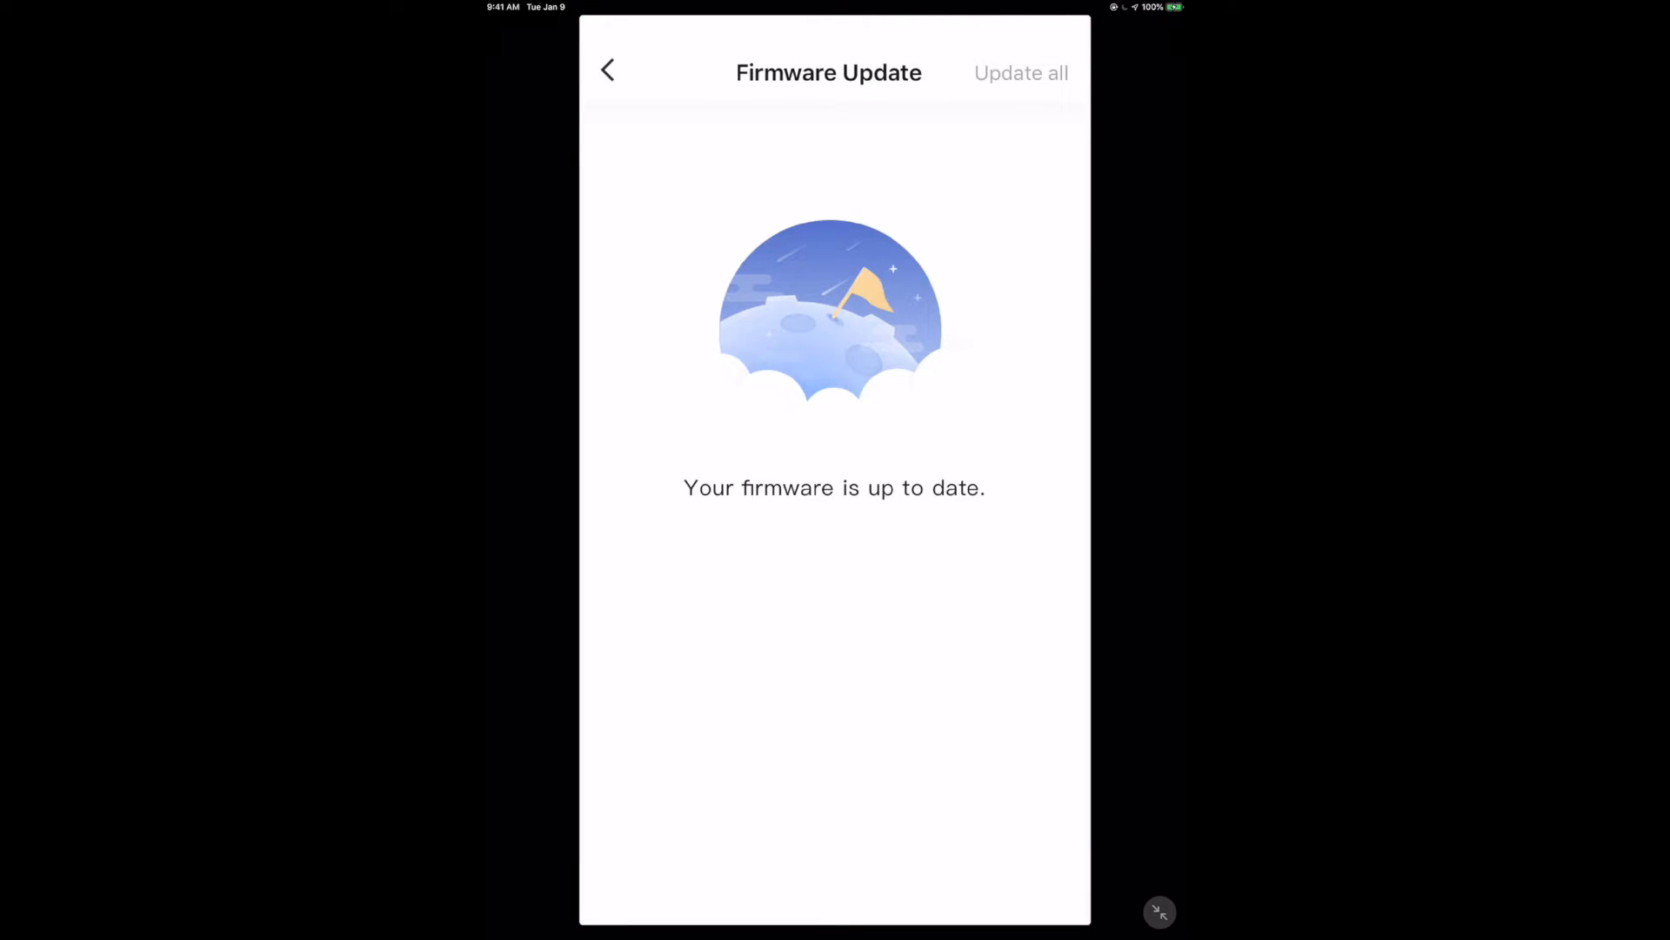
Step: Leave Firmware Update, check My Home's empty Automation and Scene lists, and start adding an accessory
click(607, 69)
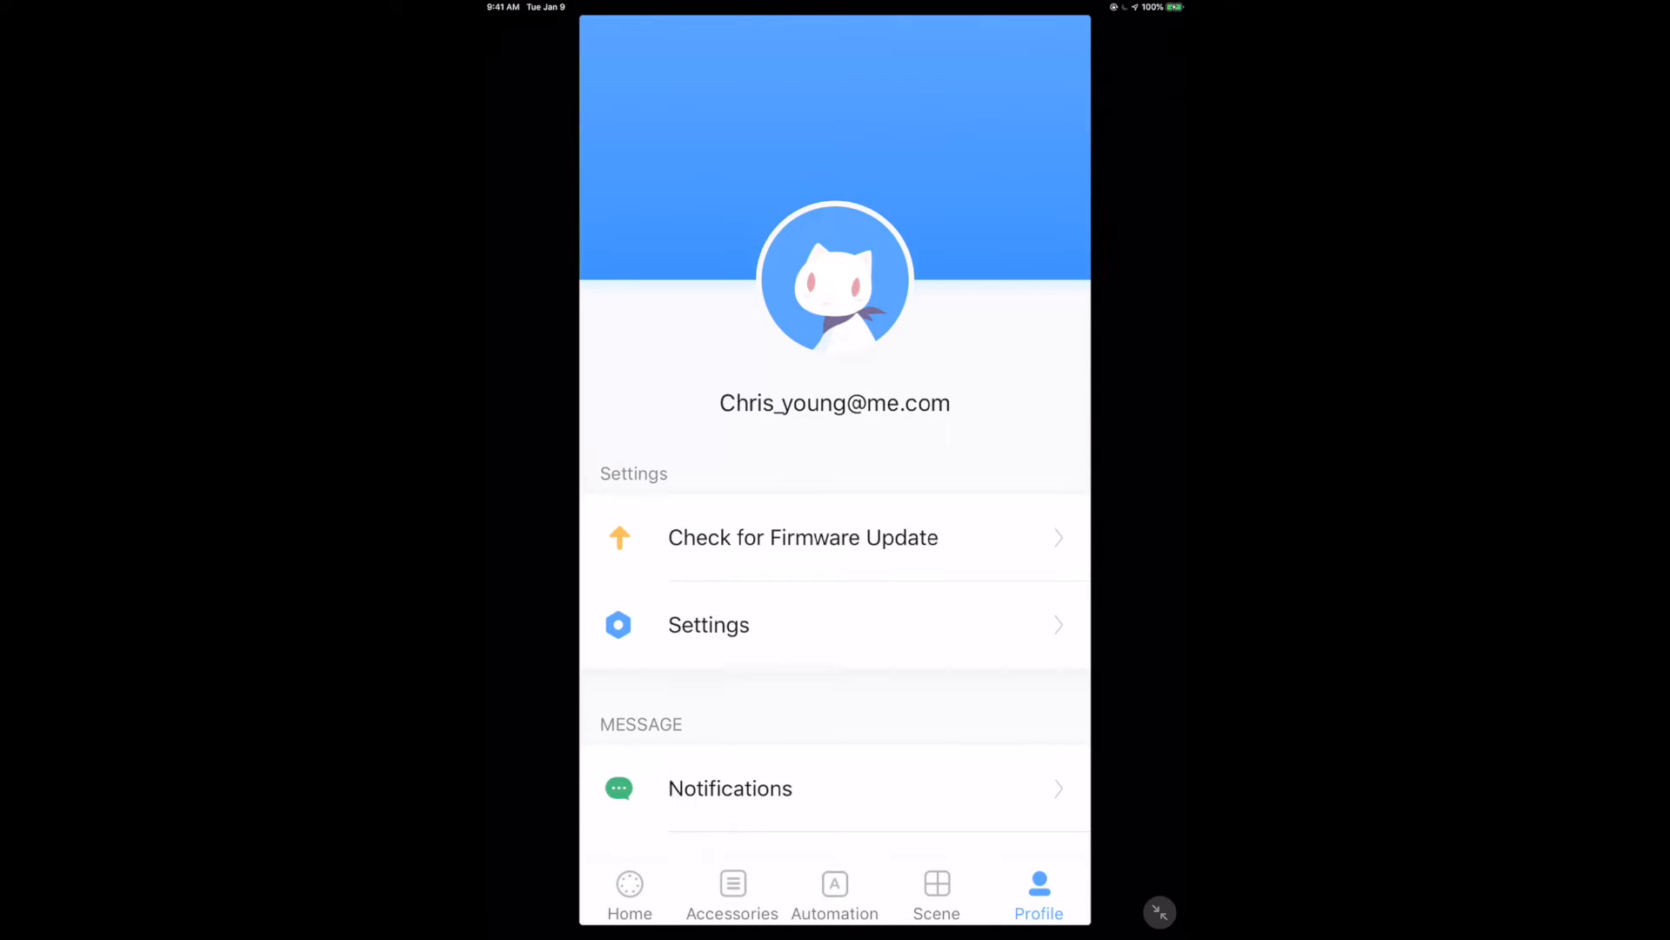
click(835, 895)
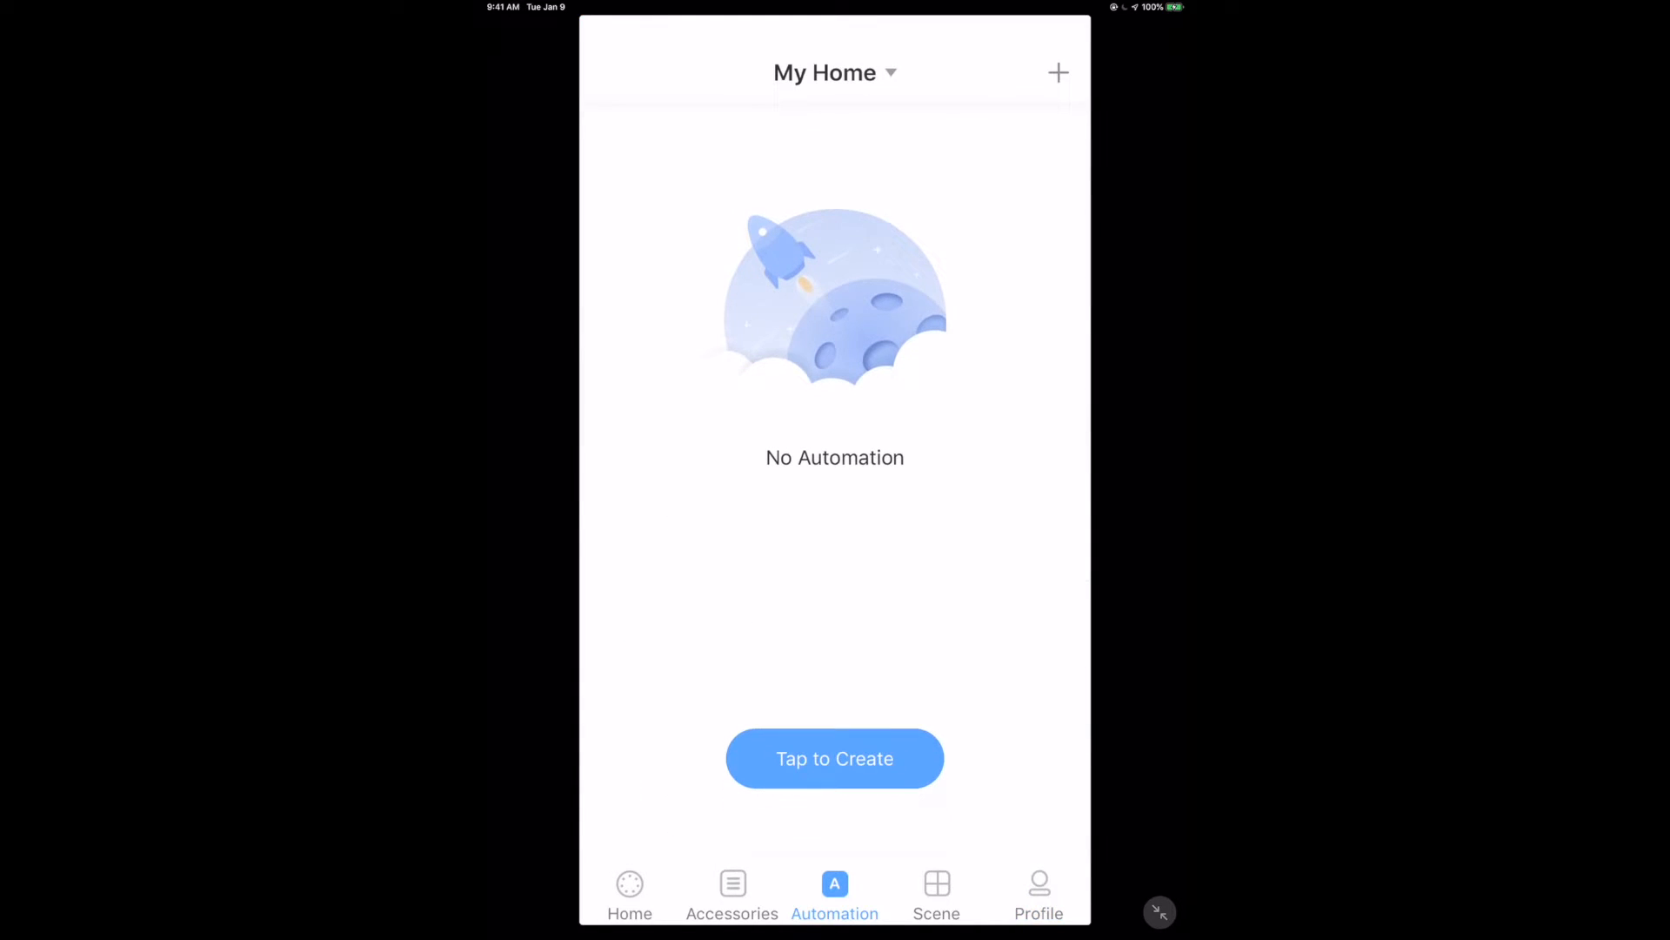
click(937, 891)
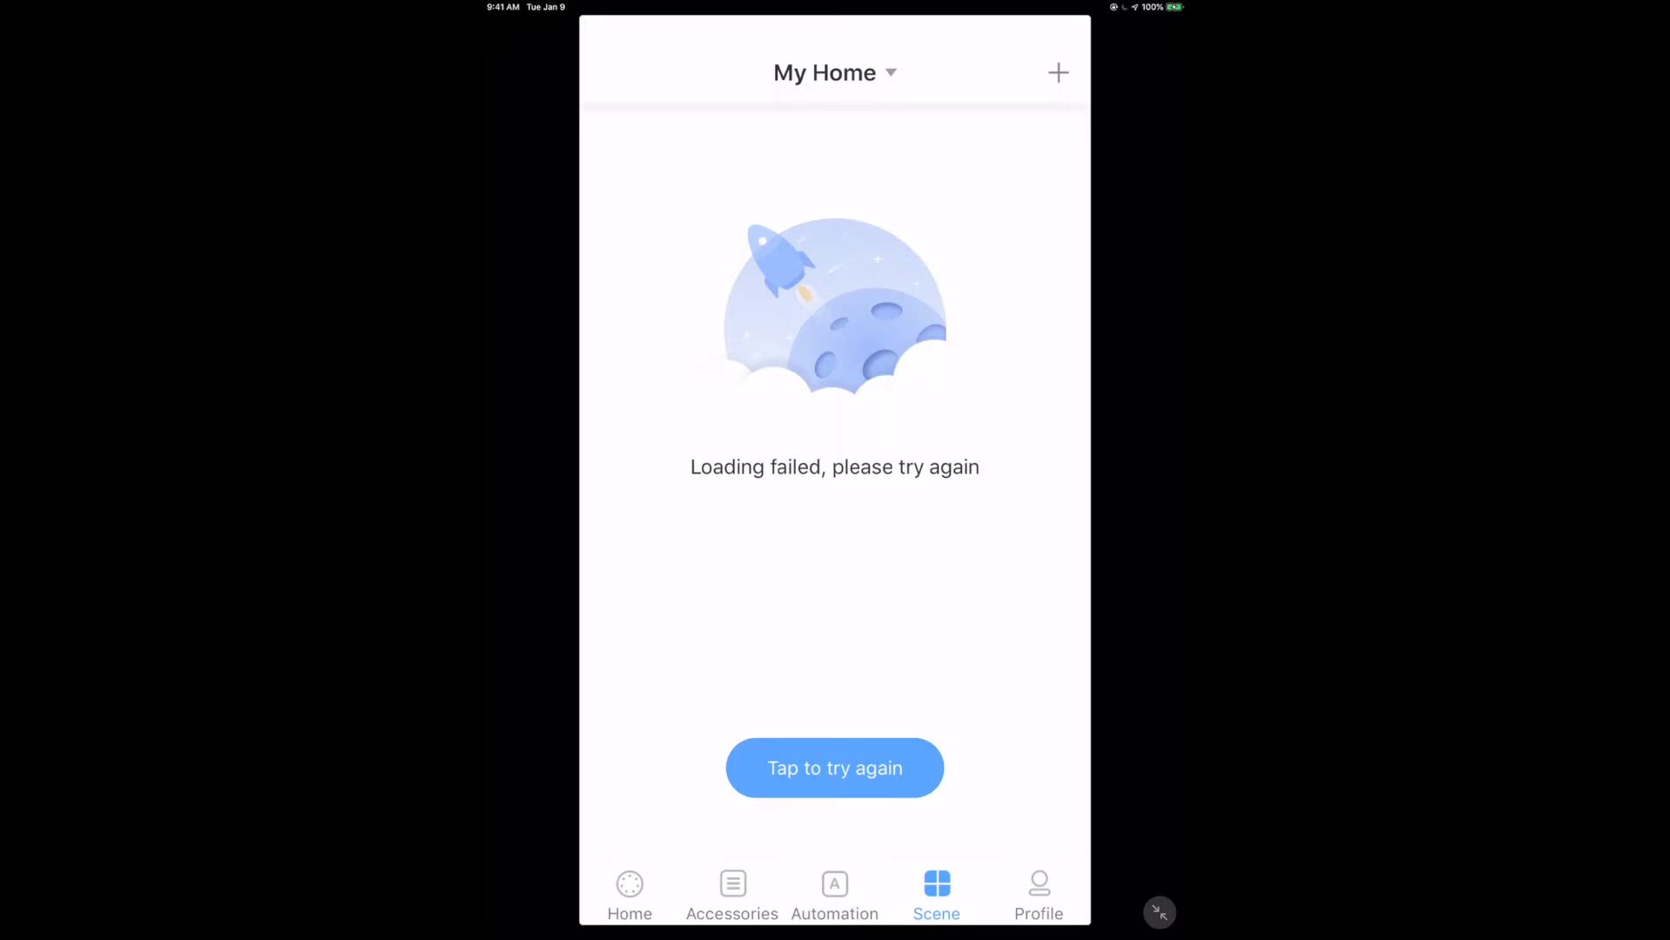
click(834, 897)
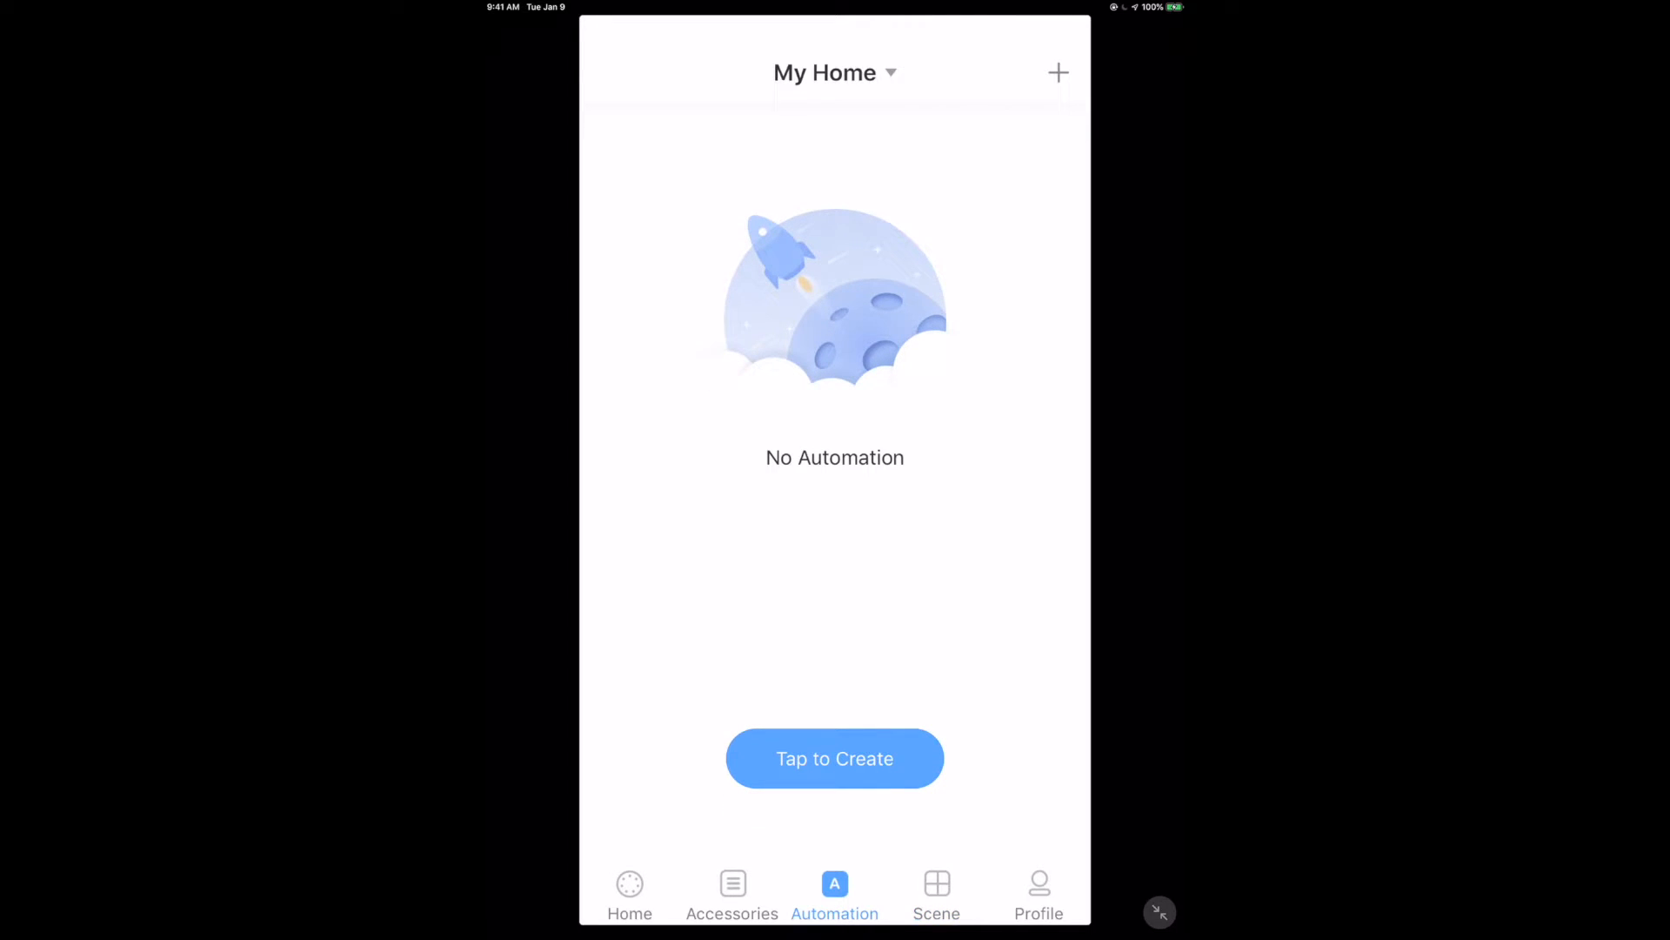
click(630, 908)
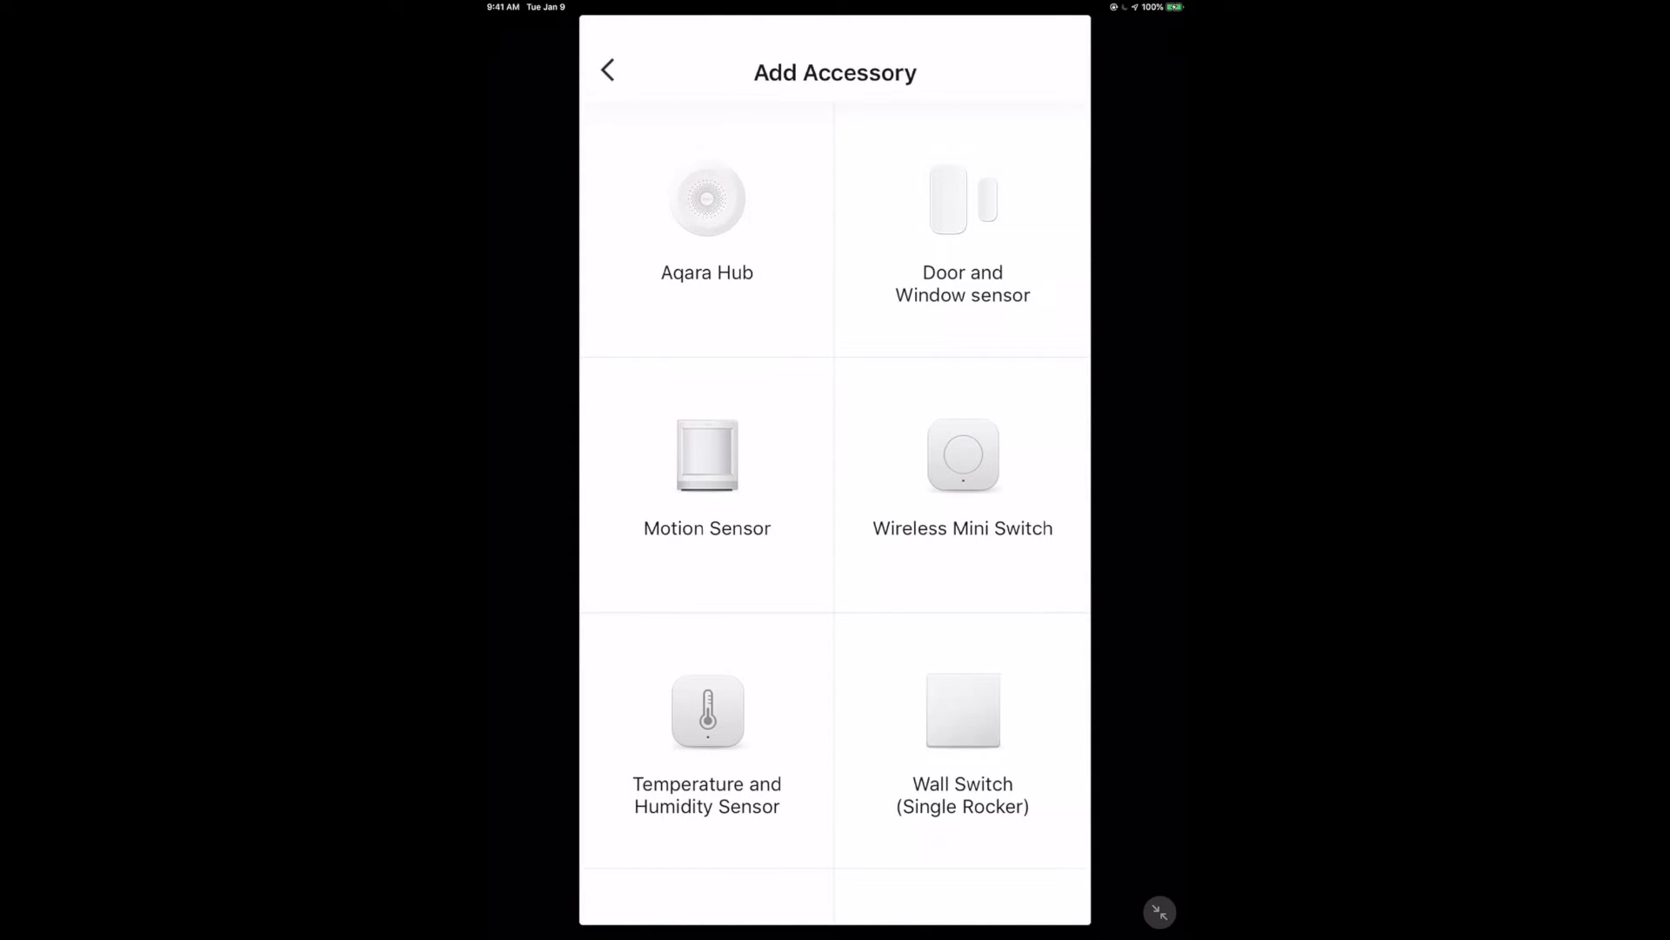
Step: Choose Aqara Hub from the Add Accessory catalog
click(706, 201)
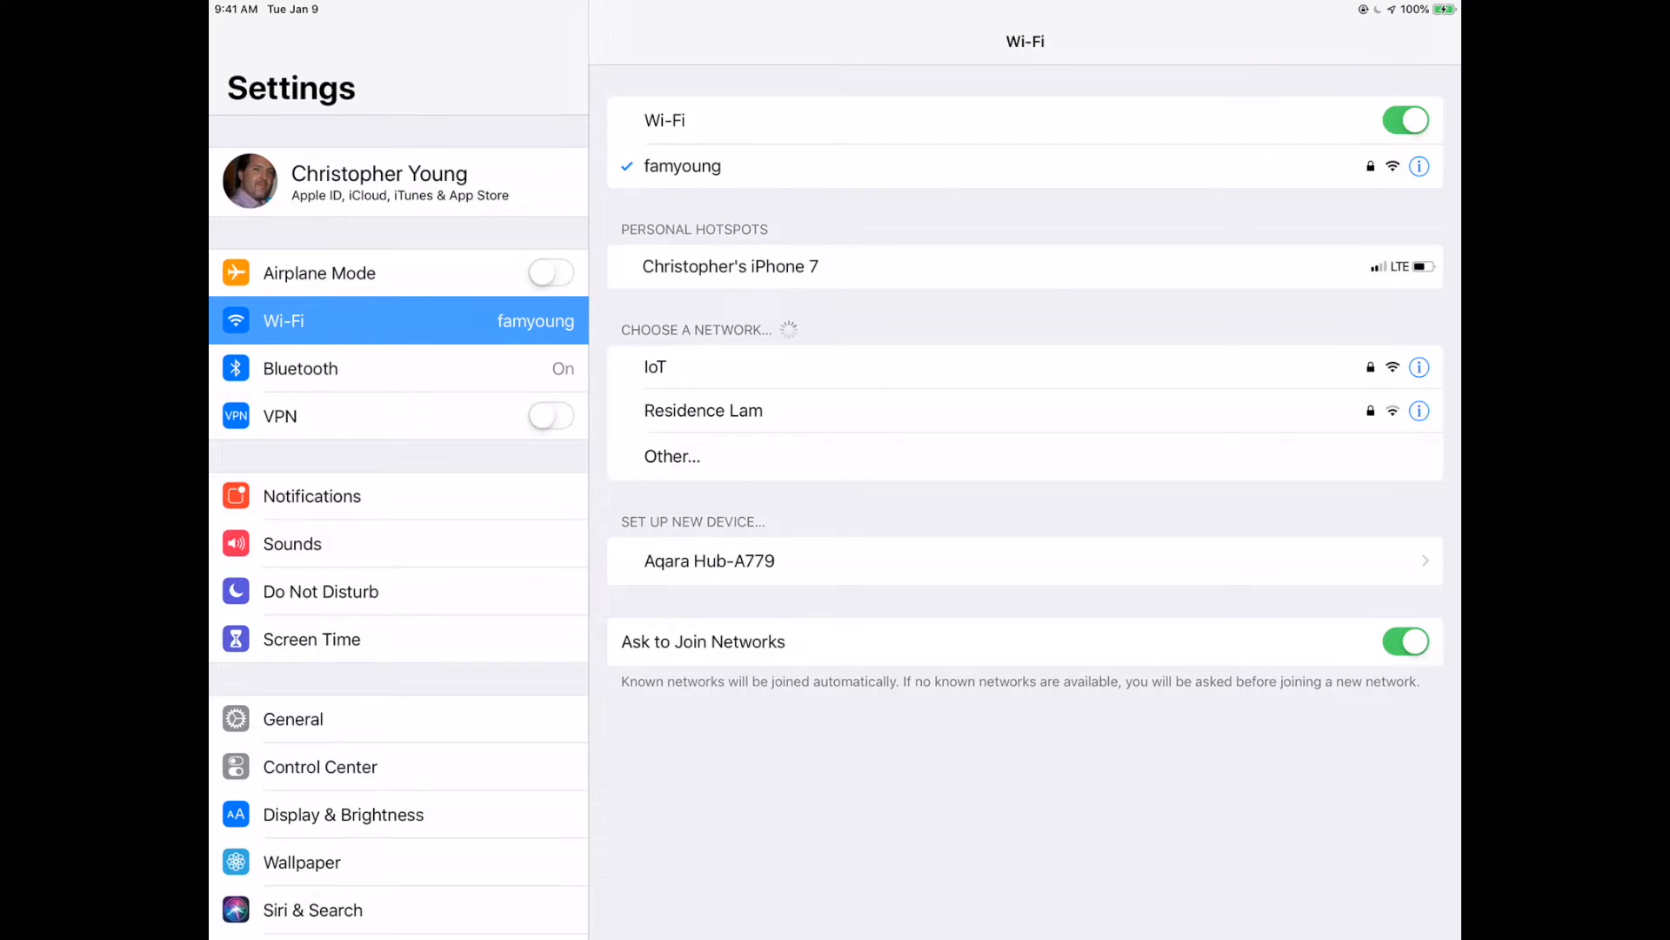
Step: Join Aqara Hub-A779 to the home Wi-Fi via Set Up New Device and return to Aqara Home
click(710, 560)
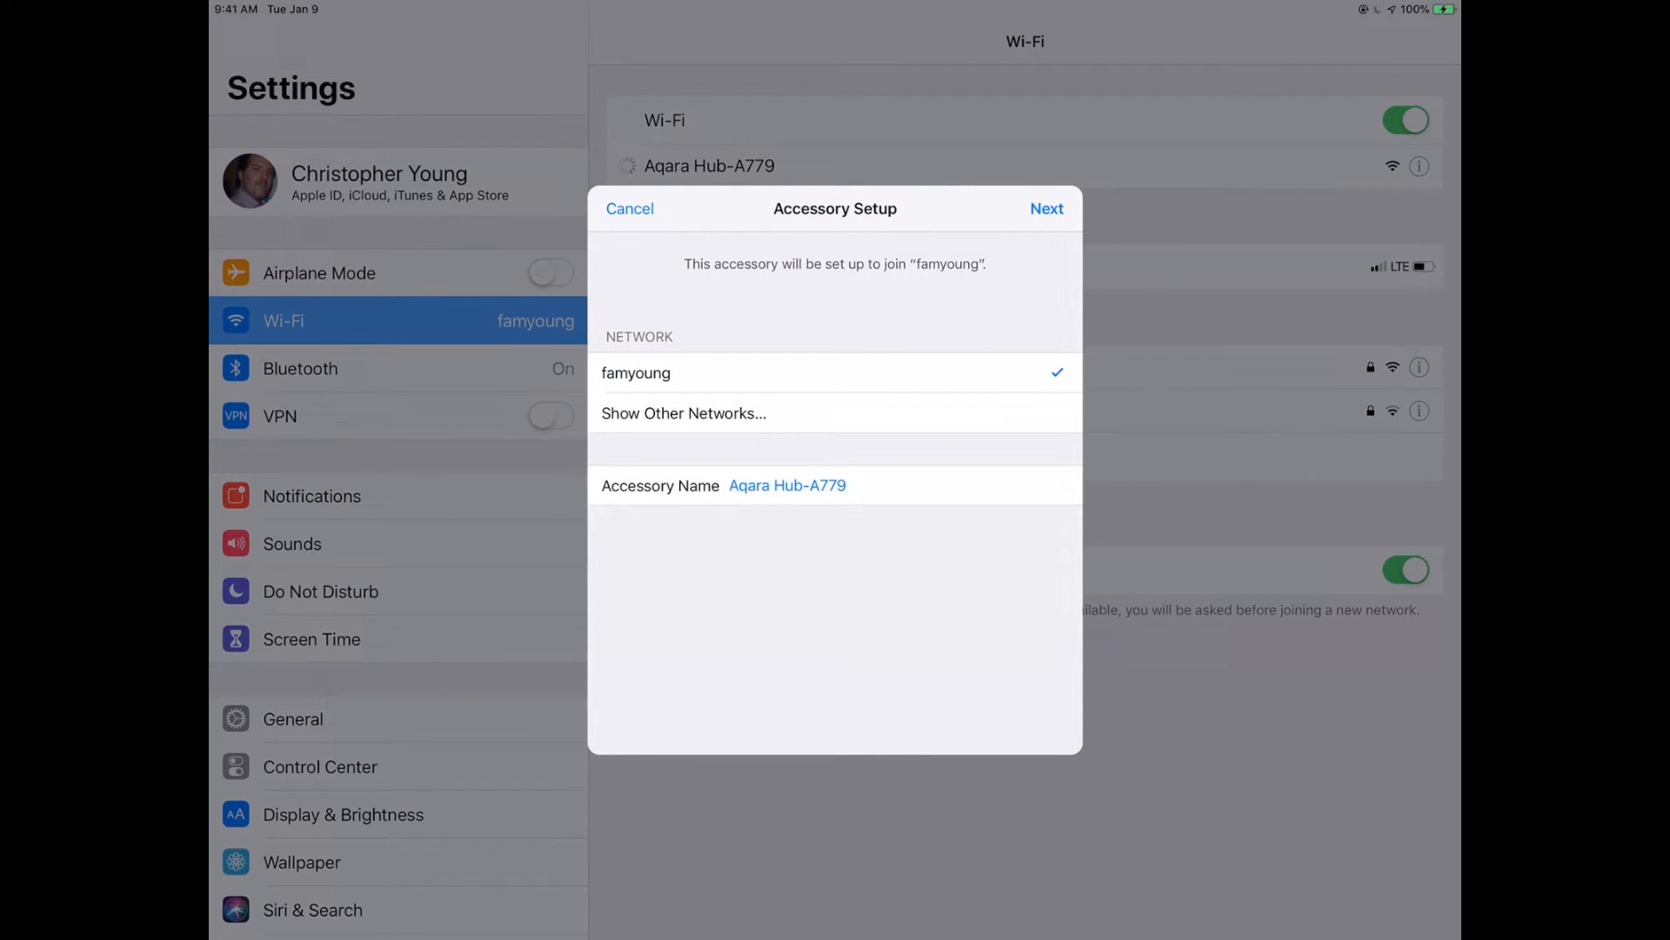
click(1047, 209)
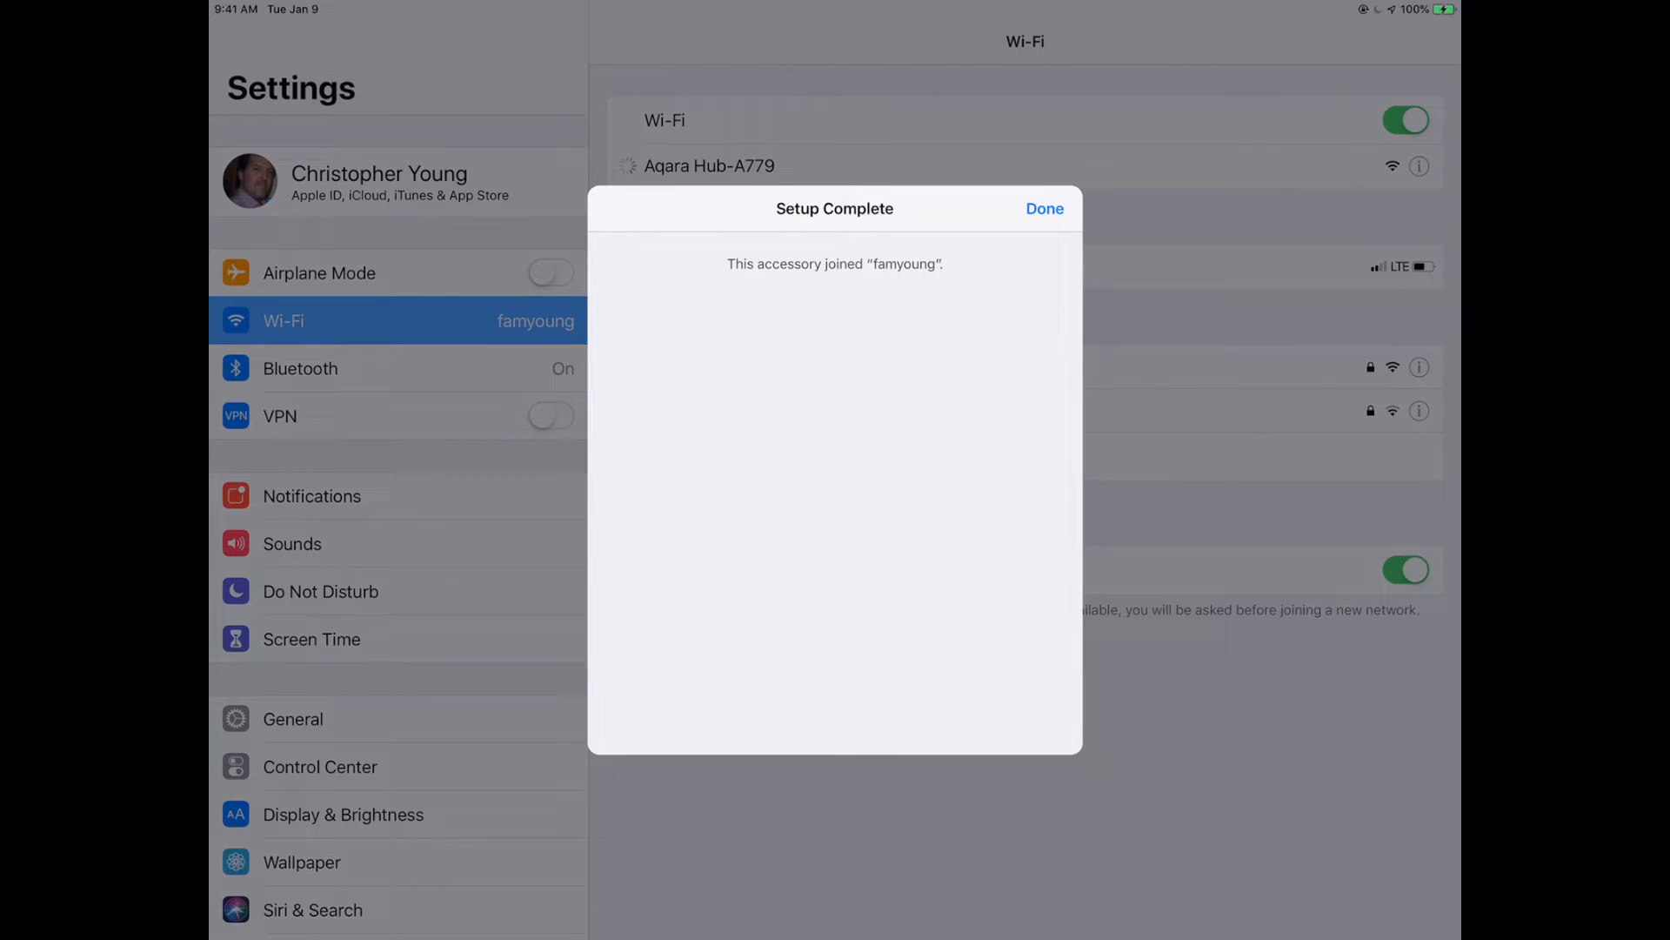
click(1044, 209)
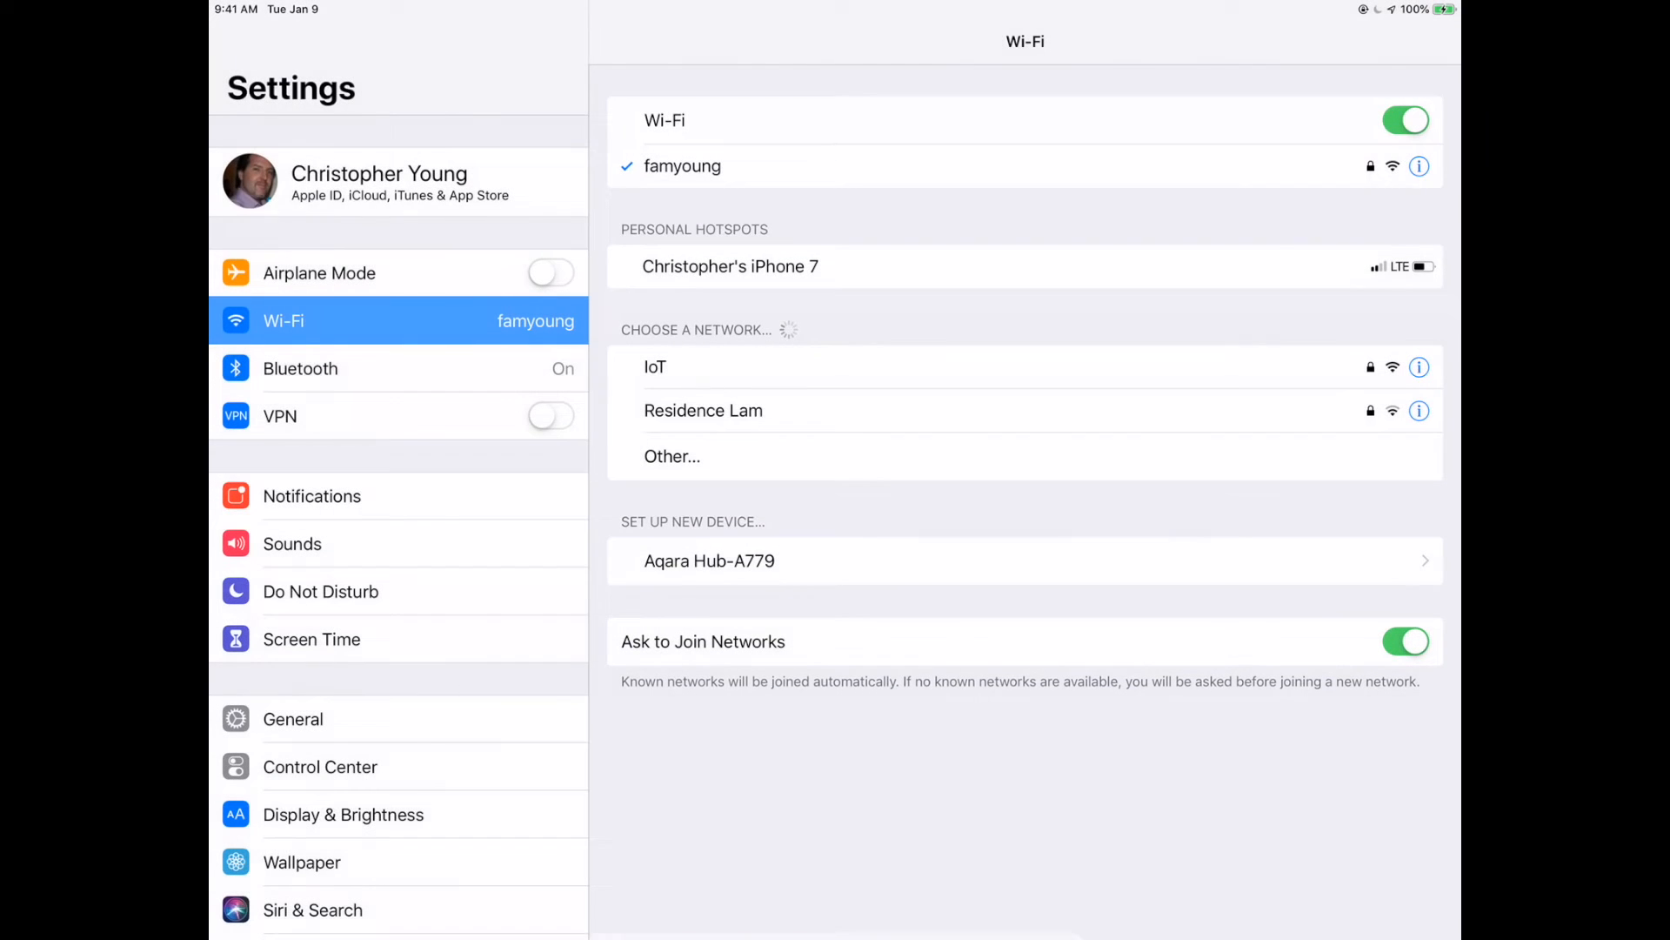
click(710, 560)
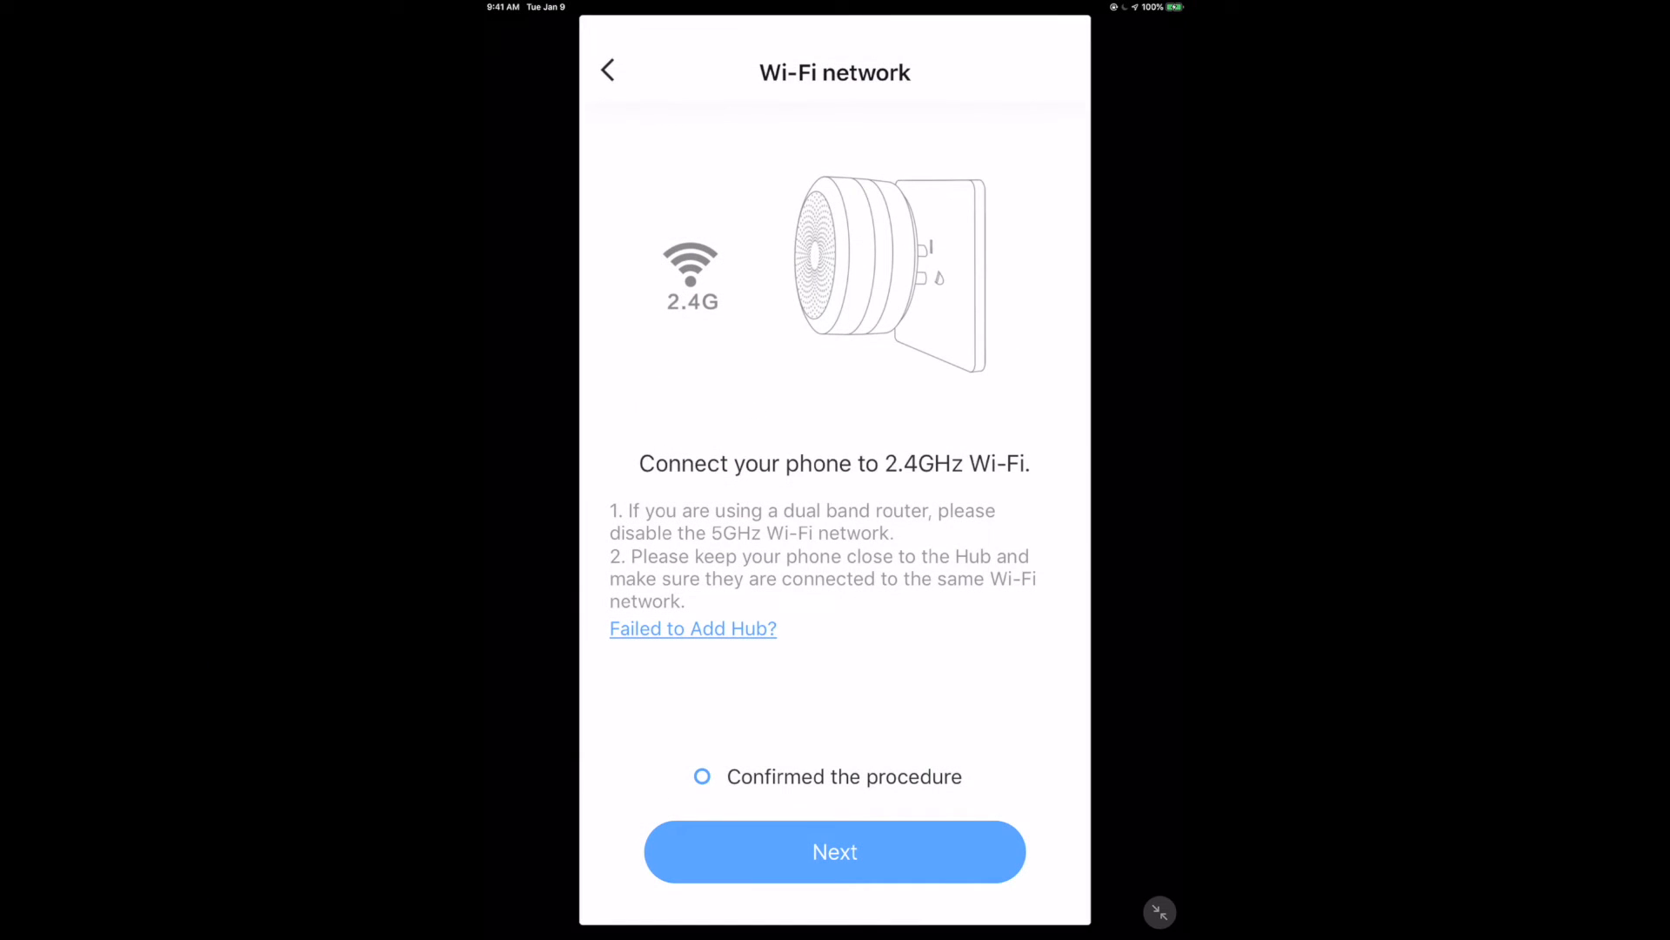
Step: Confirm the Wi-Fi procedure and the blinking yellow light to reach the HomeKit setup sheet
click(609, 68)
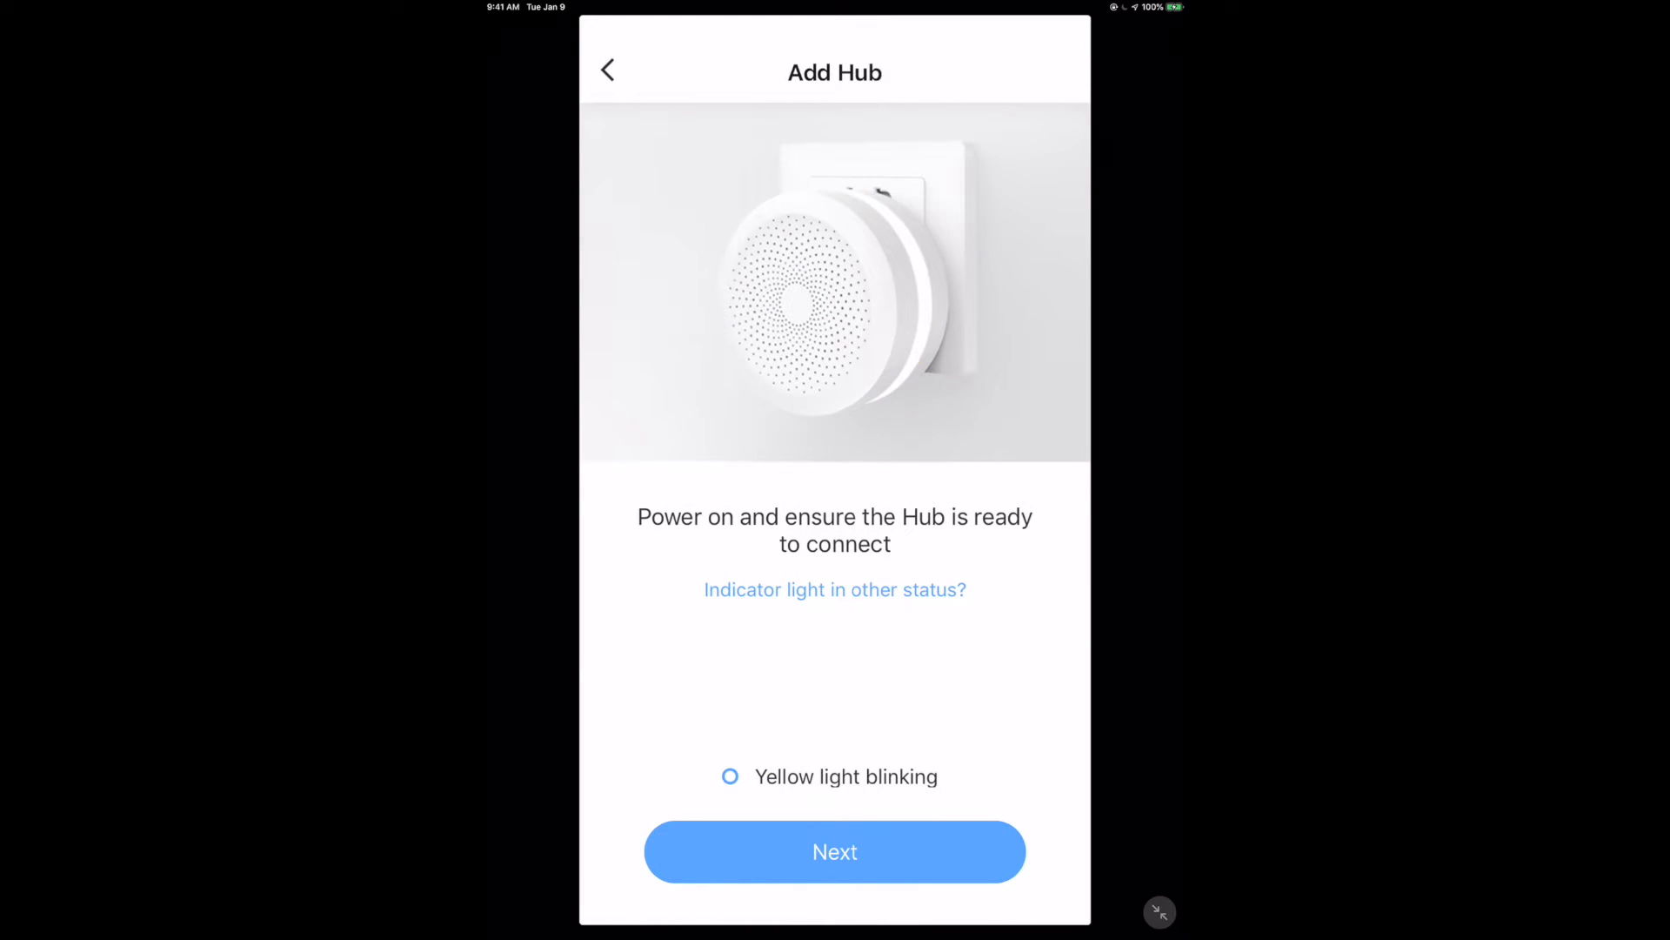
click(835, 852)
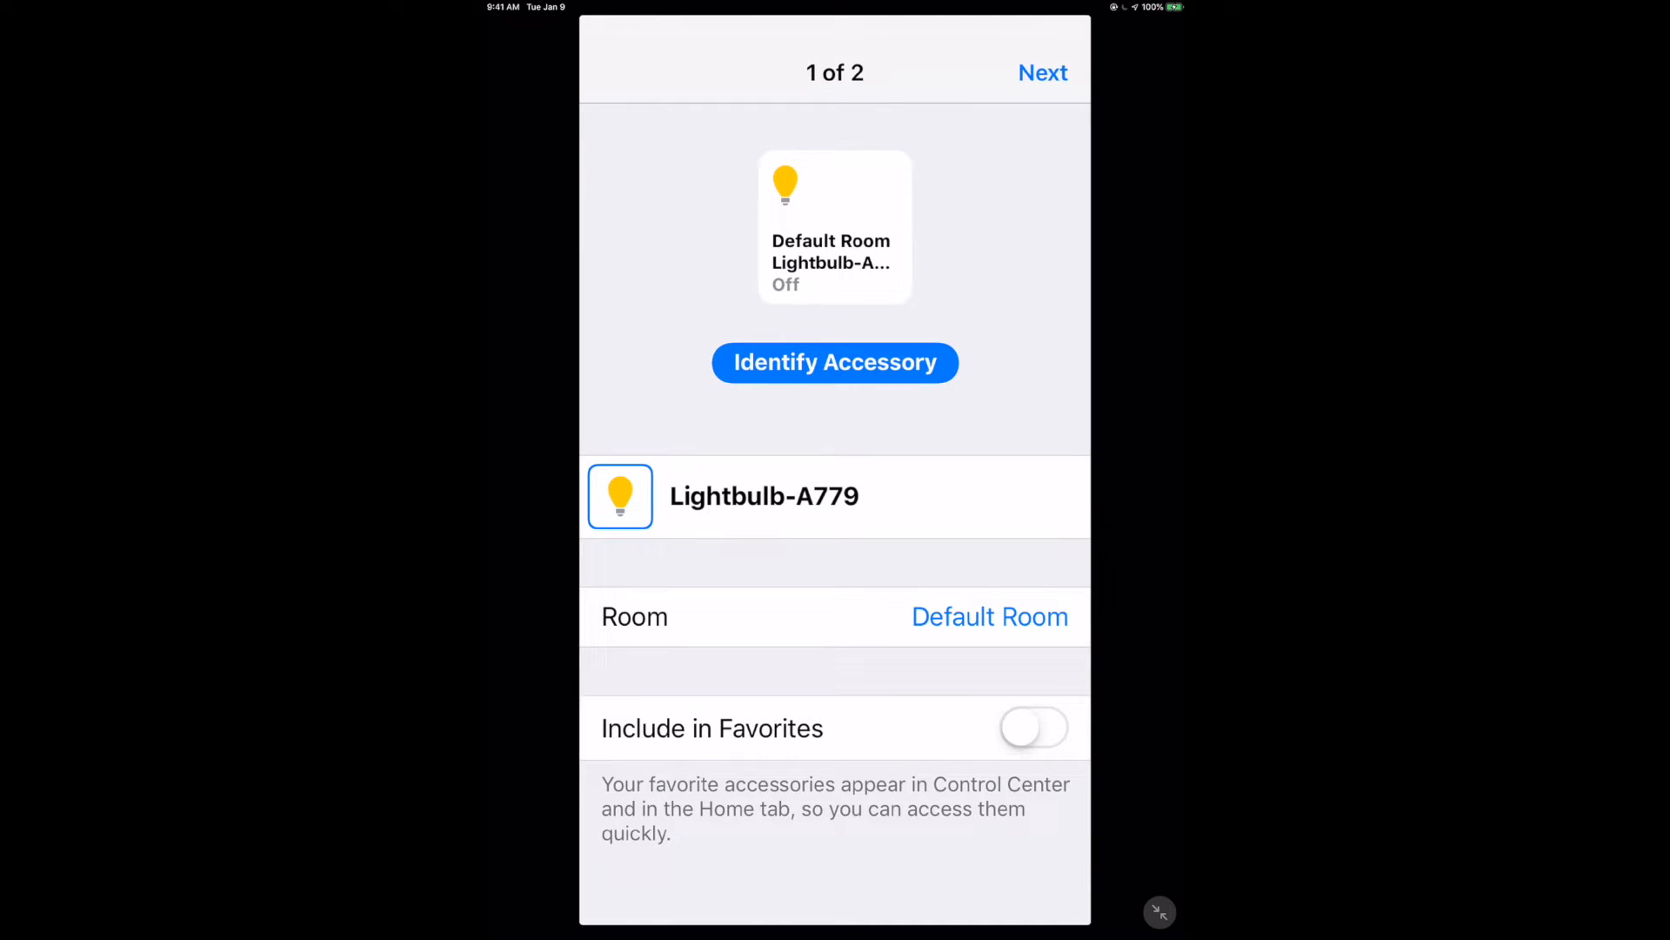
Step: Rename the light to Aqara Night Light, assign it to My Office, and complete HomeKit setup
double_click(762, 496)
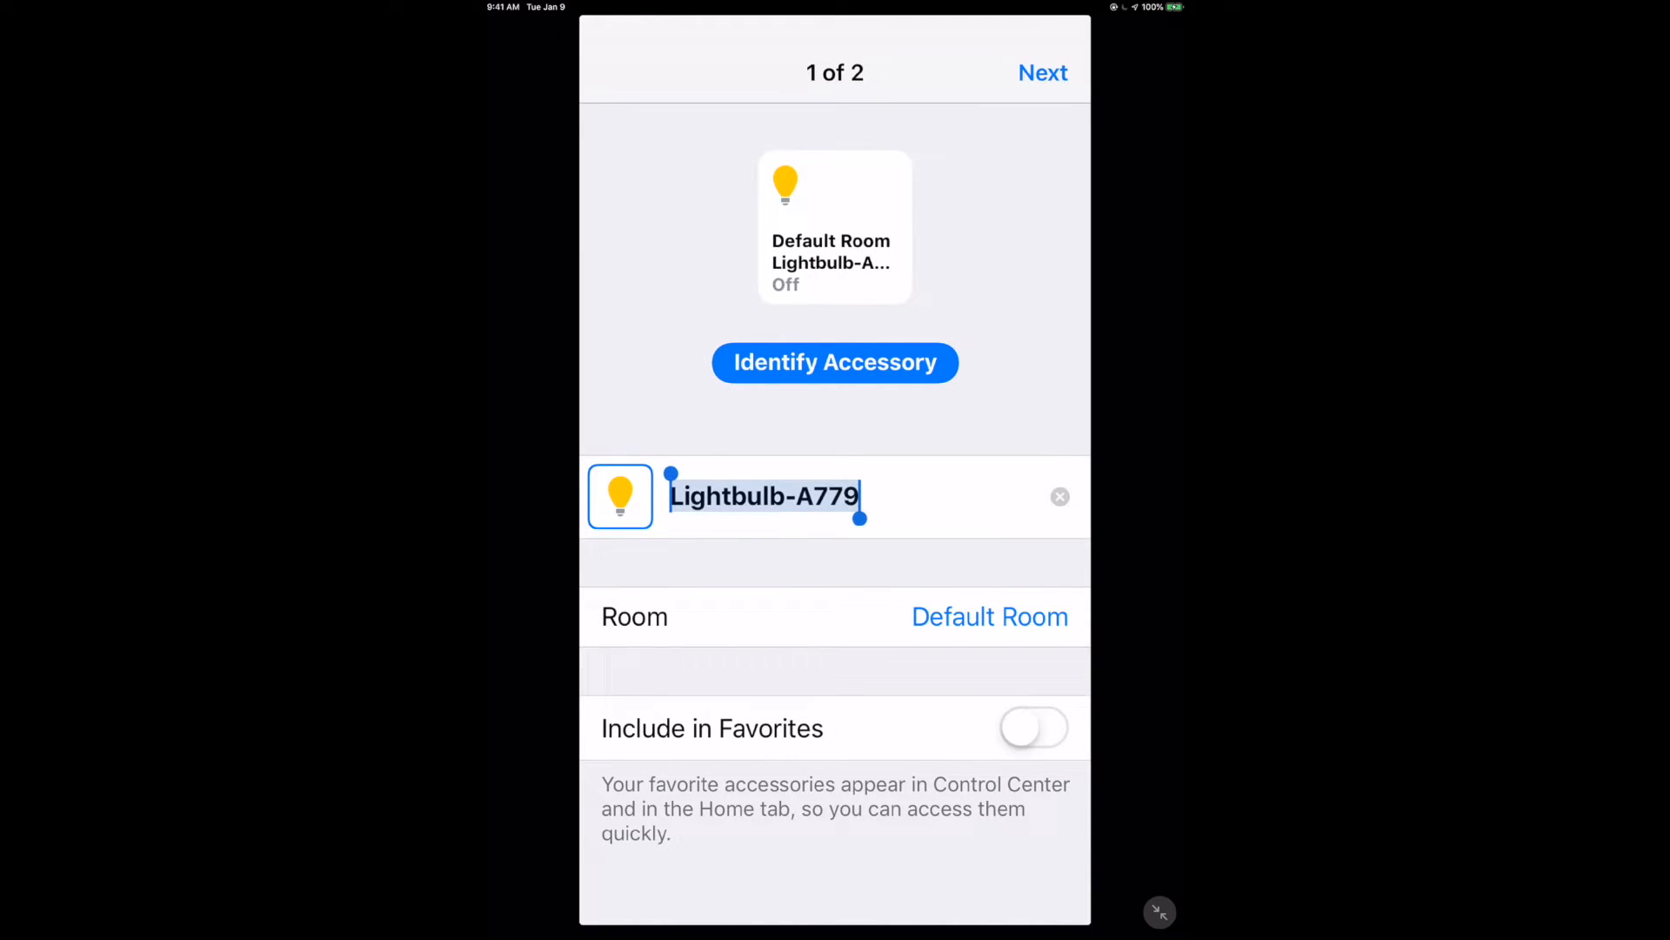
text(Aqara Ni)
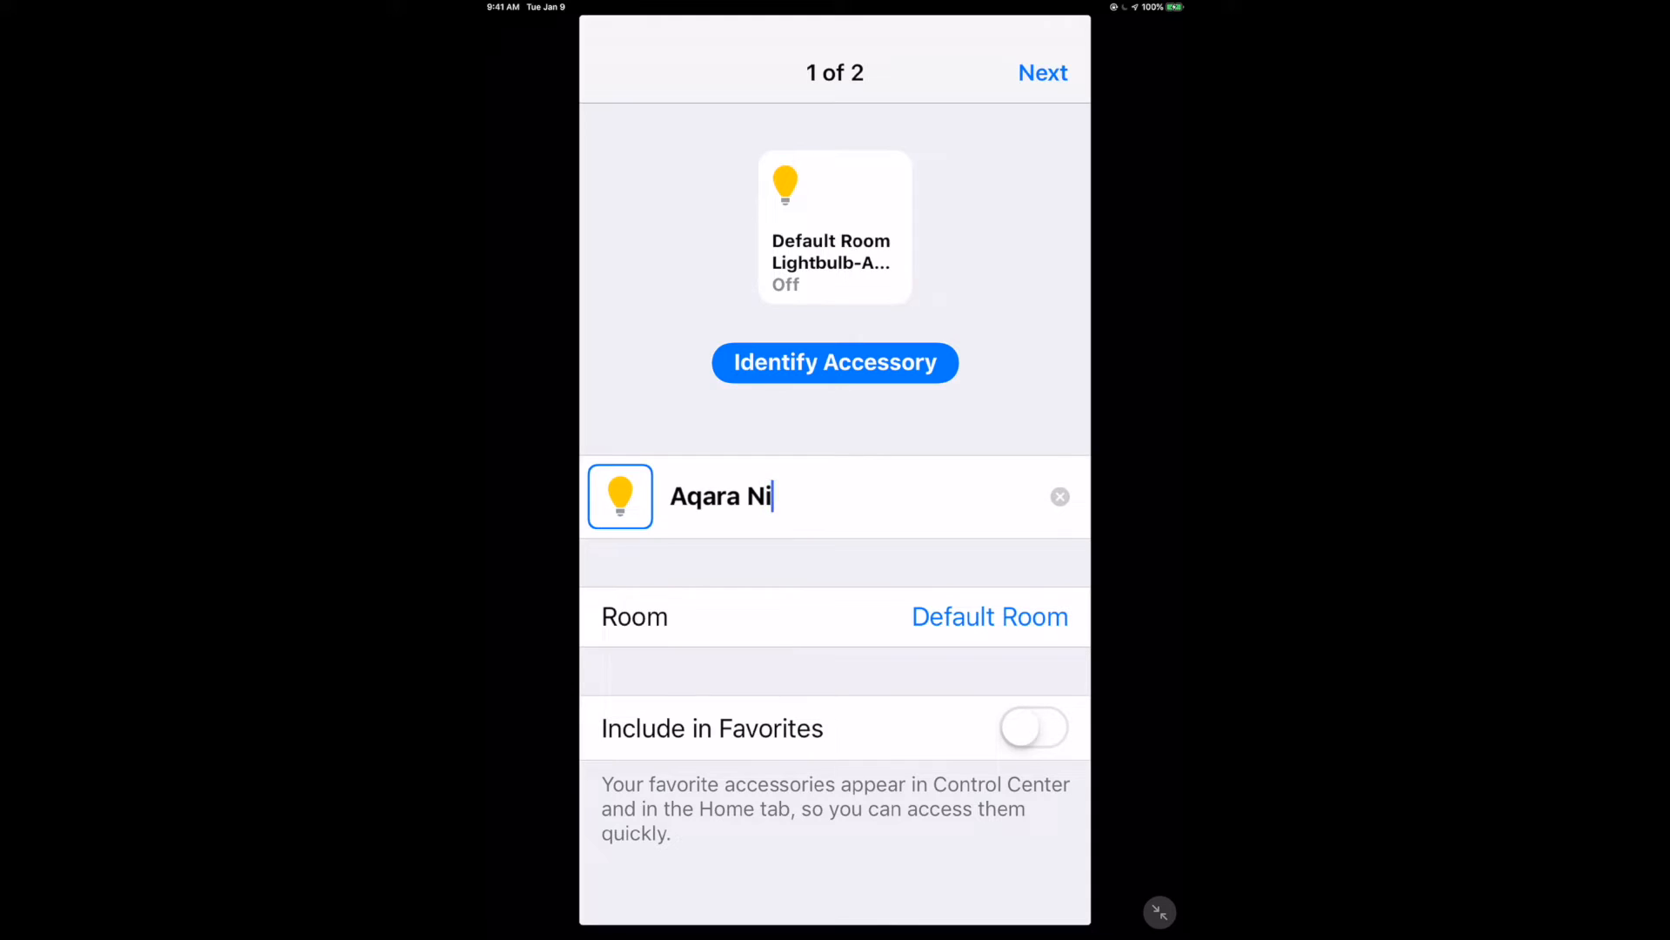
text(ght Light)
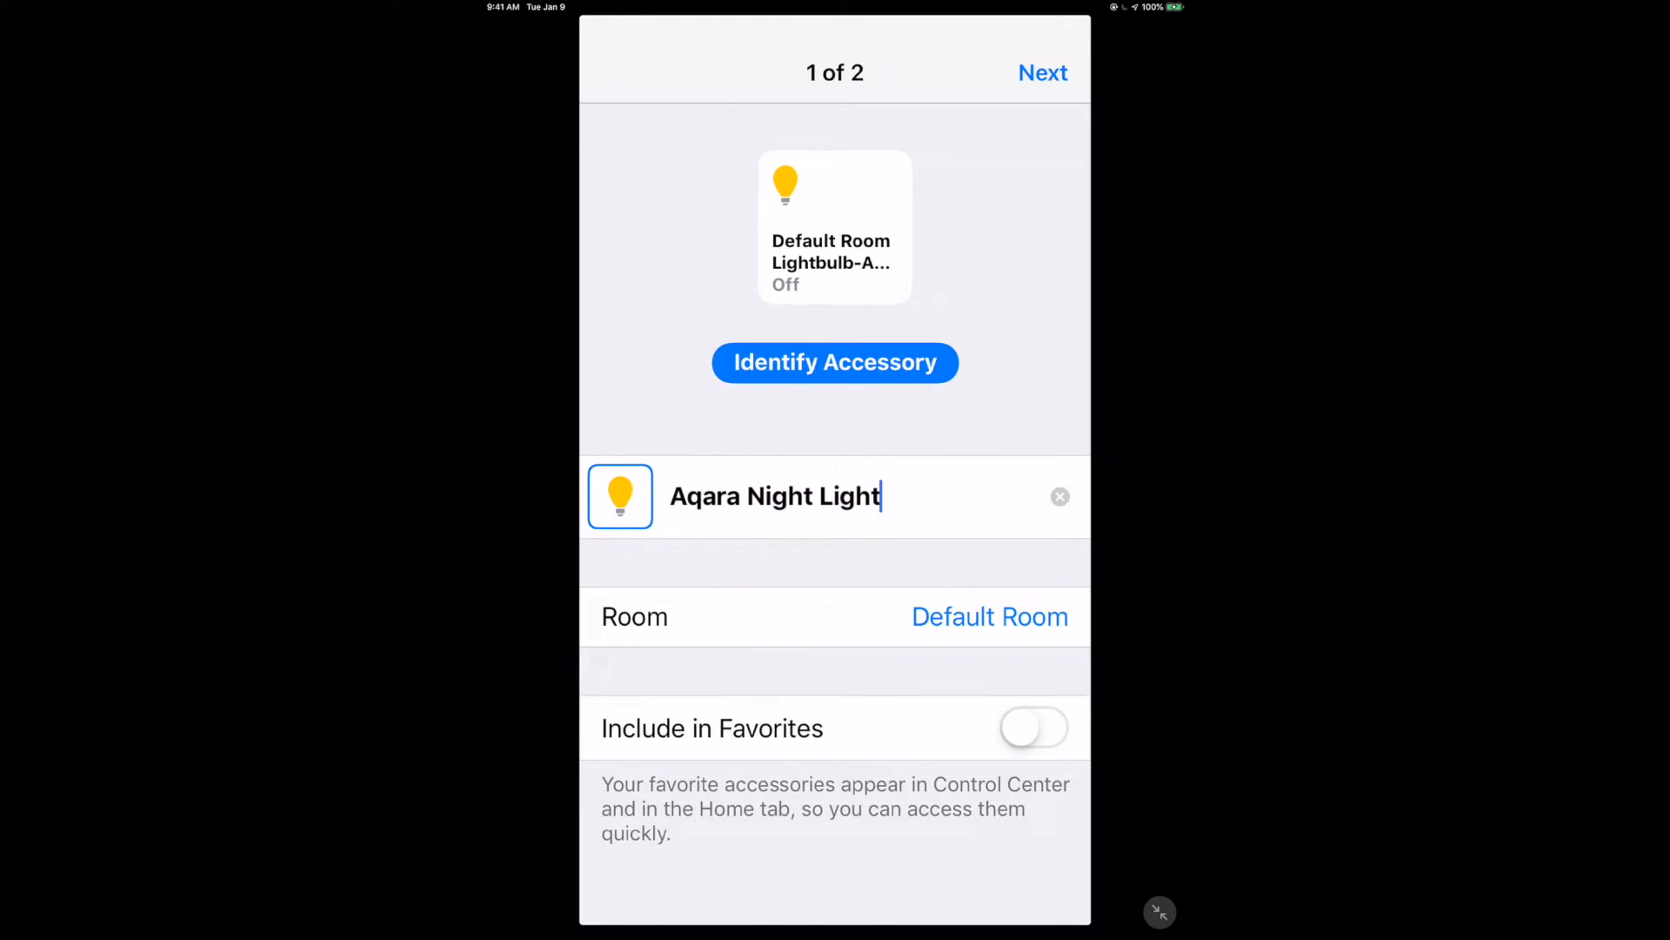
click(989, 616)
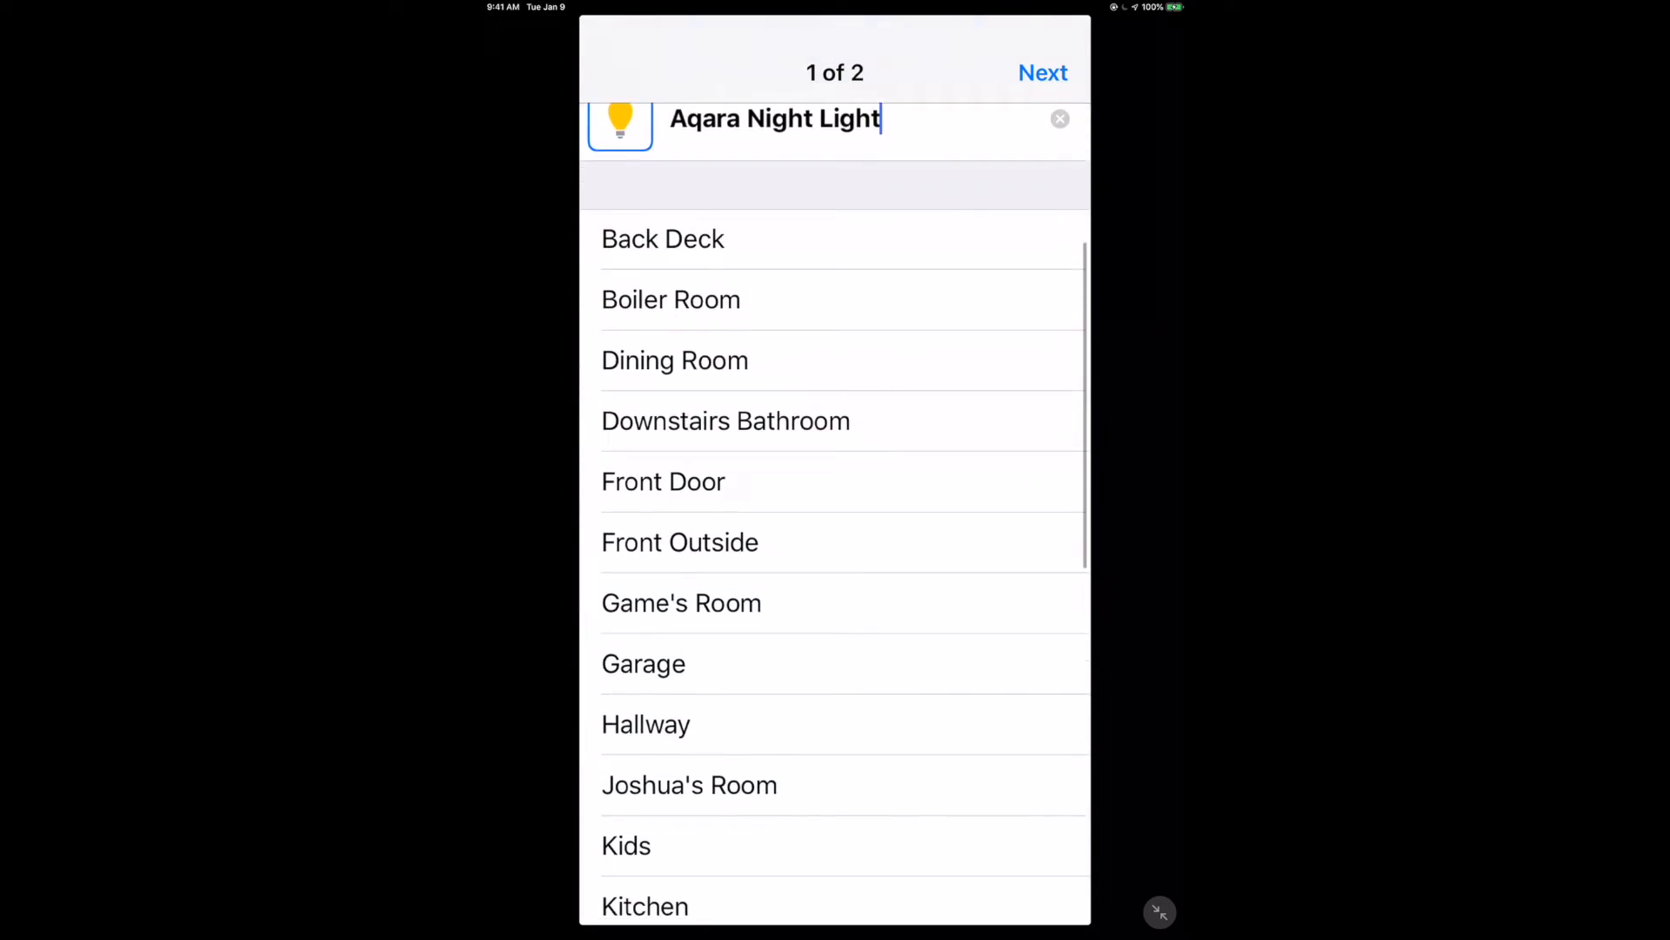
scroll(down, 3)
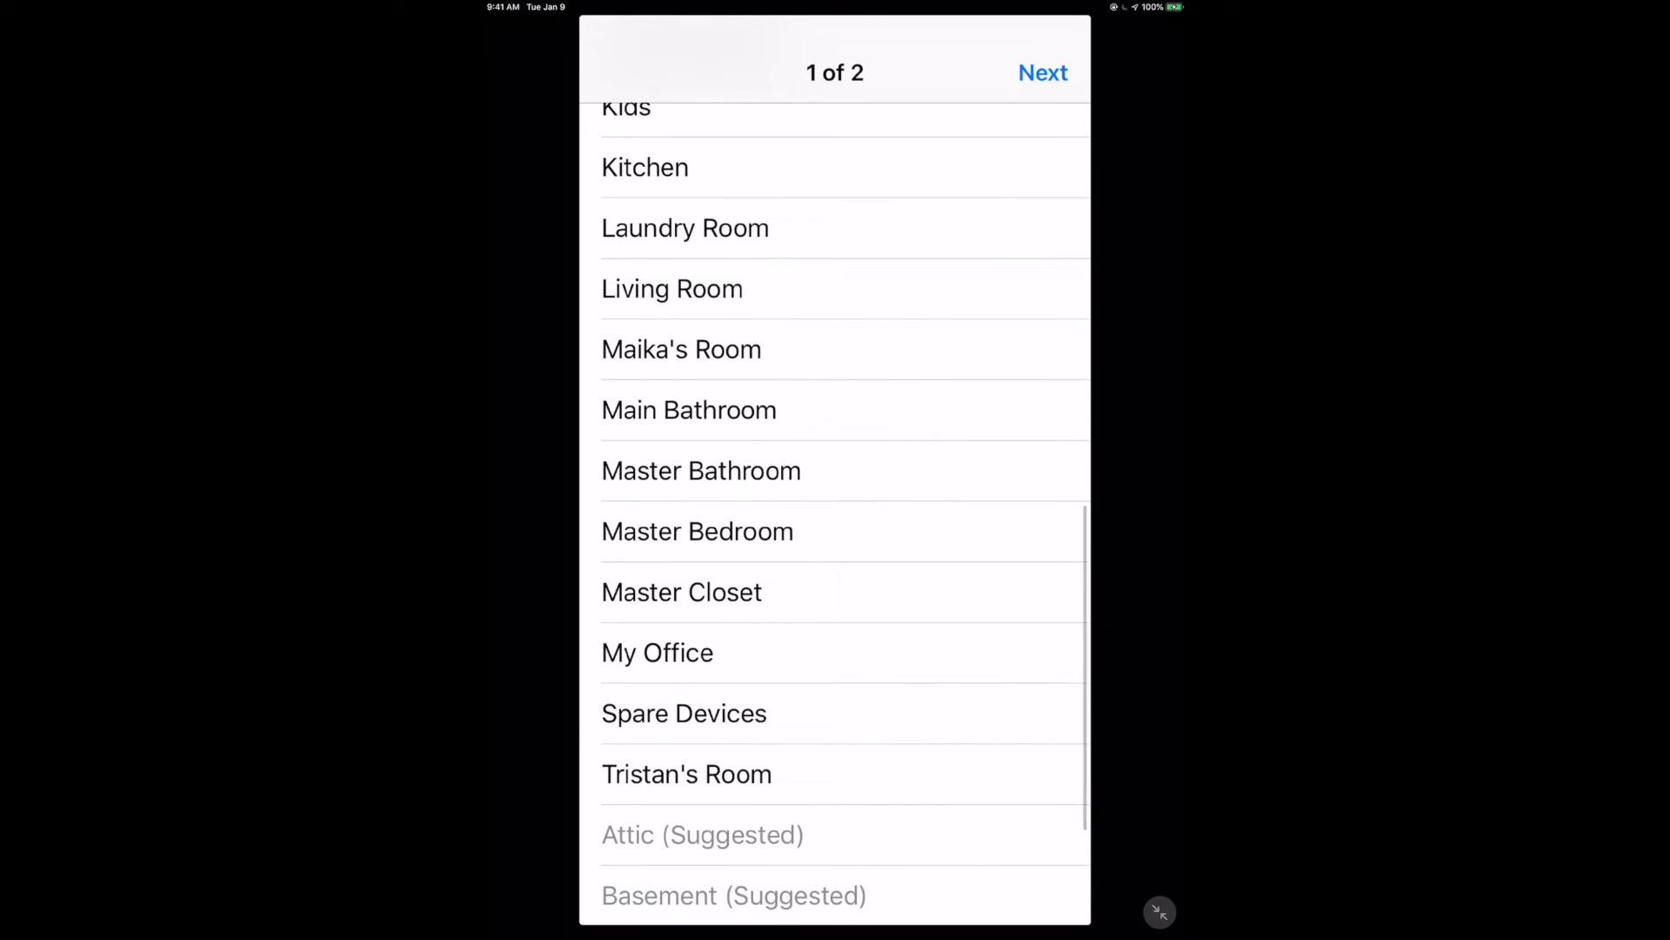
click(658, 653)
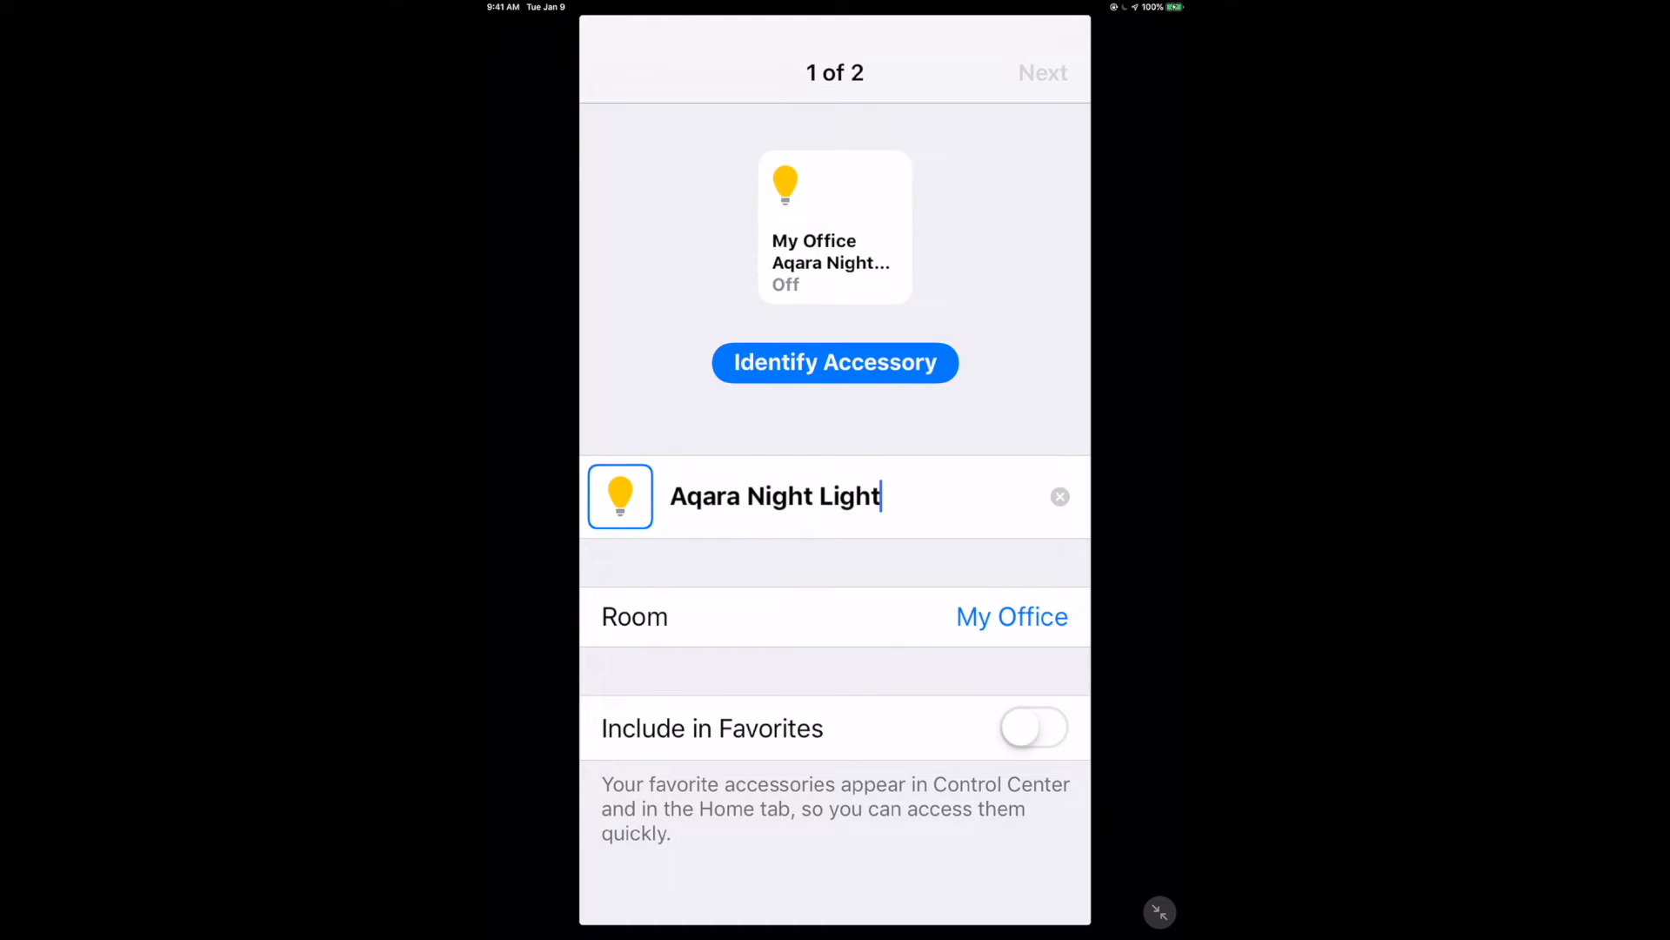
click(1043, 73)
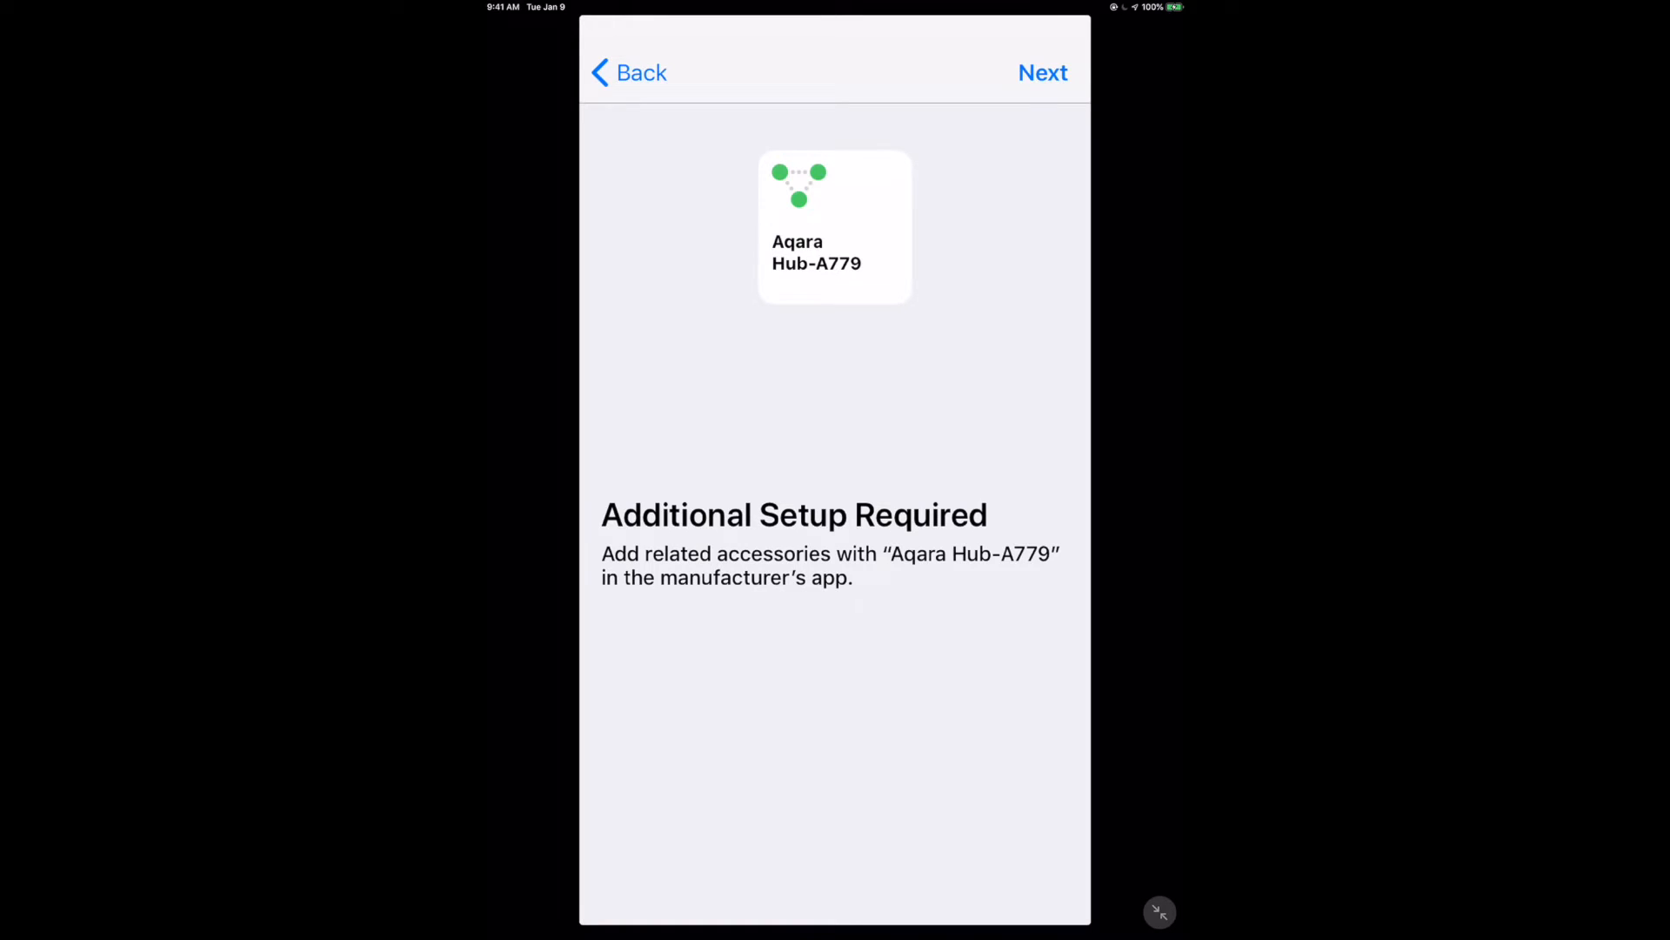
click(1042, 73)
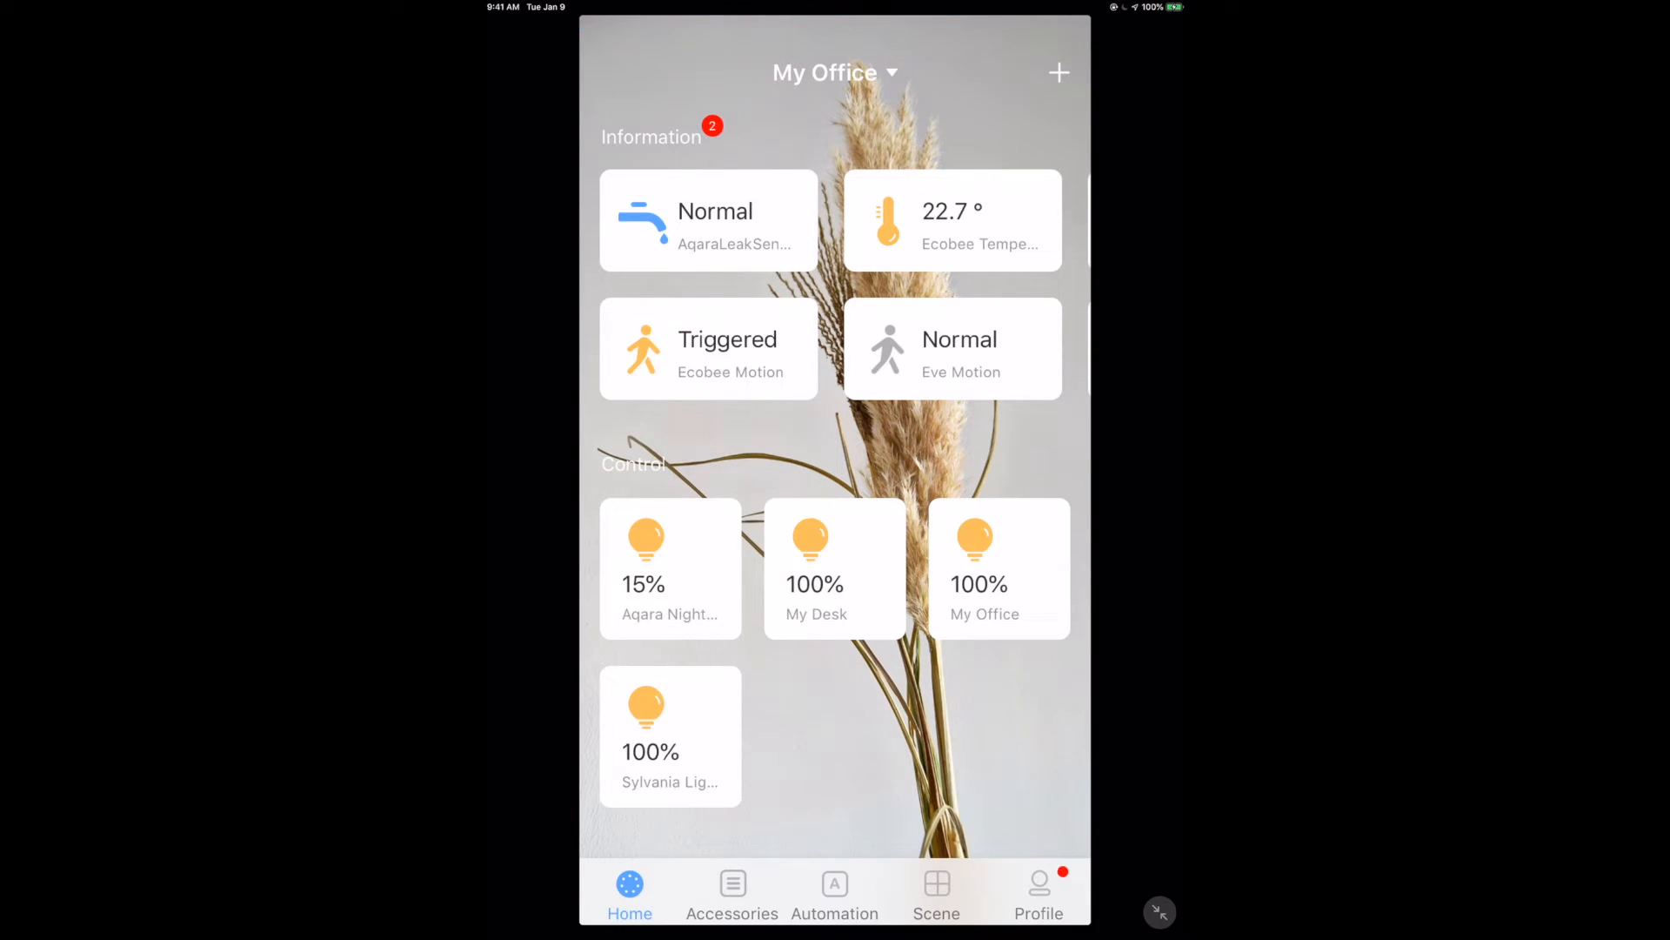
Step: From Profile, start the Aqara Hub firmware update to 1.2.30 and return to Home
click(1038, 890)
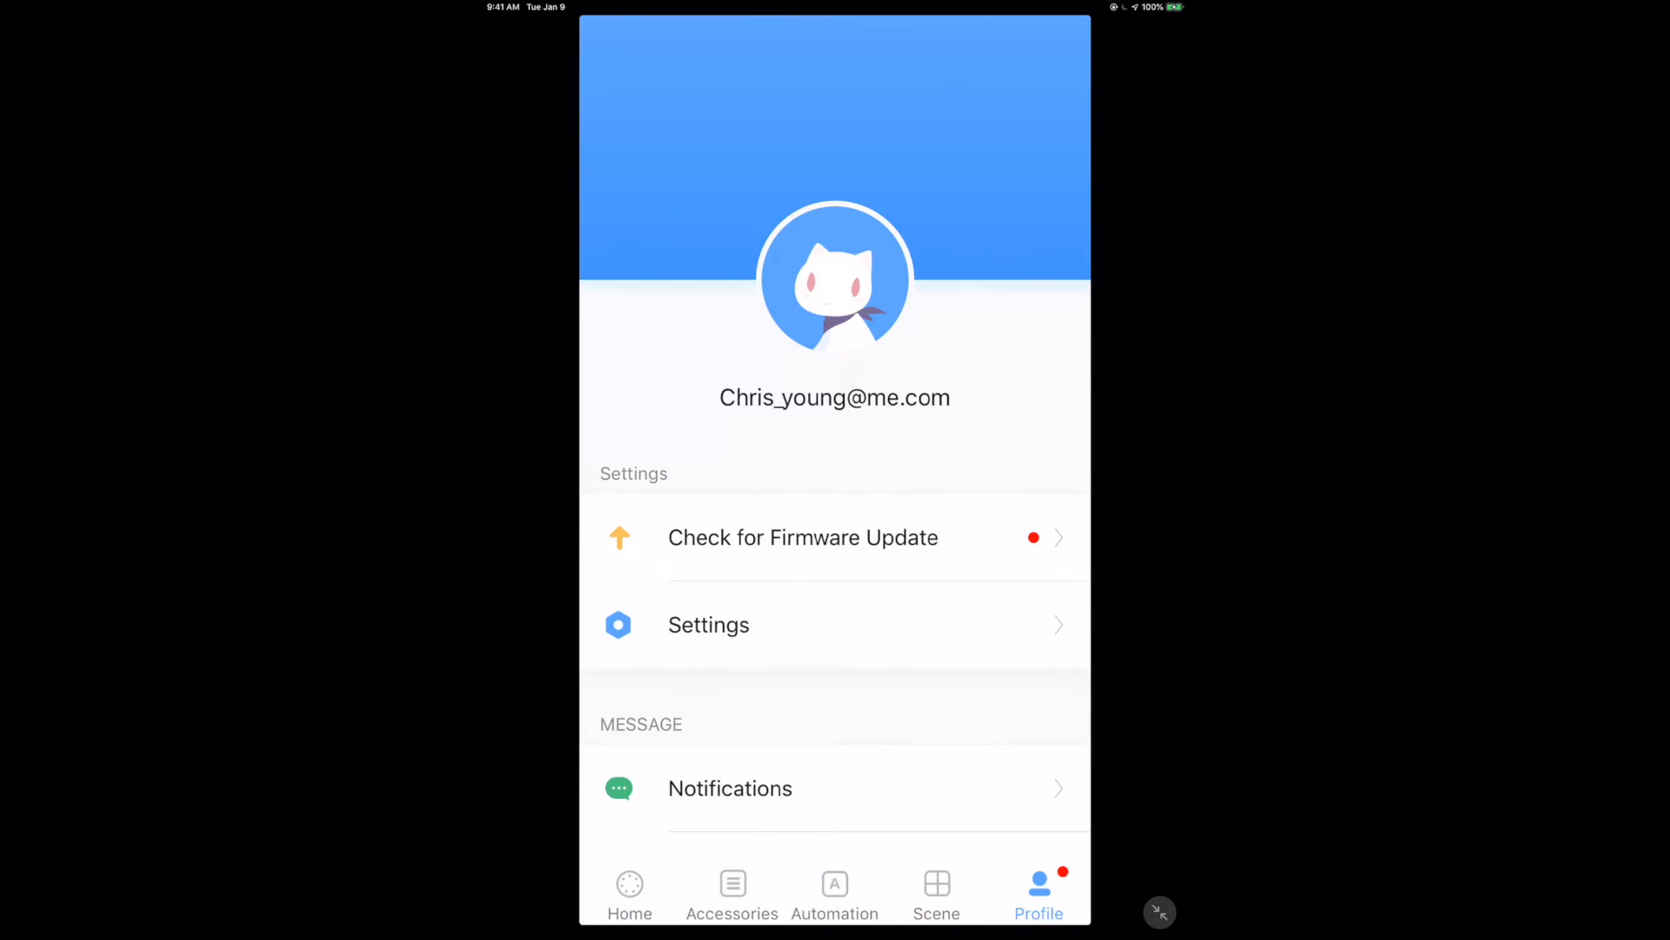
click(804, 537)
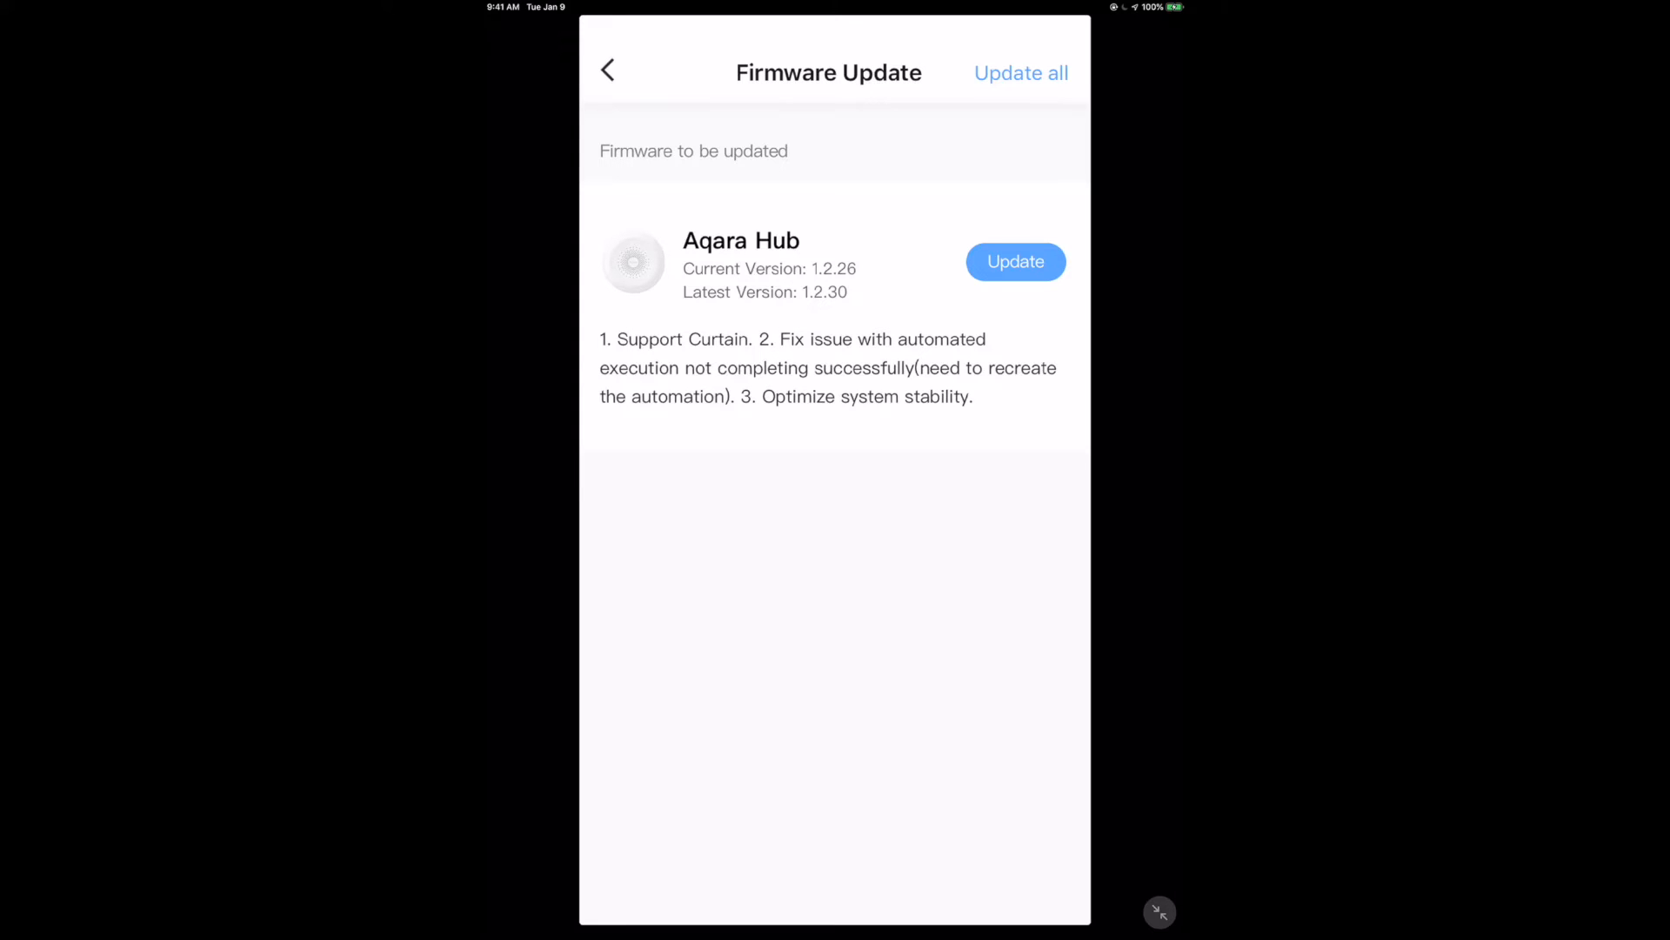
click(1016, 261)
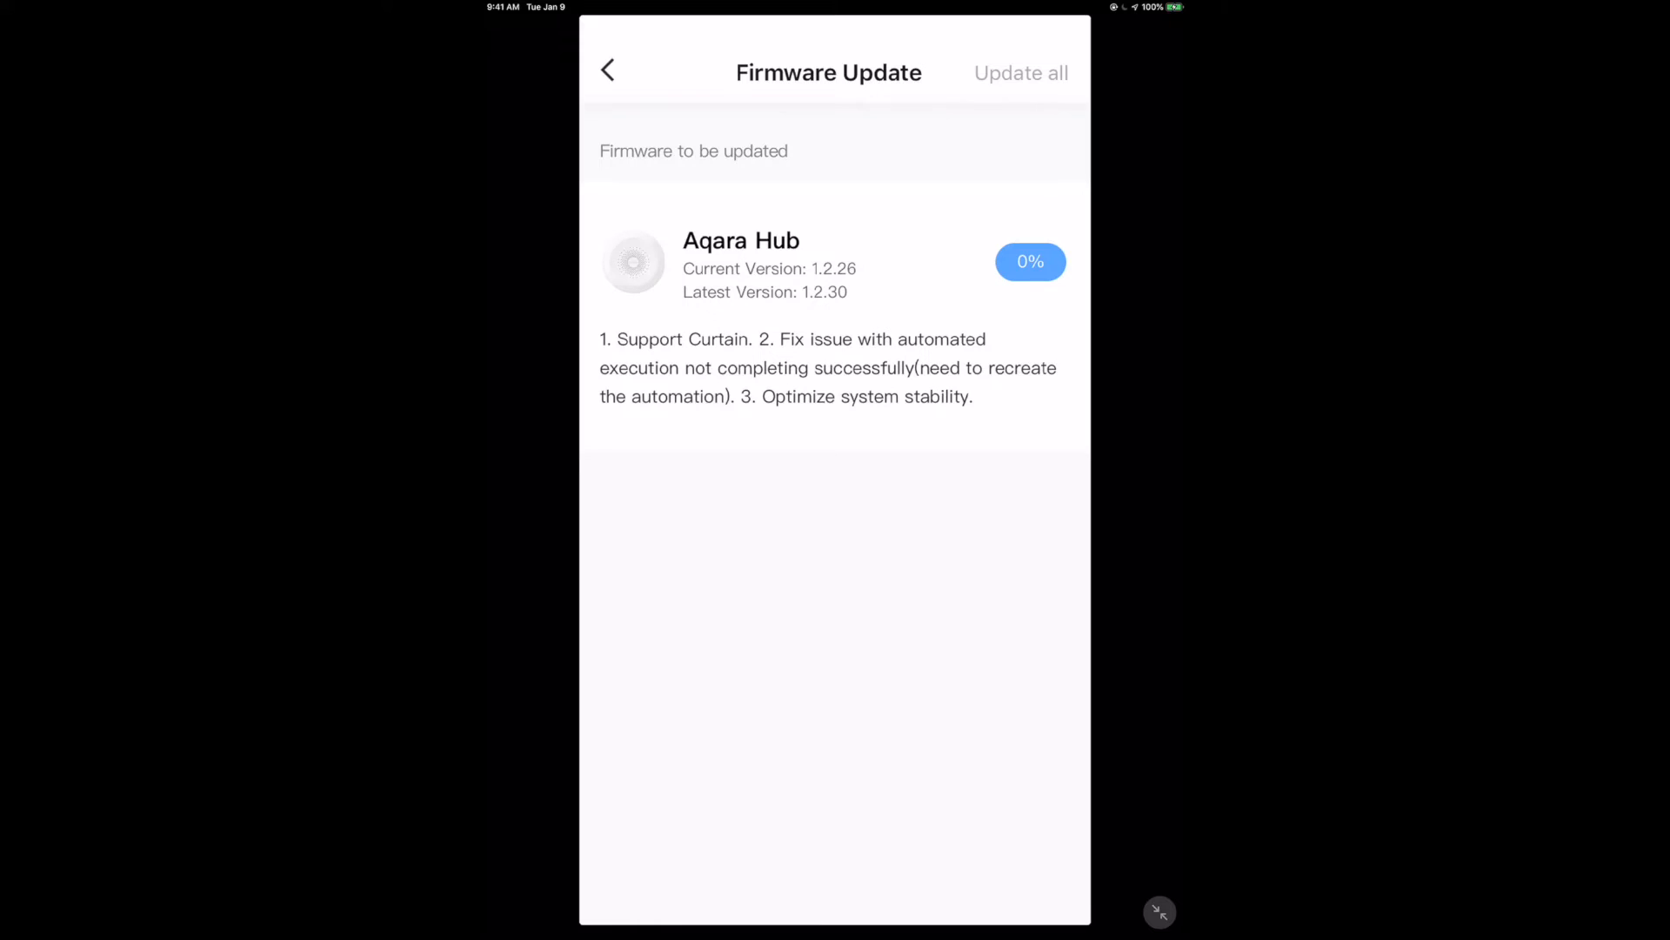
click(605, 69)
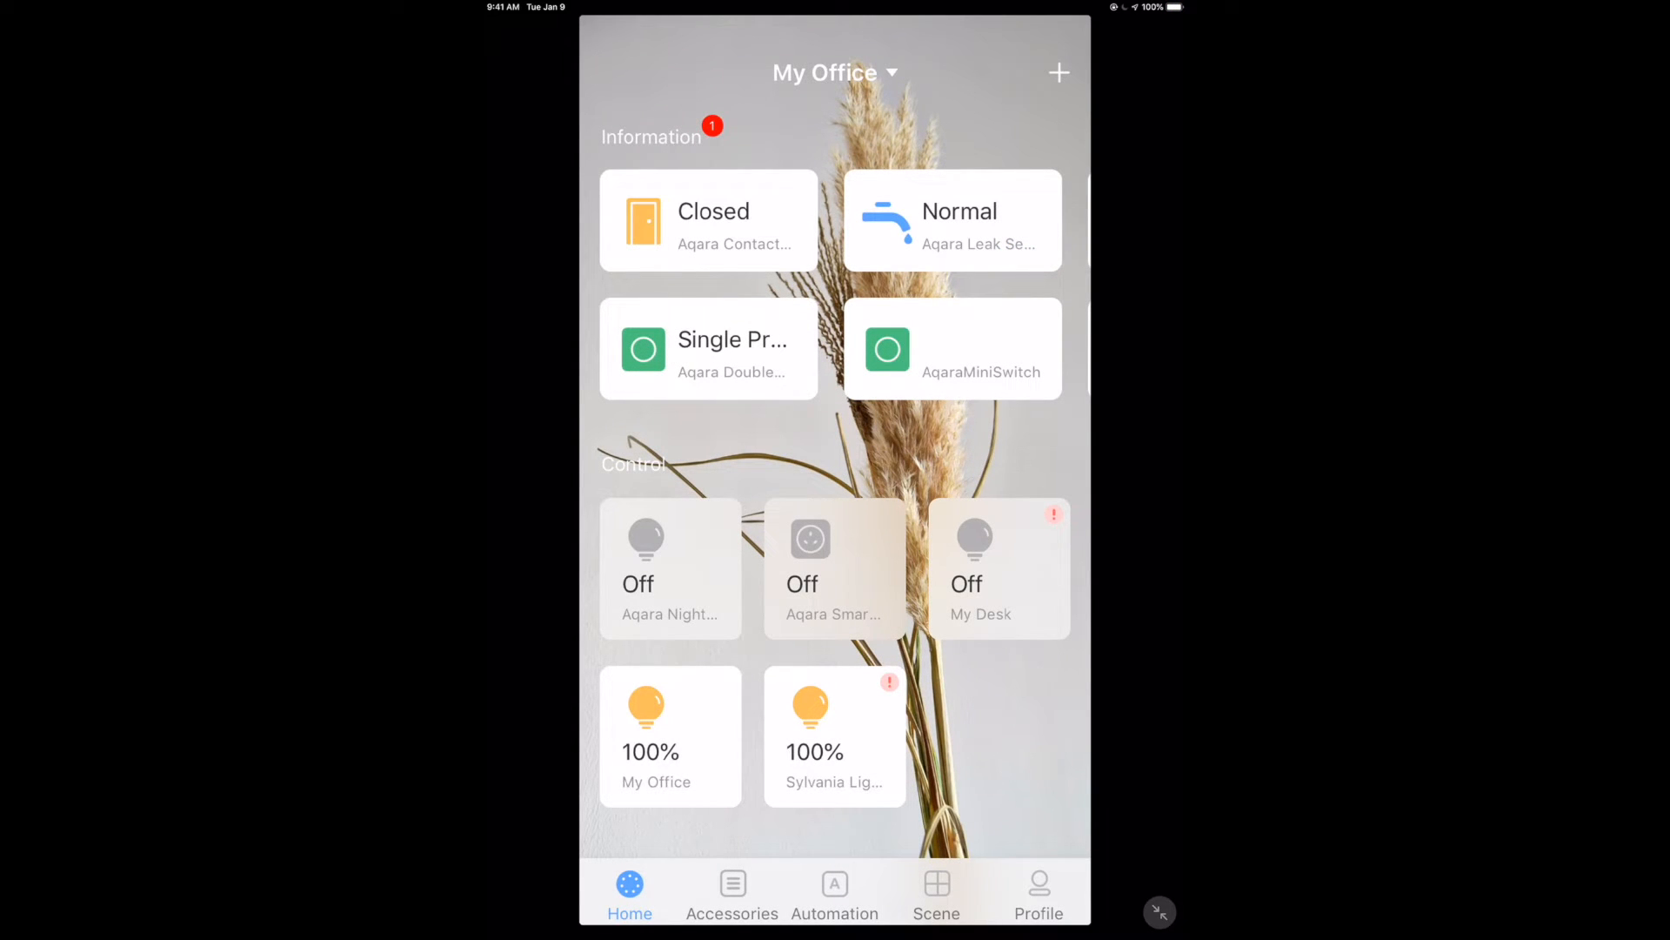
Step: Create a new automation for My Office, keep the All device filter, and pick the Door and Window Sensor as IF device
click(833, 898)
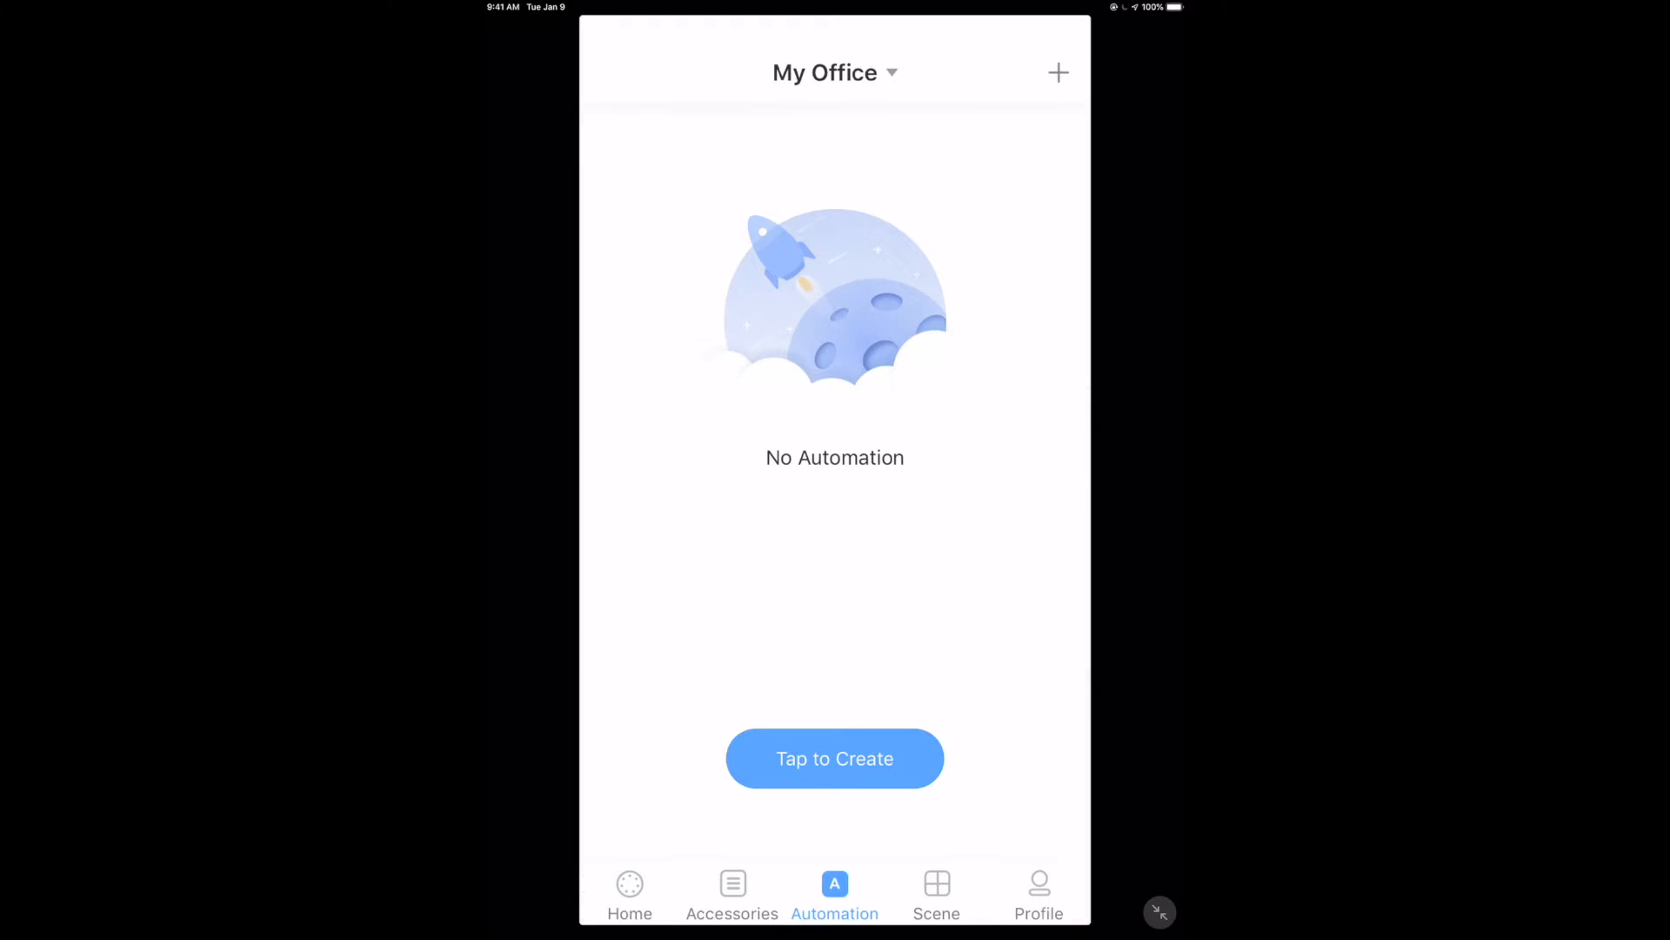
click(836, 758)
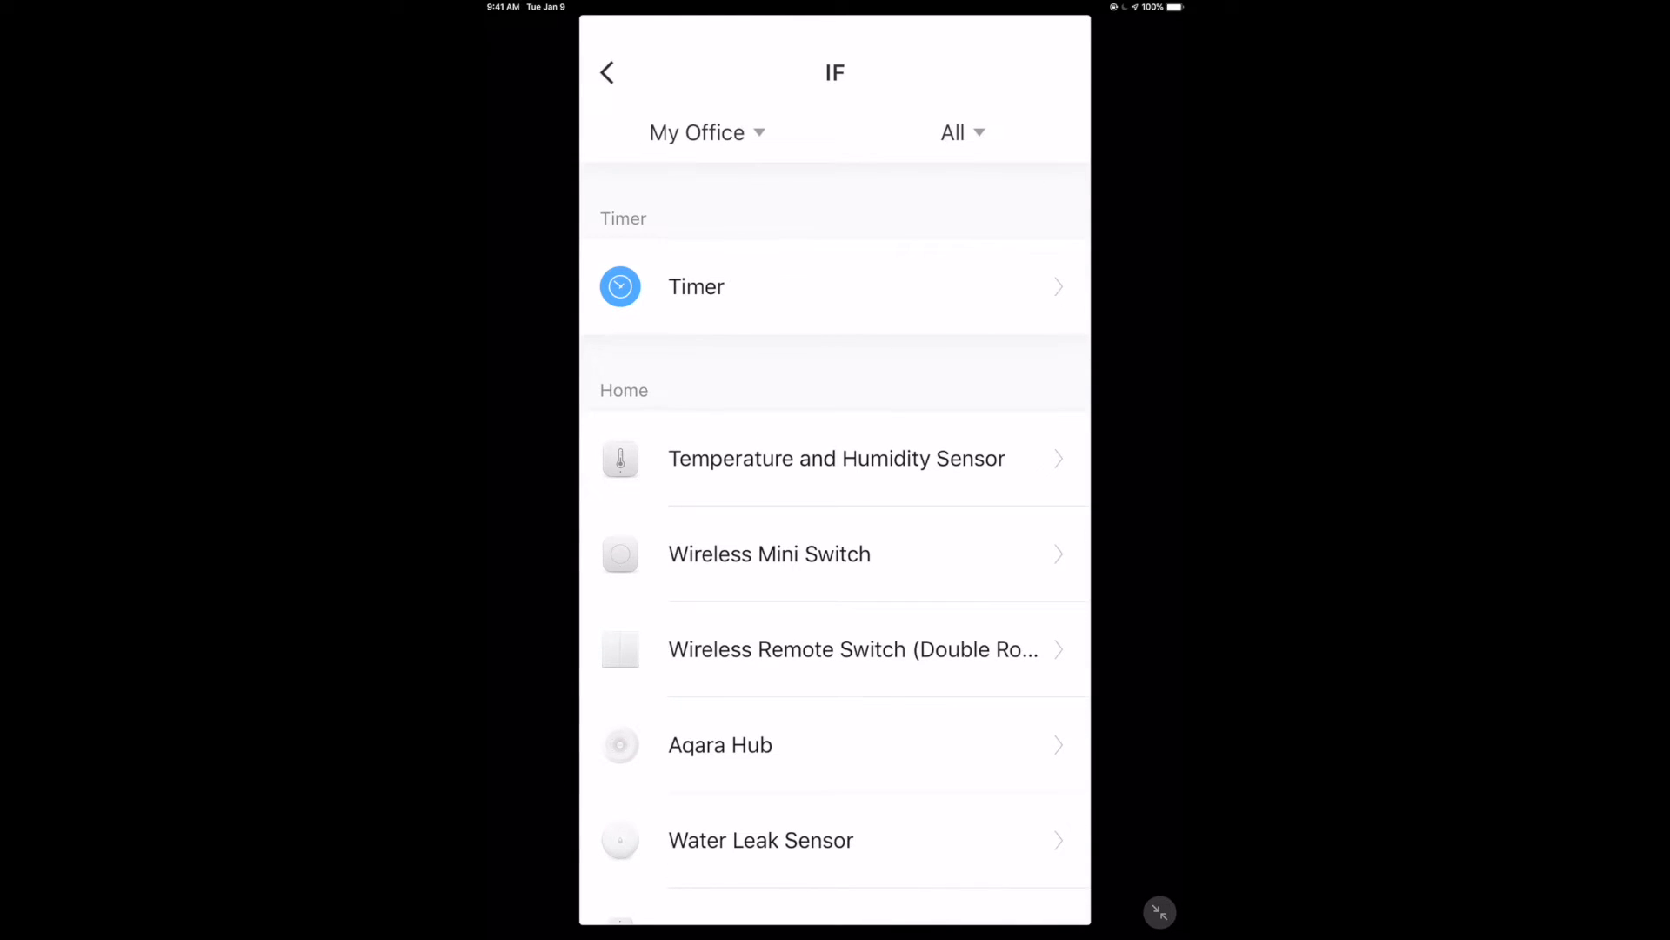
click(706, 132)
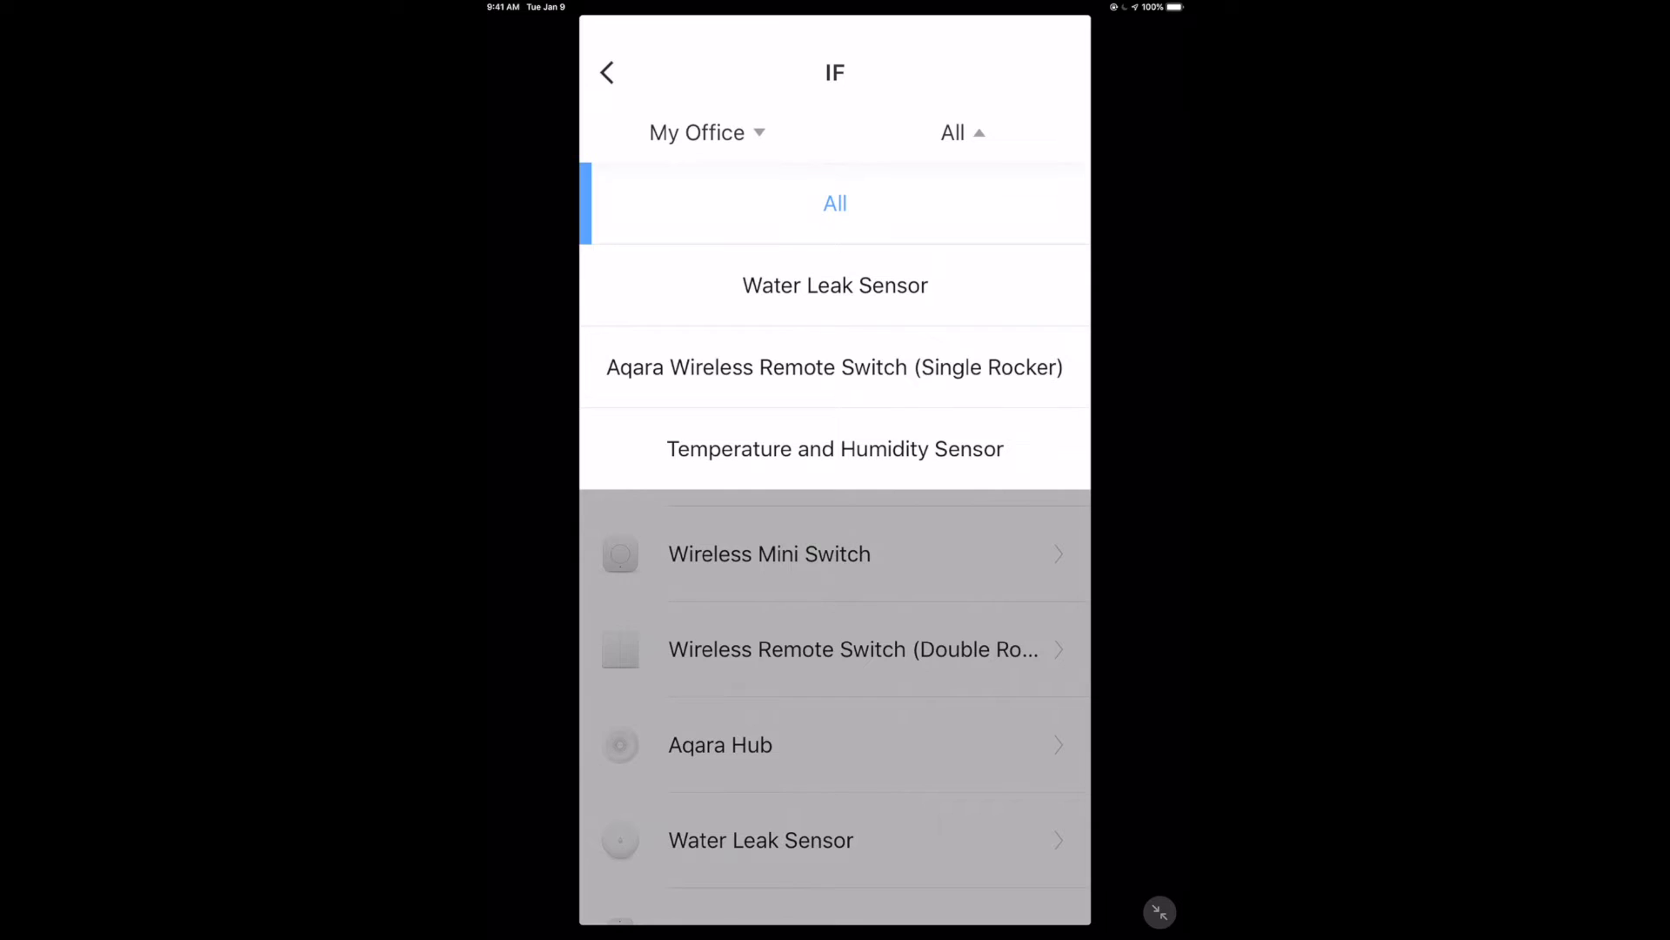
scroll(down, 3)
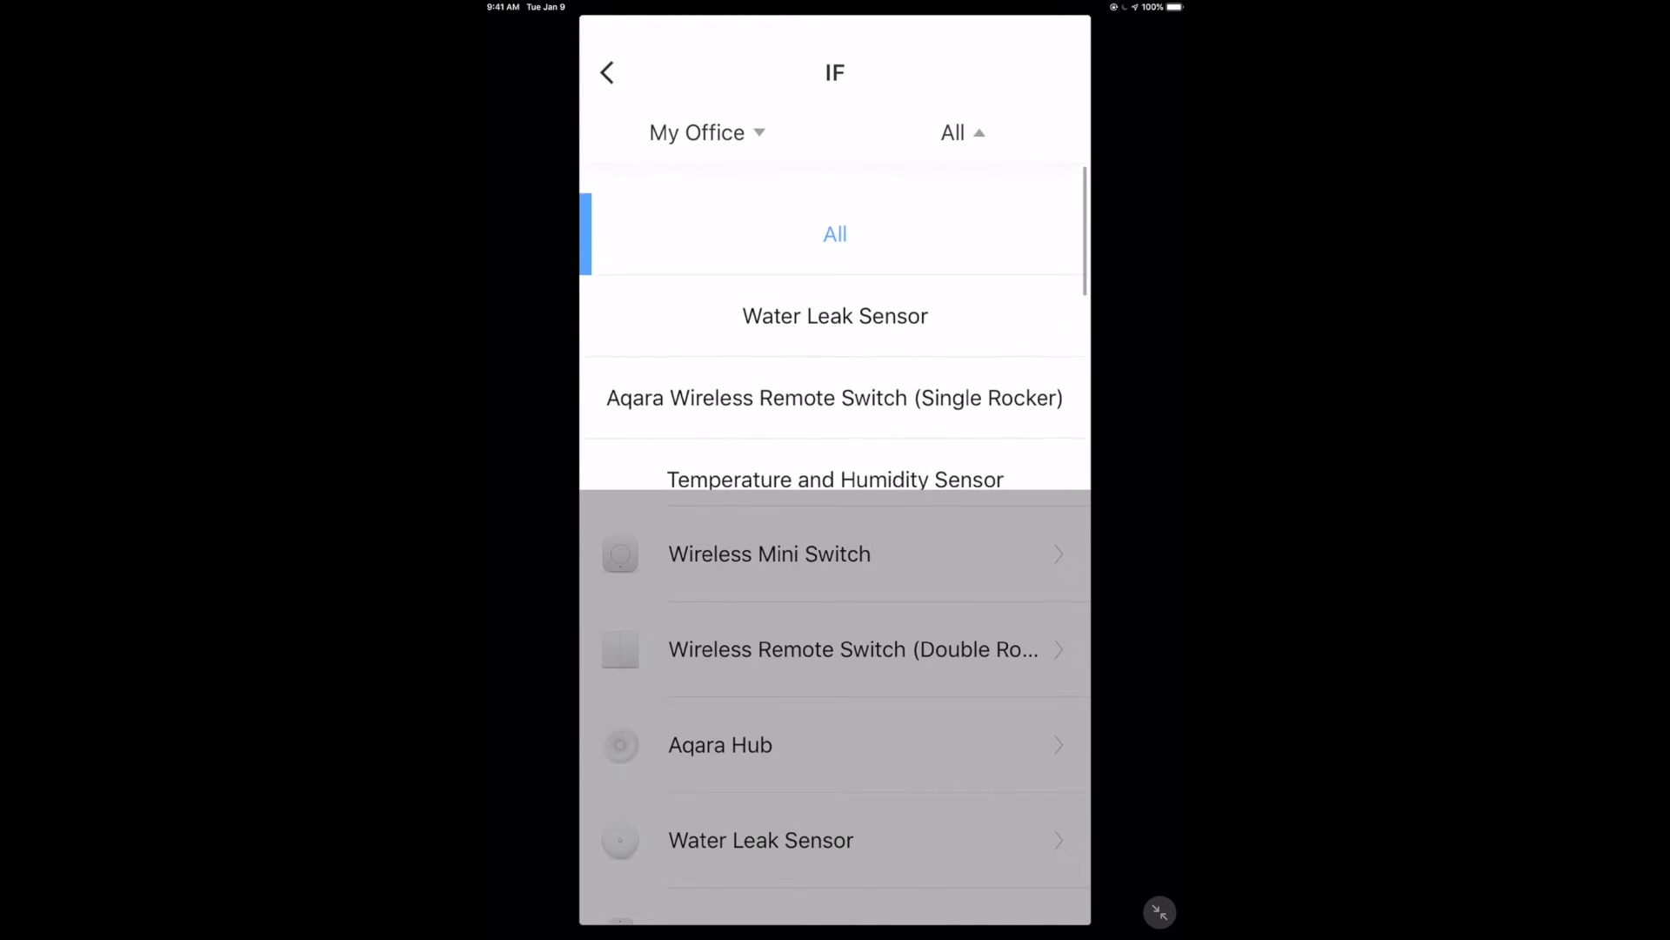
click(961, 132)
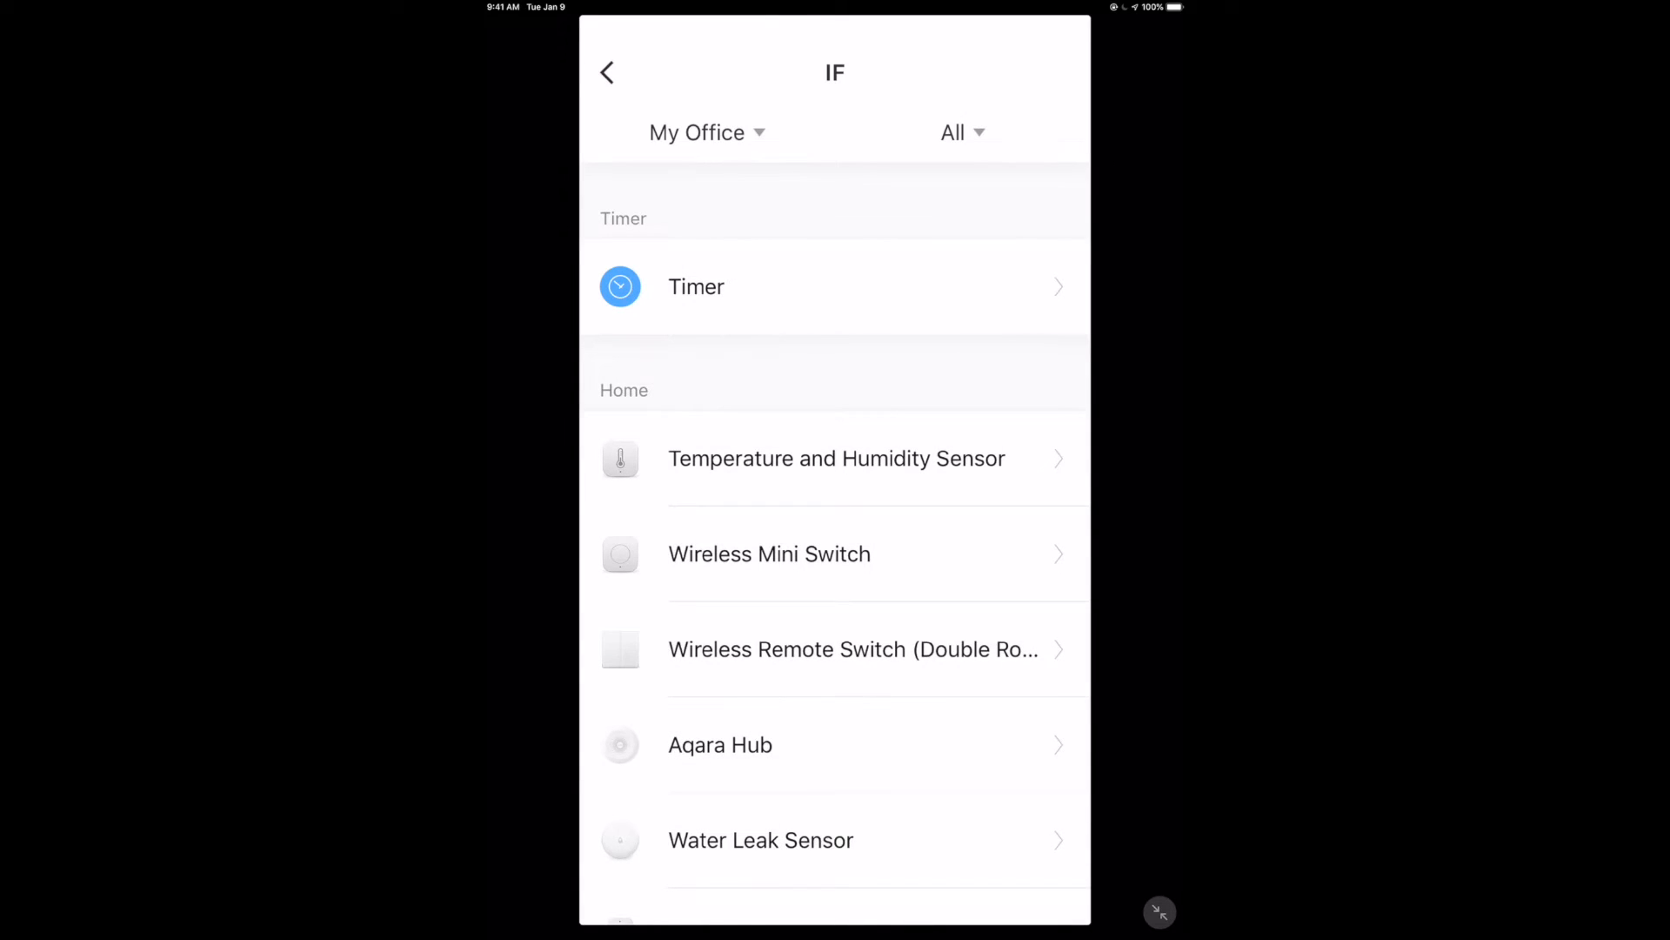
scroll(down, 3)
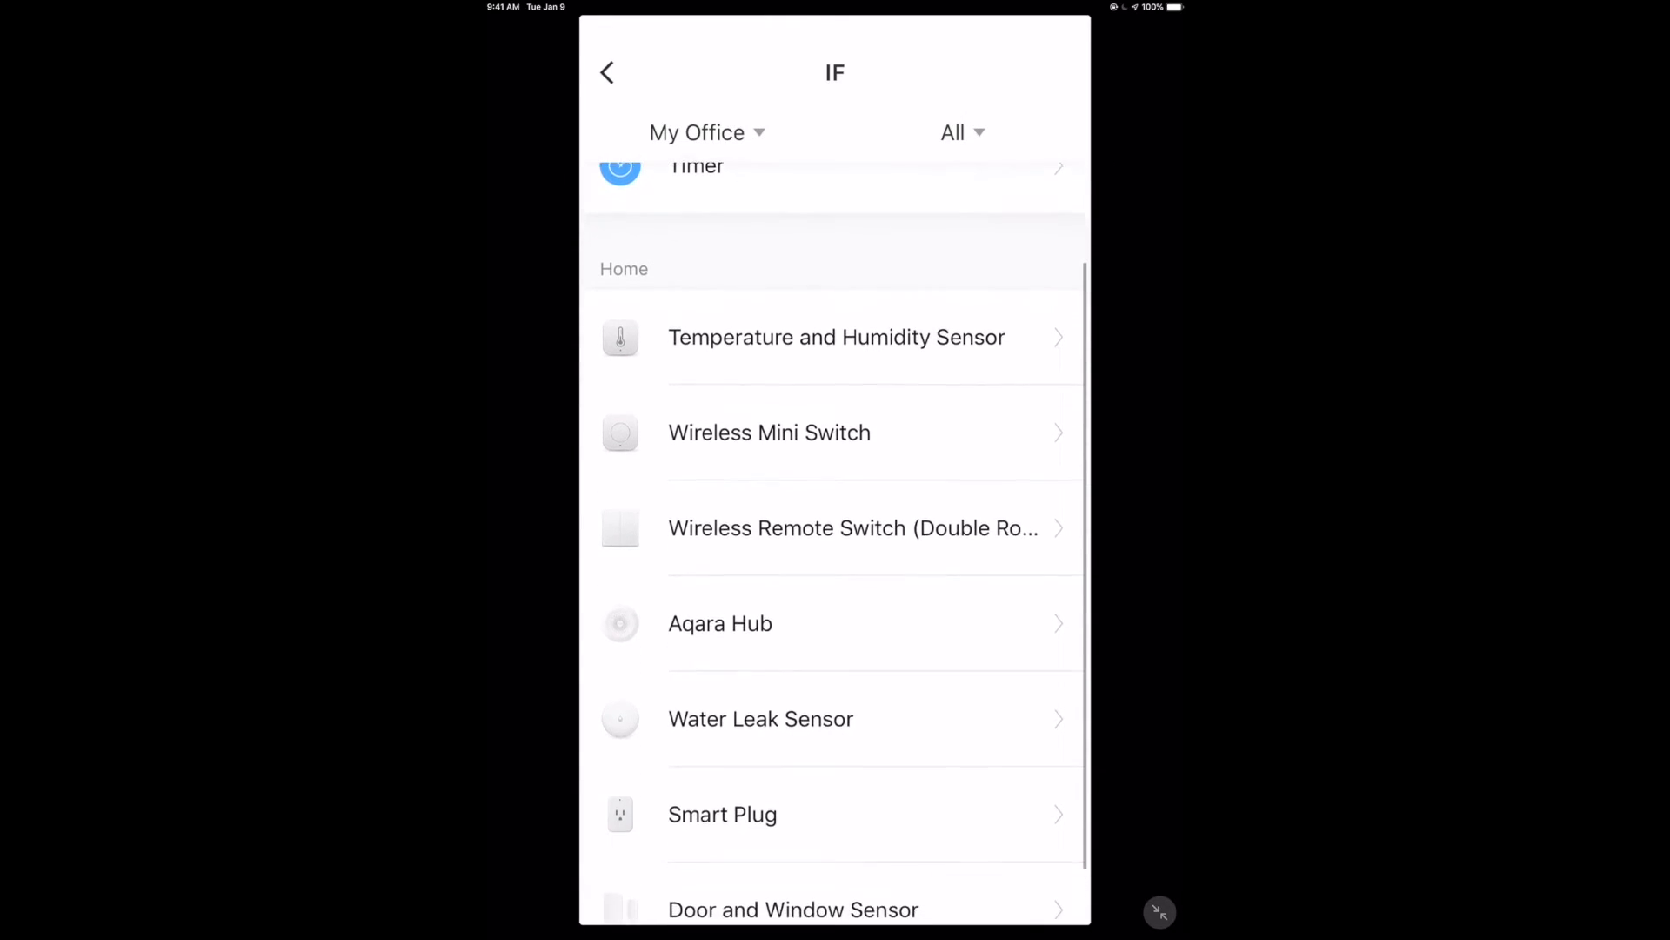
scroll(down, 3)
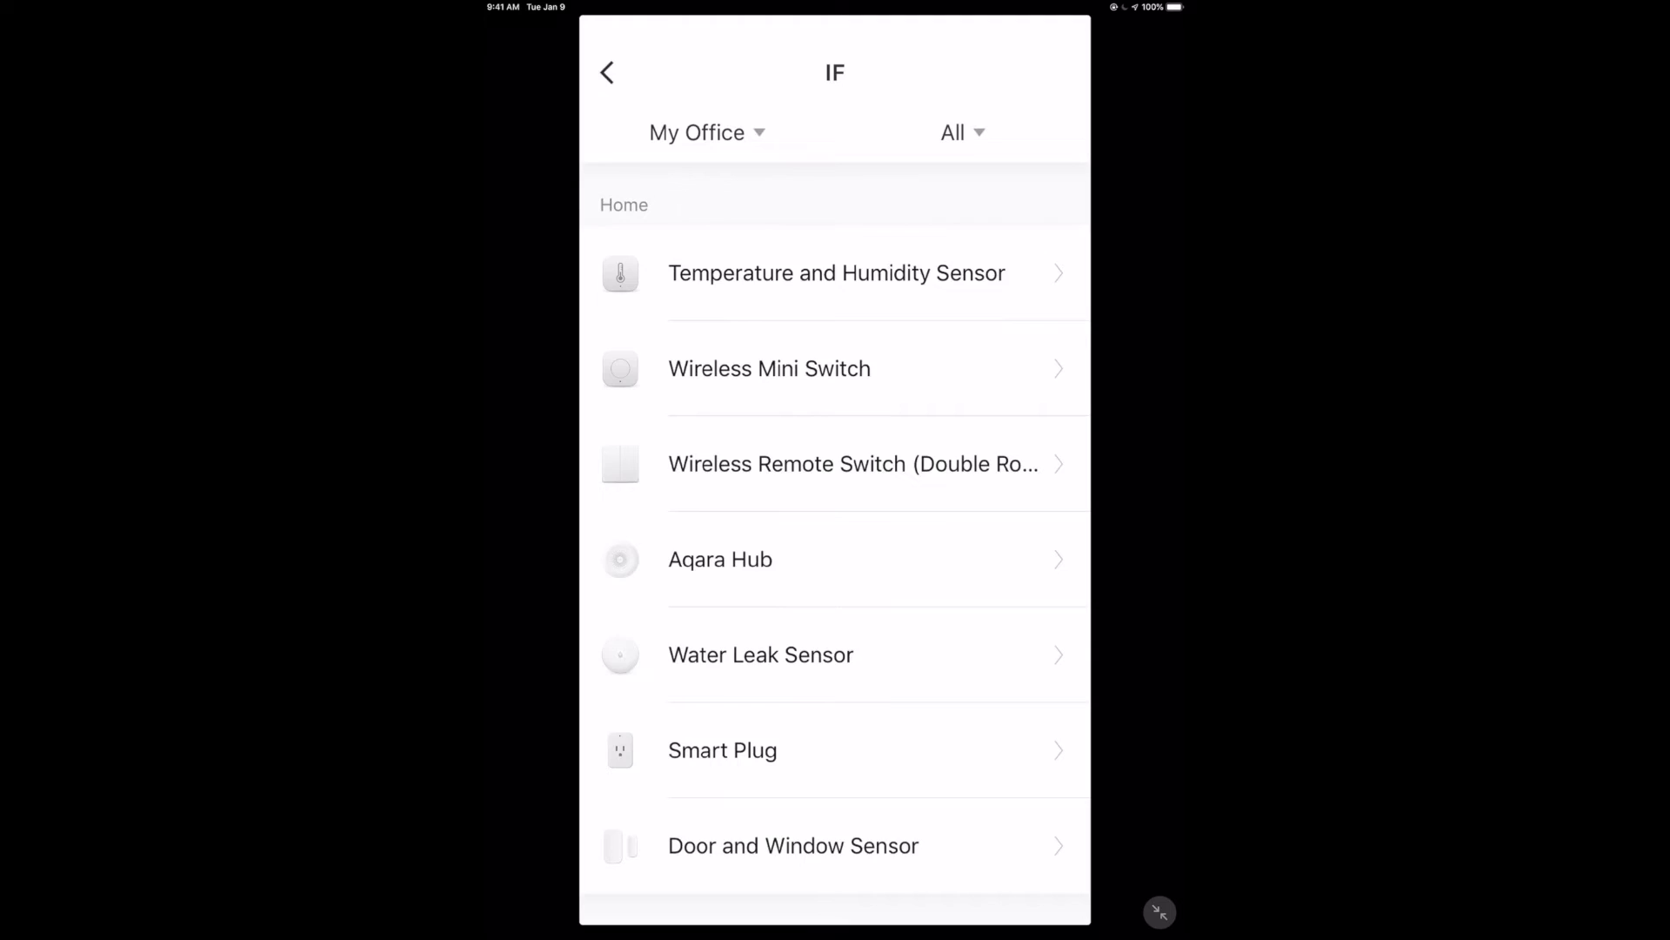
click(793, 845)
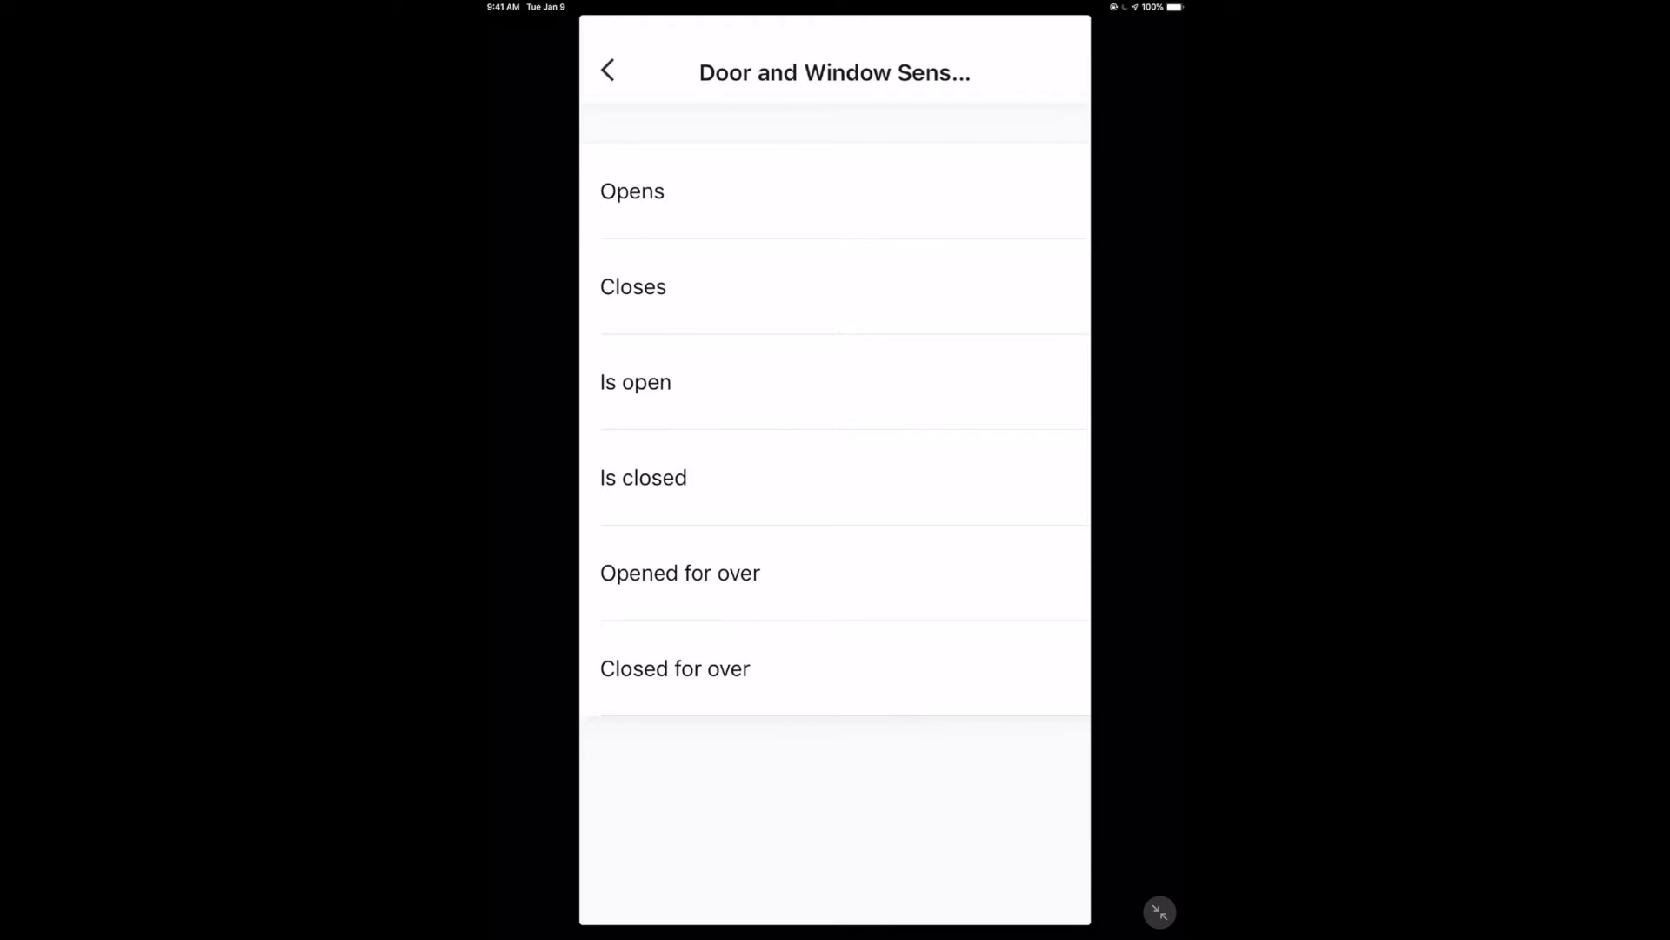
Step: Trigger on sensor Opens and add Push Notifications and Push Alarm Notifications actions
click(633, 192)
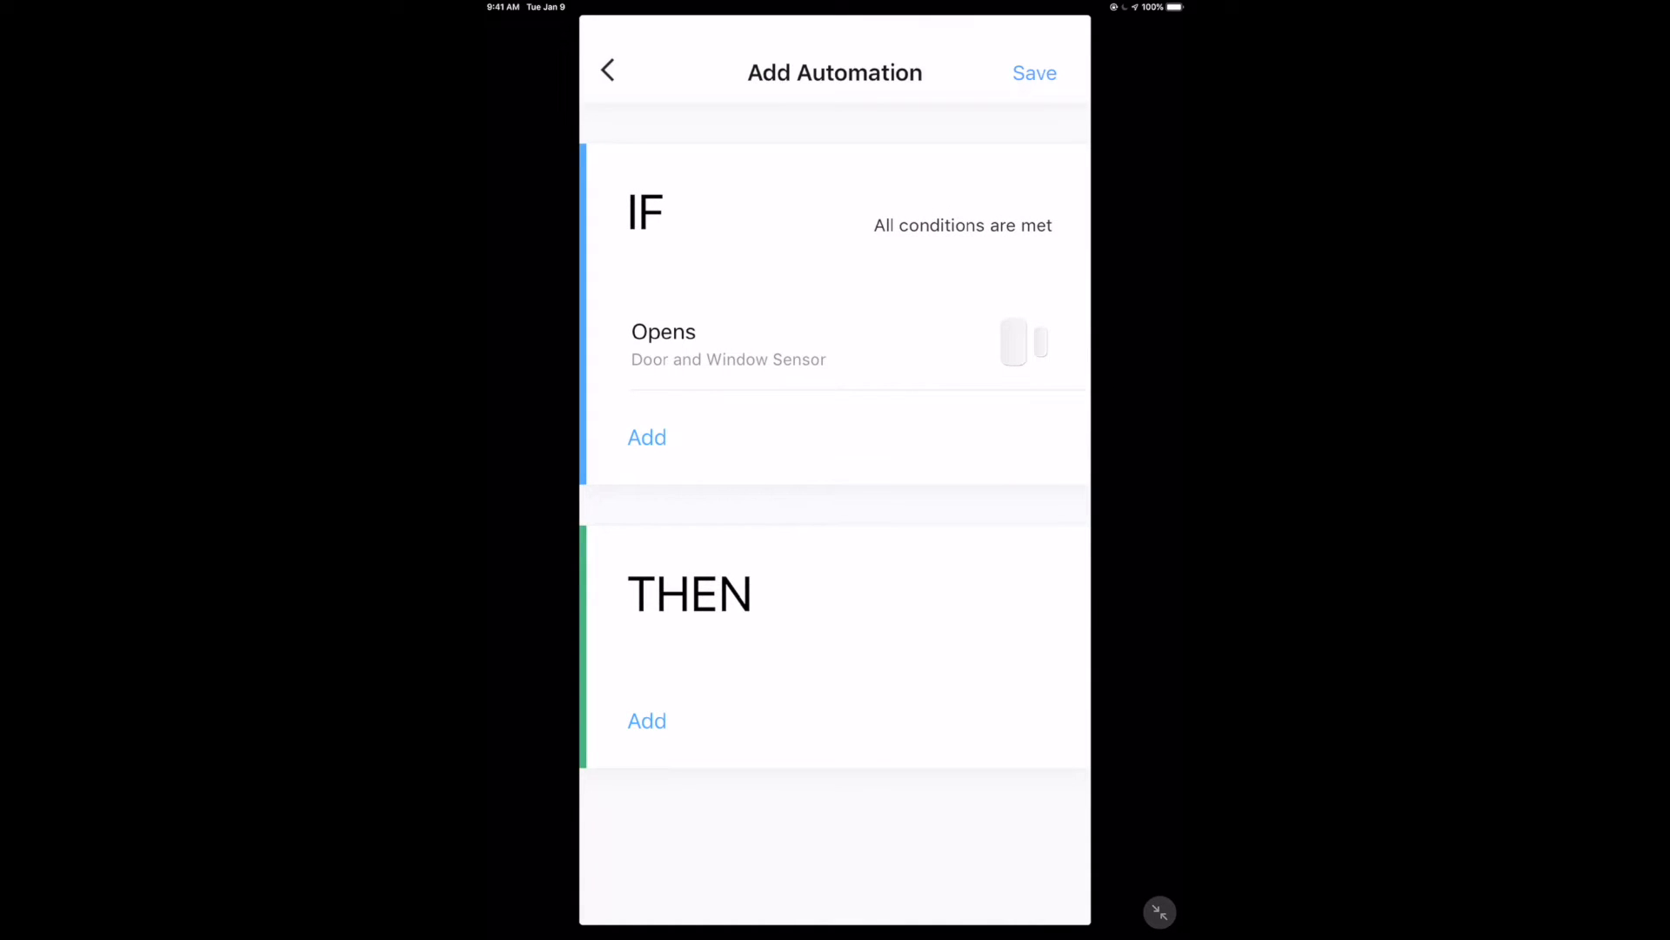
click(647, 720)
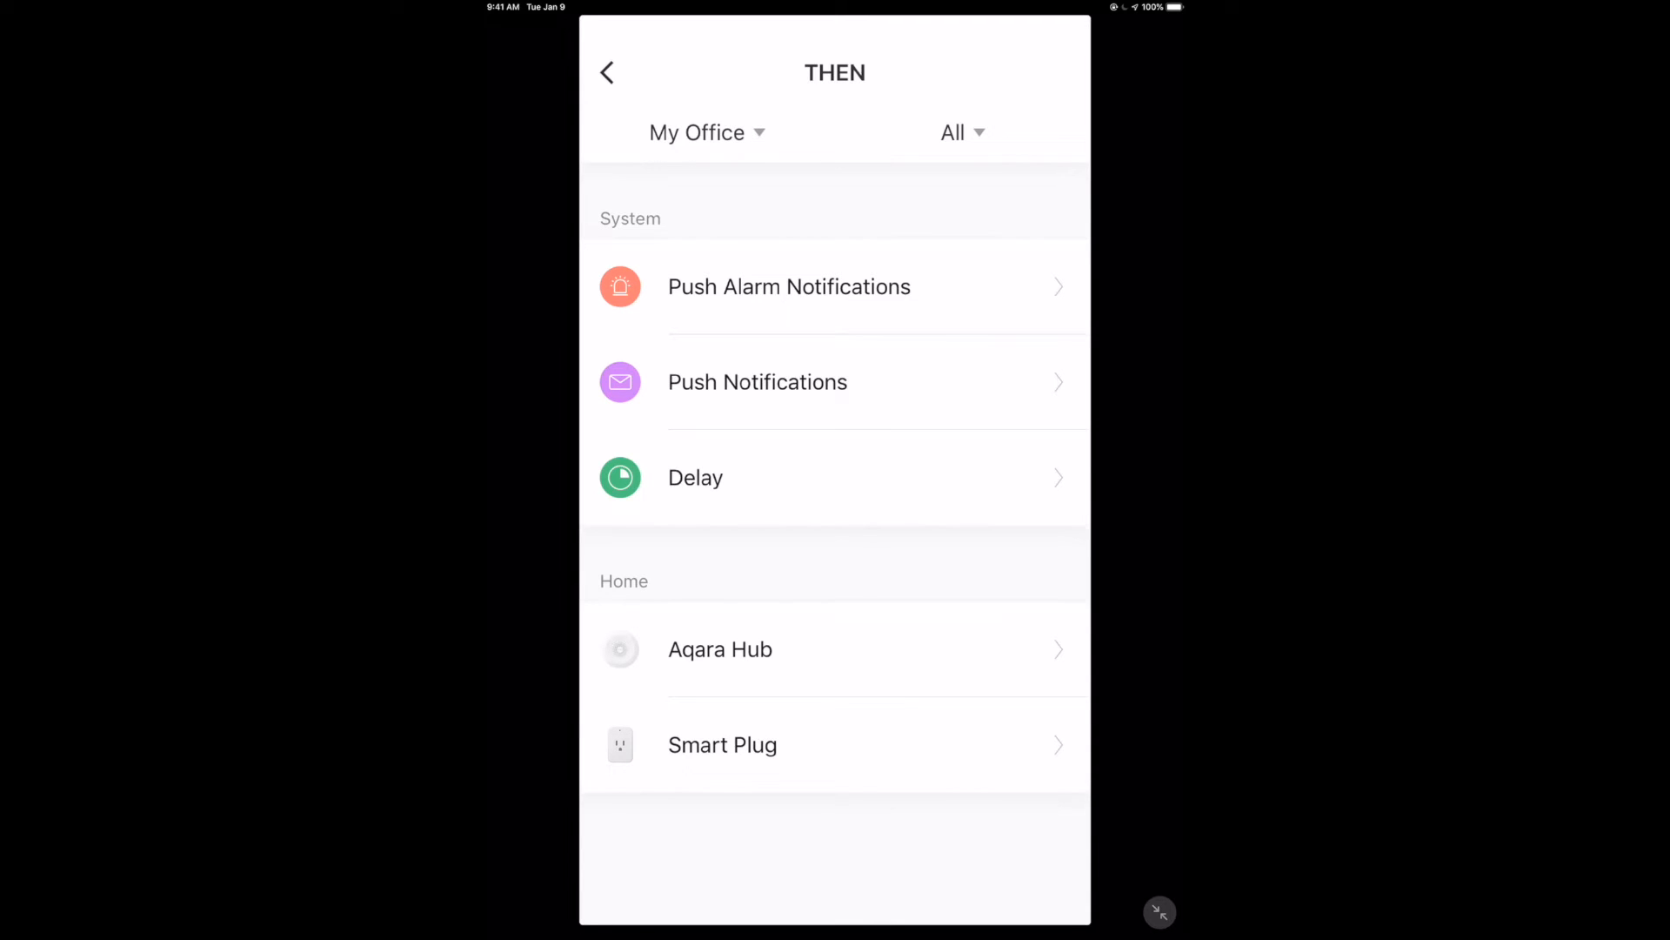
click(759, 381)
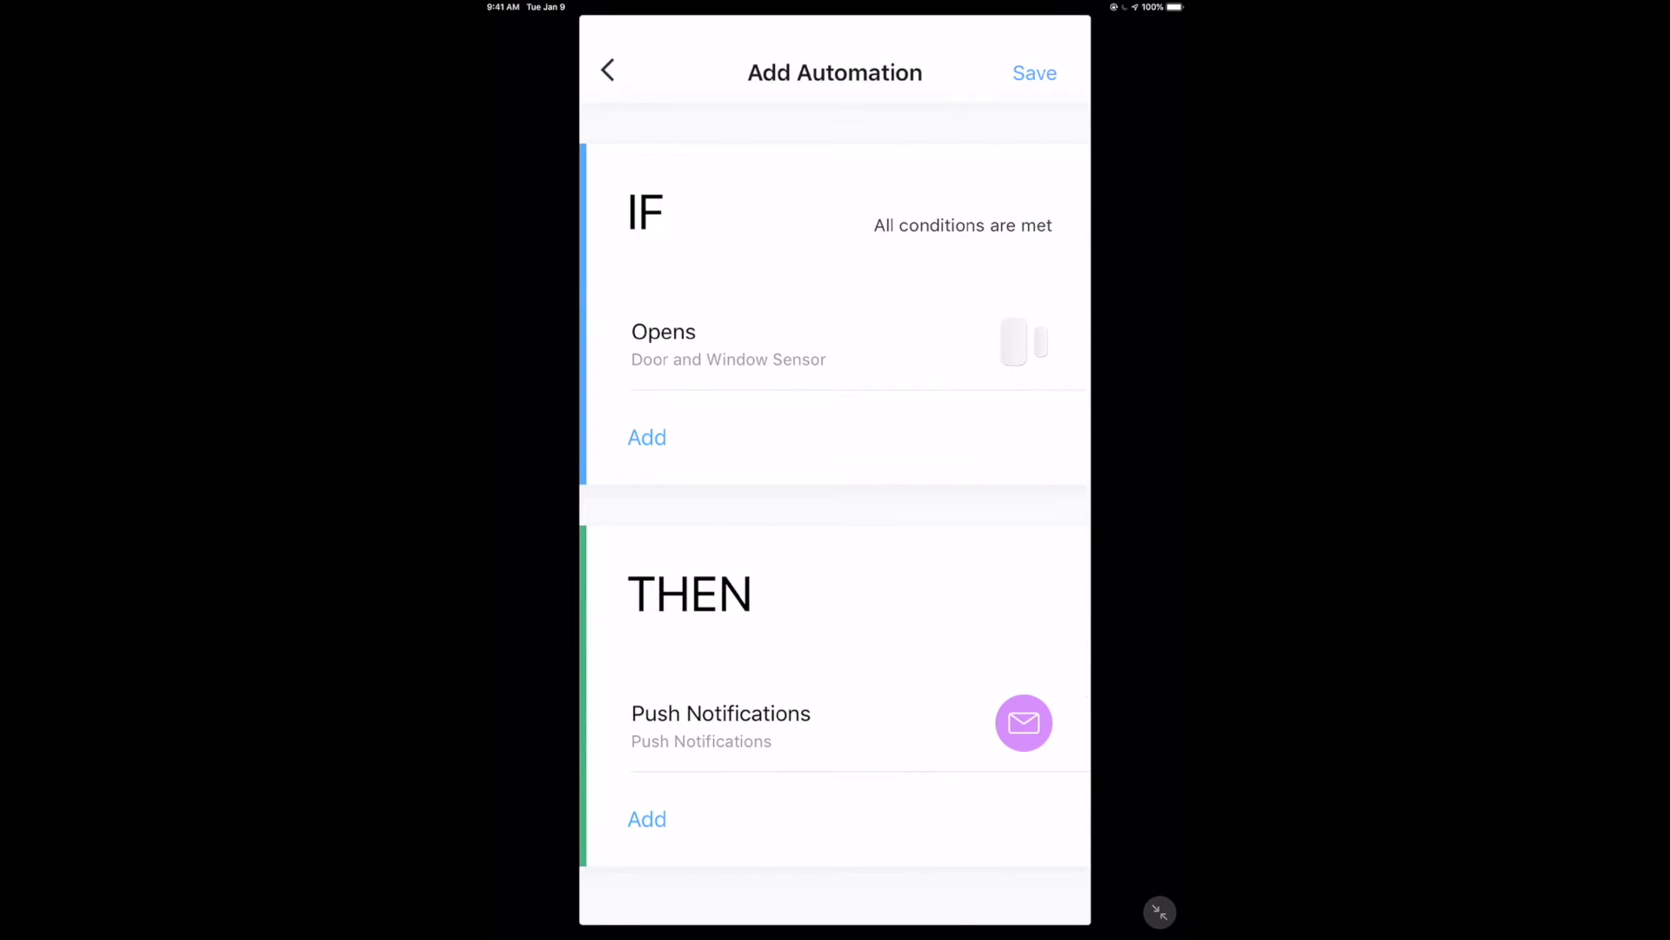
click(648, 819)
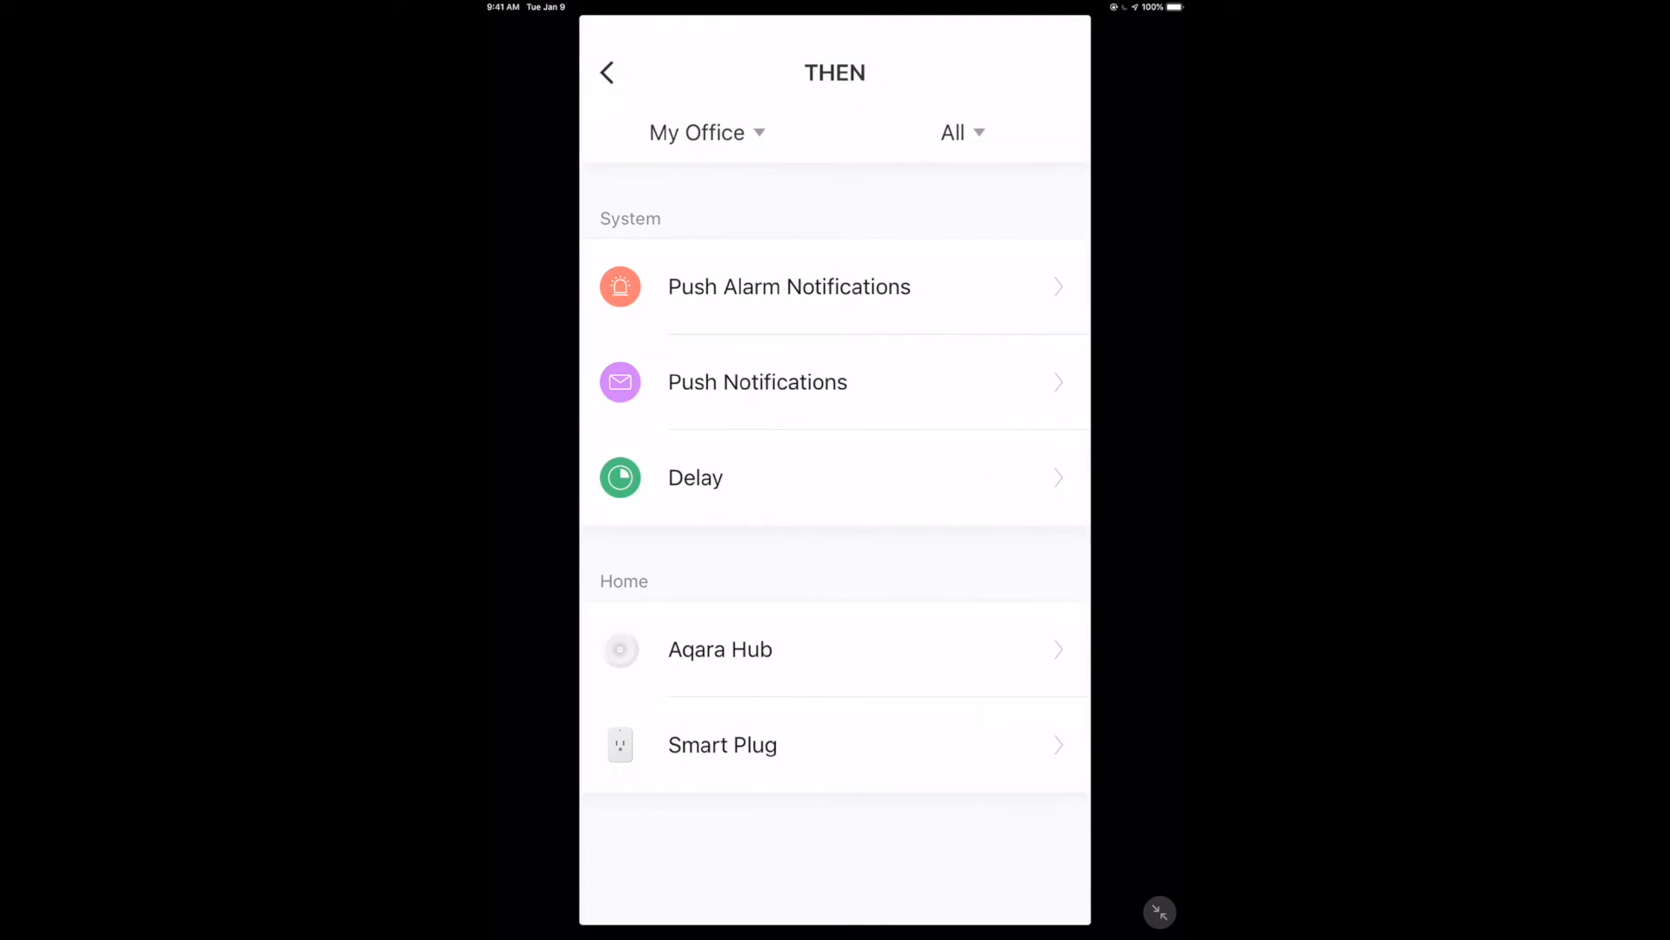
click(790, 286)
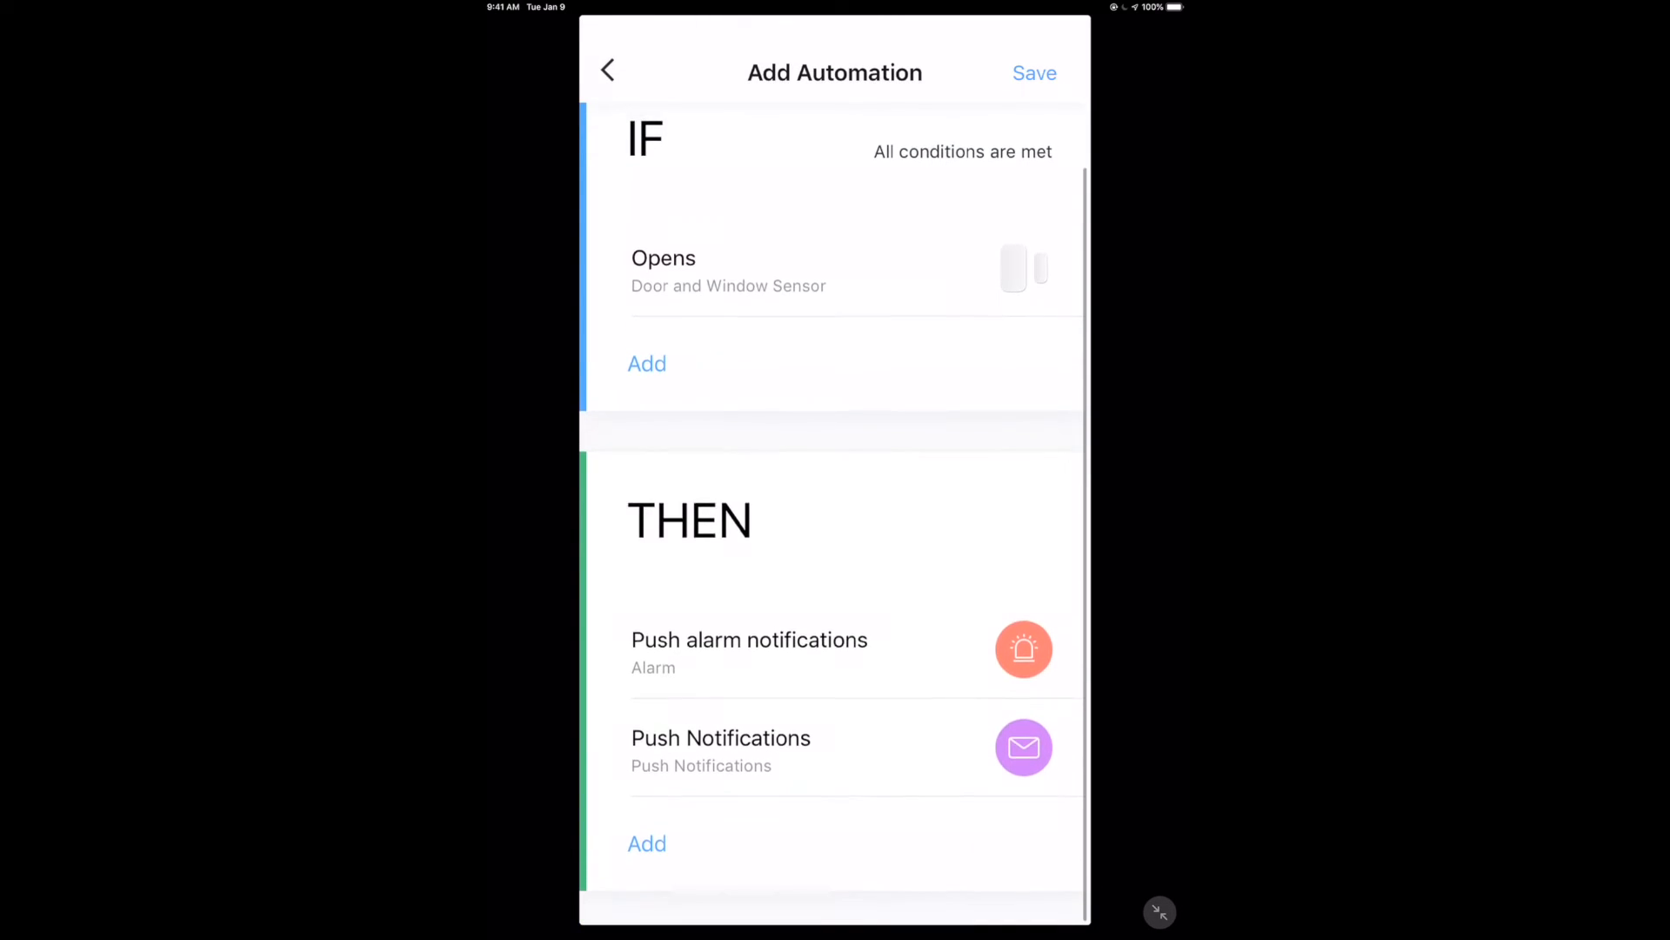
Step: Add the Aqara Hub alarm action and preview Dog barking and Air Alert ringtones near maximum volume
click(648, 842)
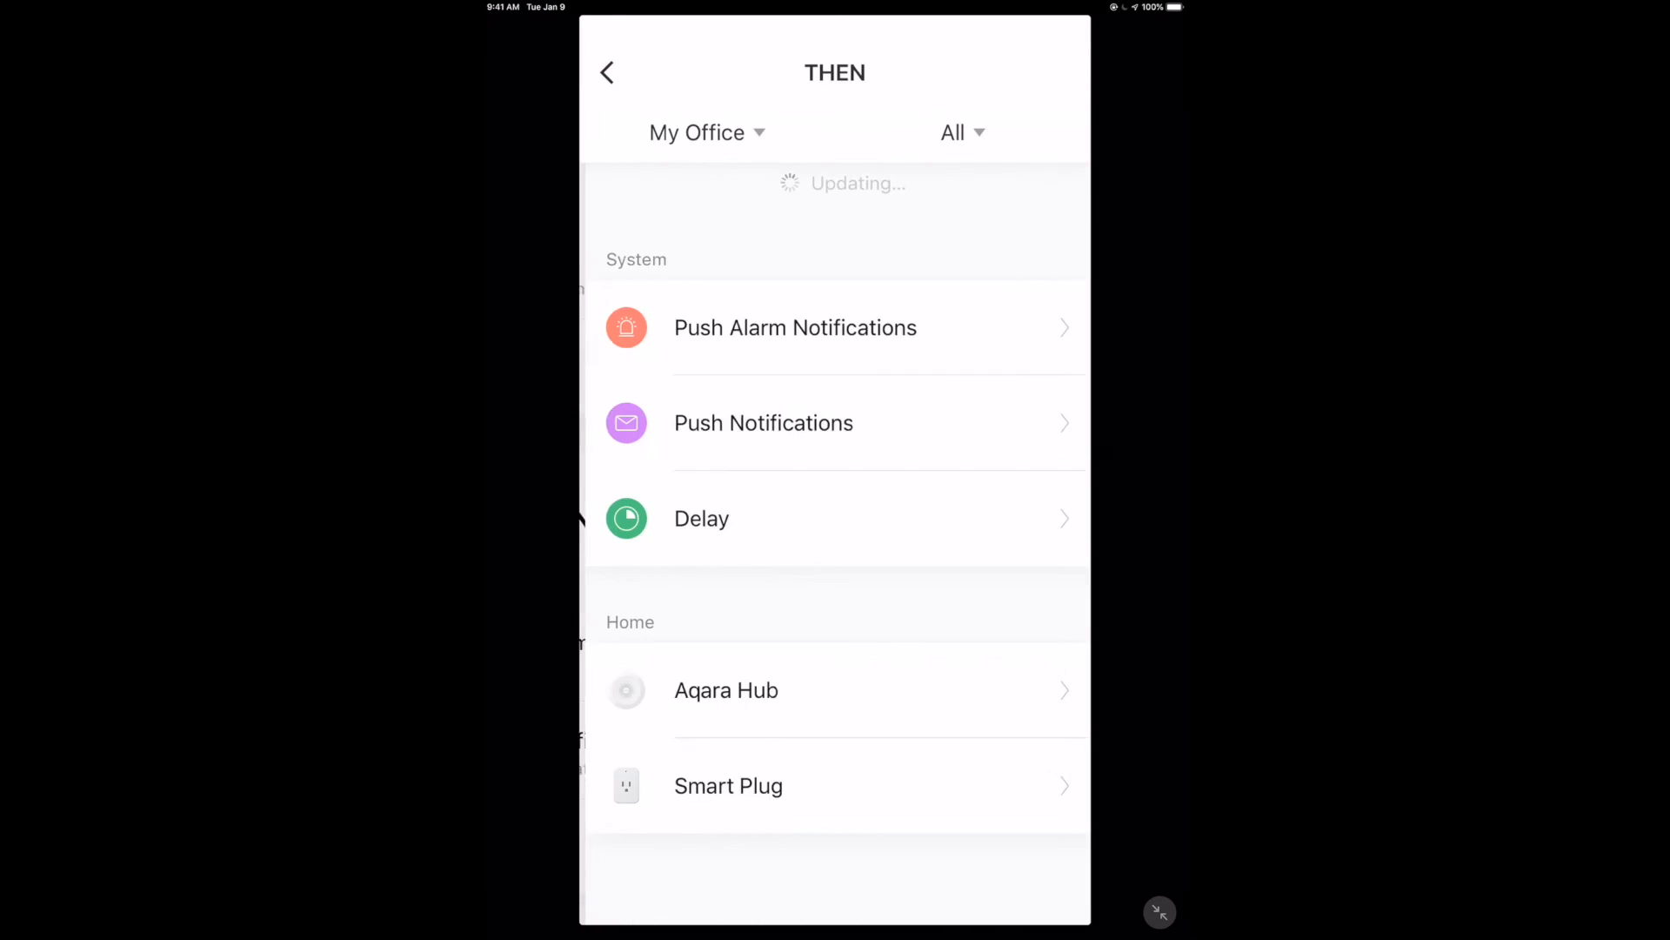
click(728, 690)
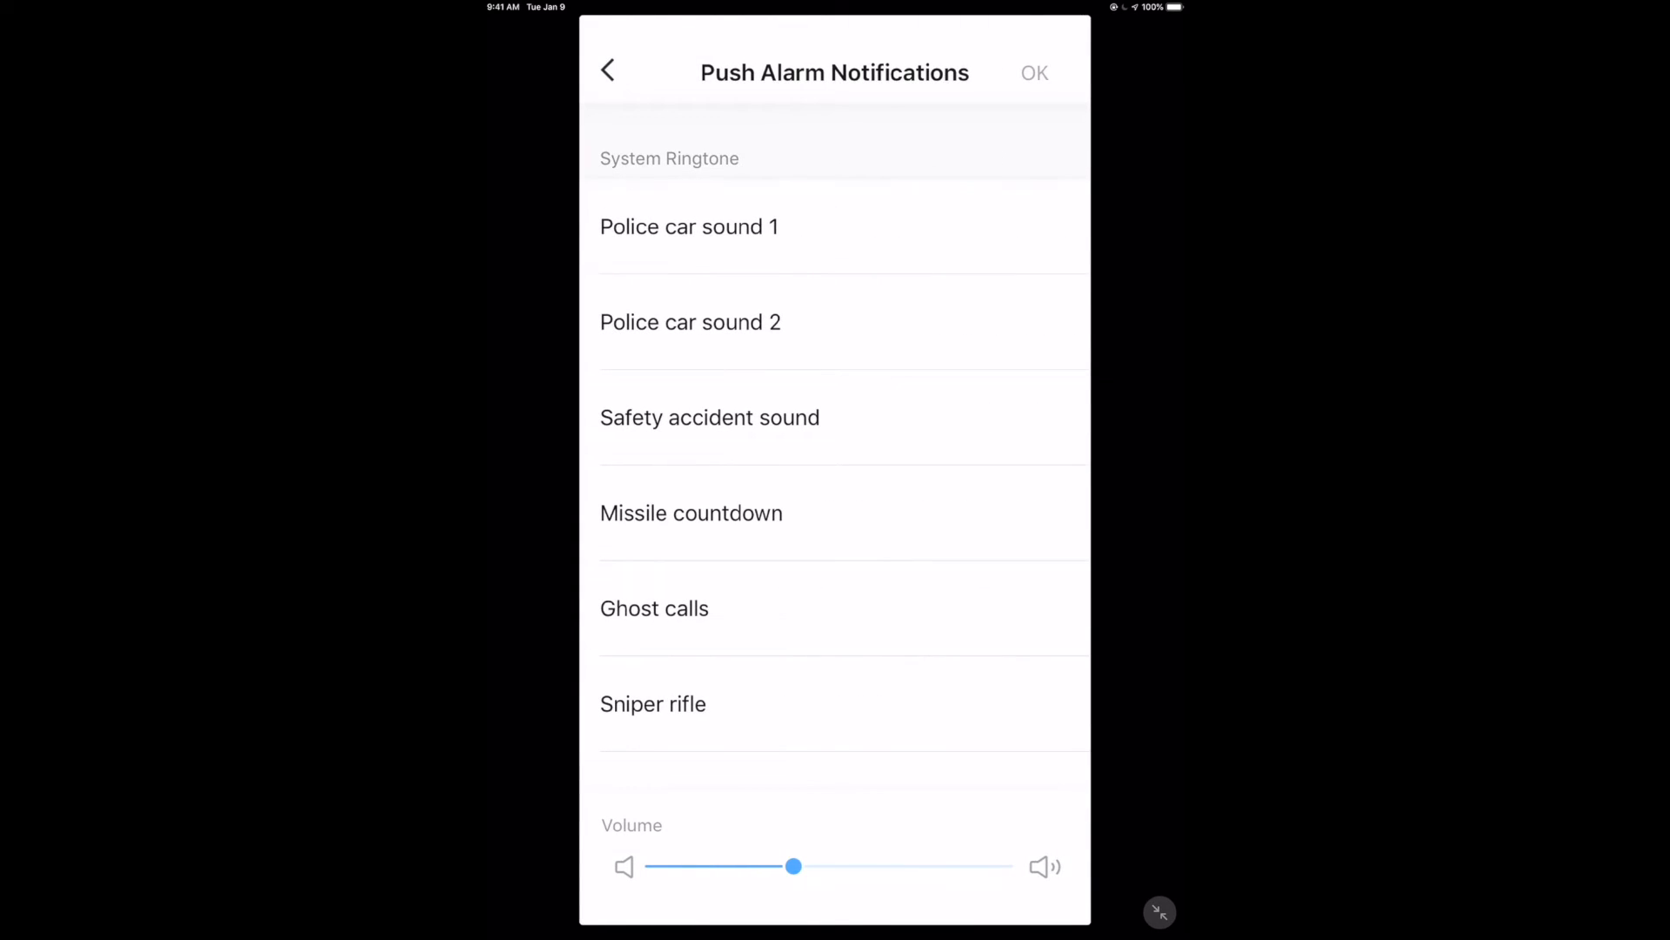
scroll(down, 3)
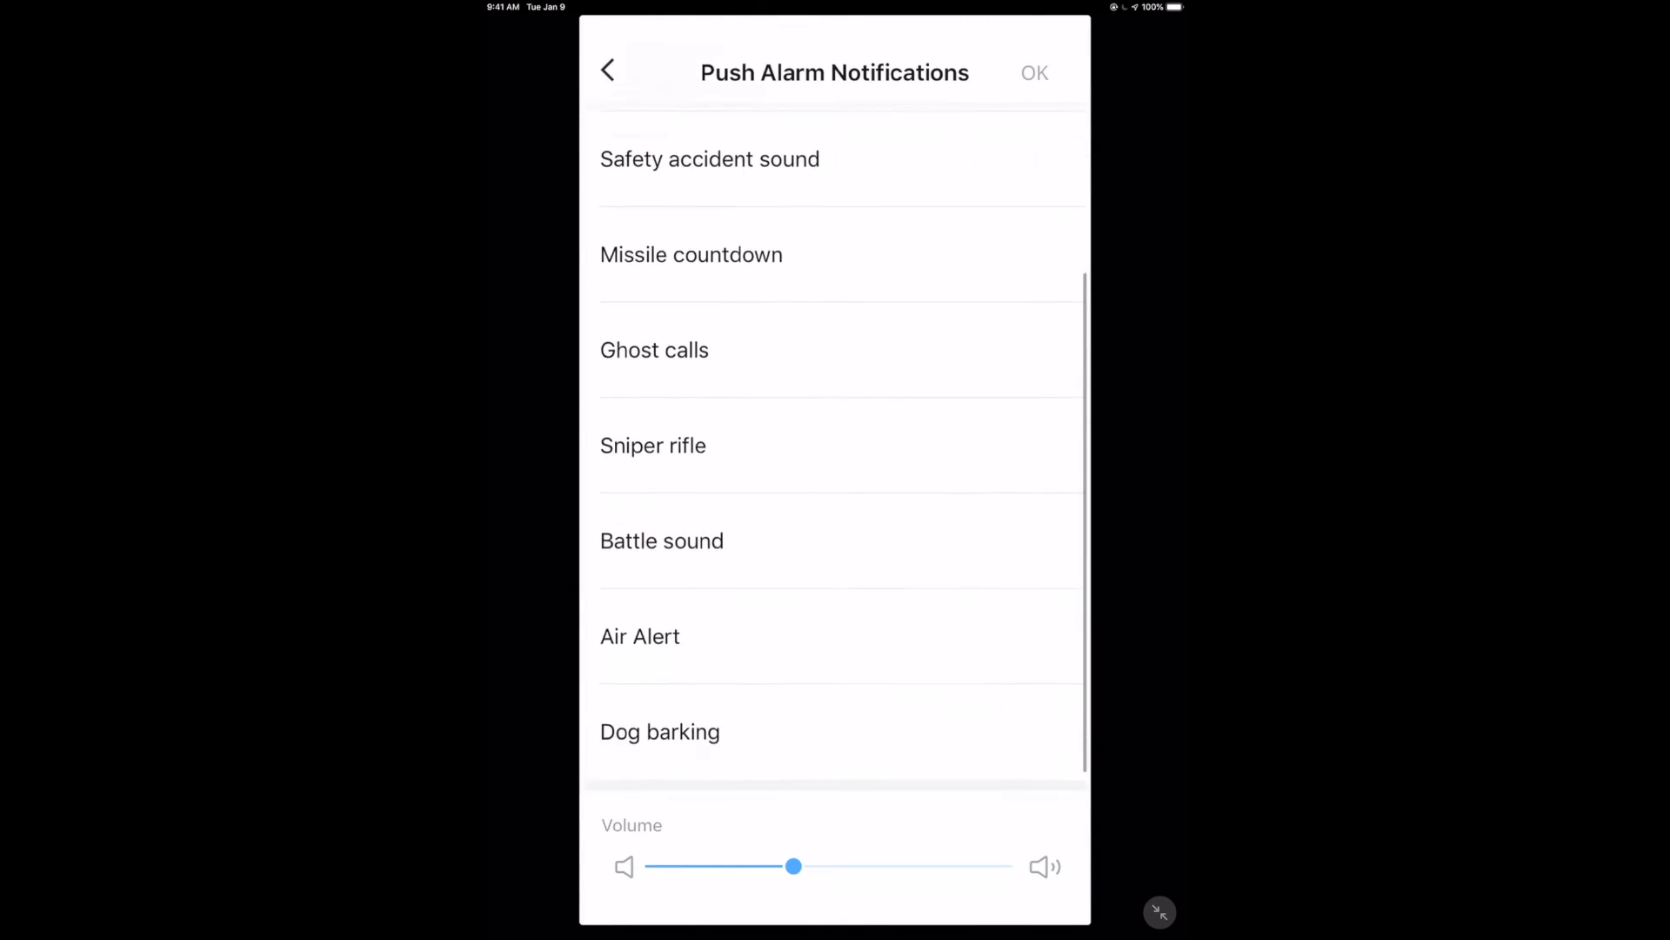
click(659, 731)
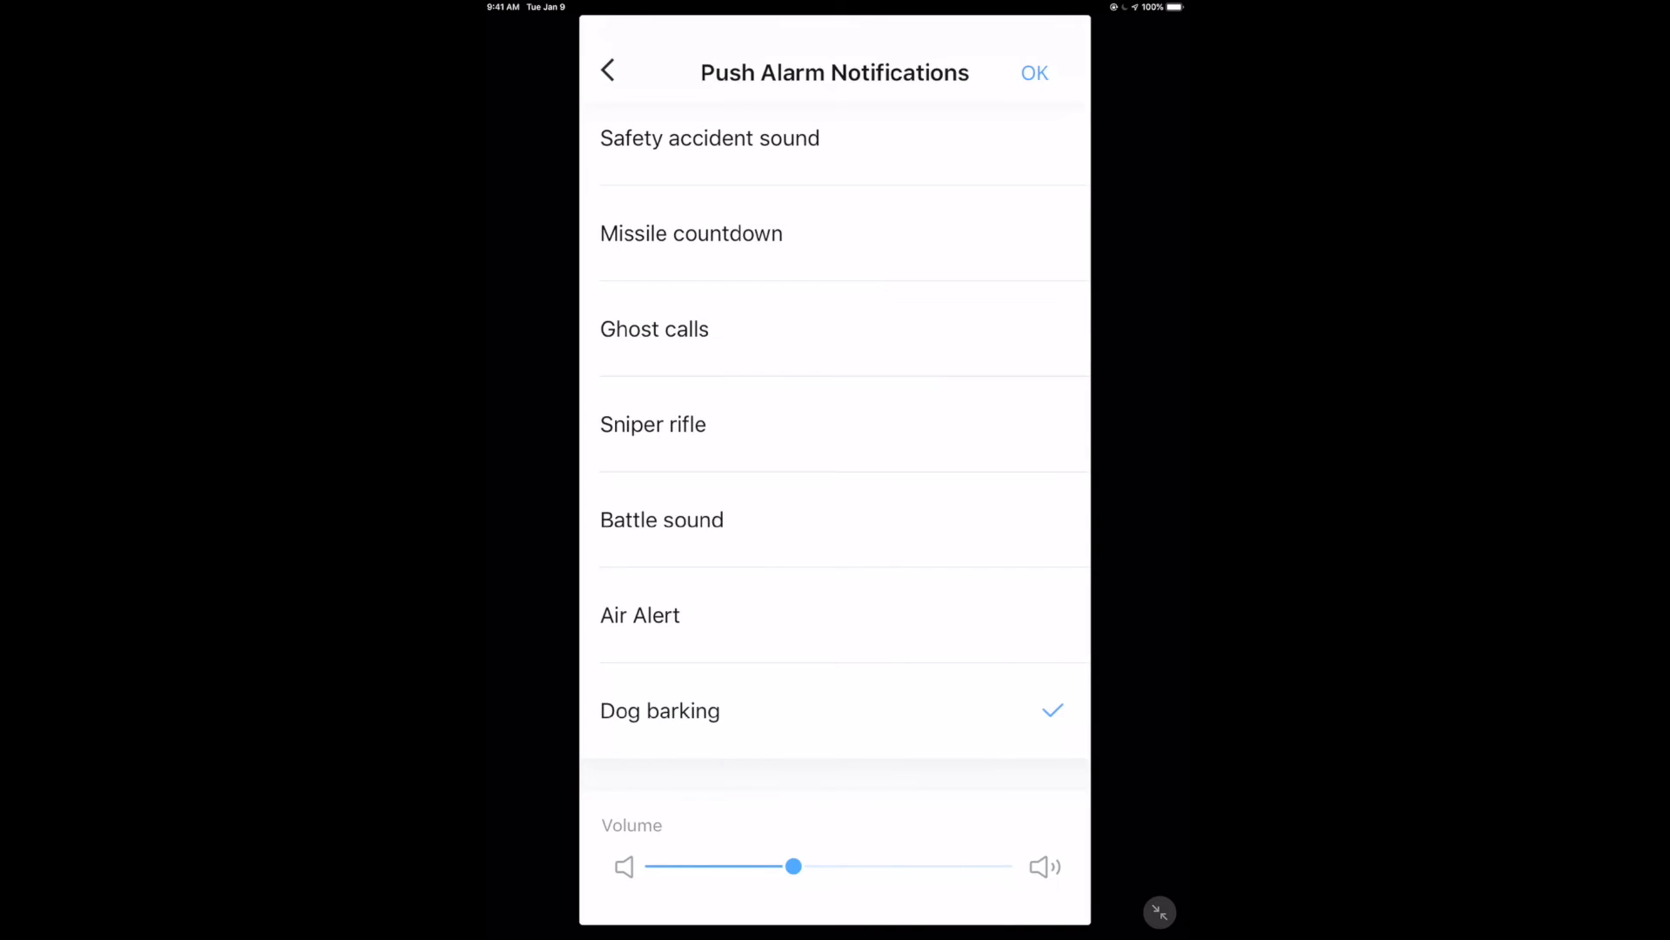
drag(794, 867, 818, 867)
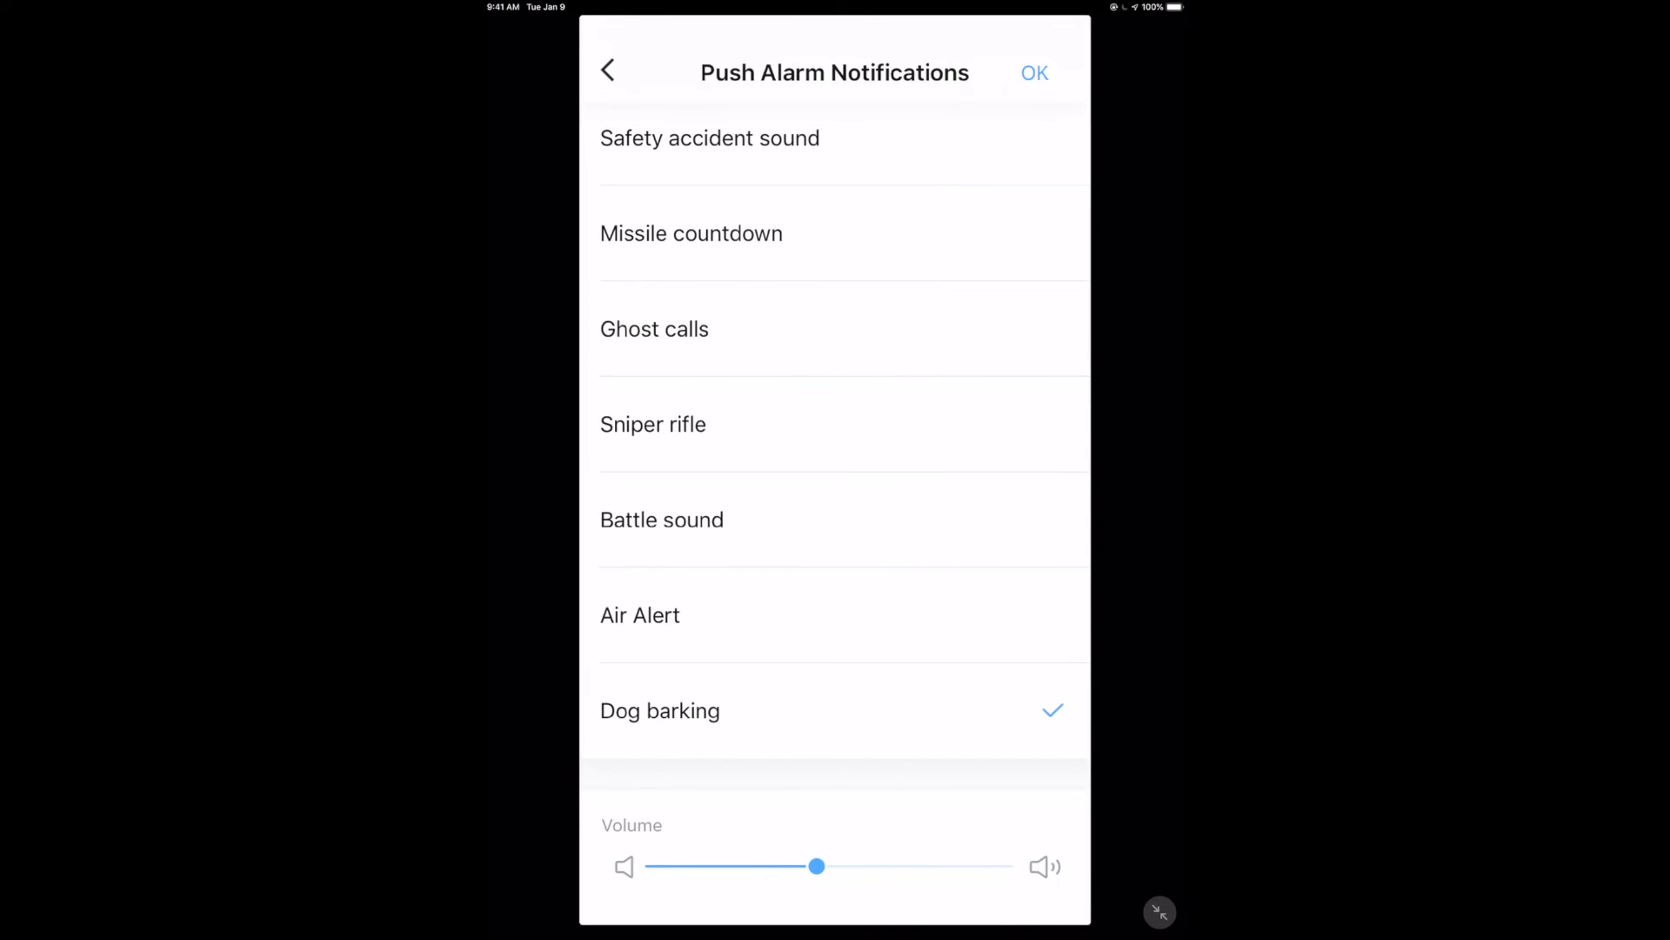
drag(818, 866, 967, 867)
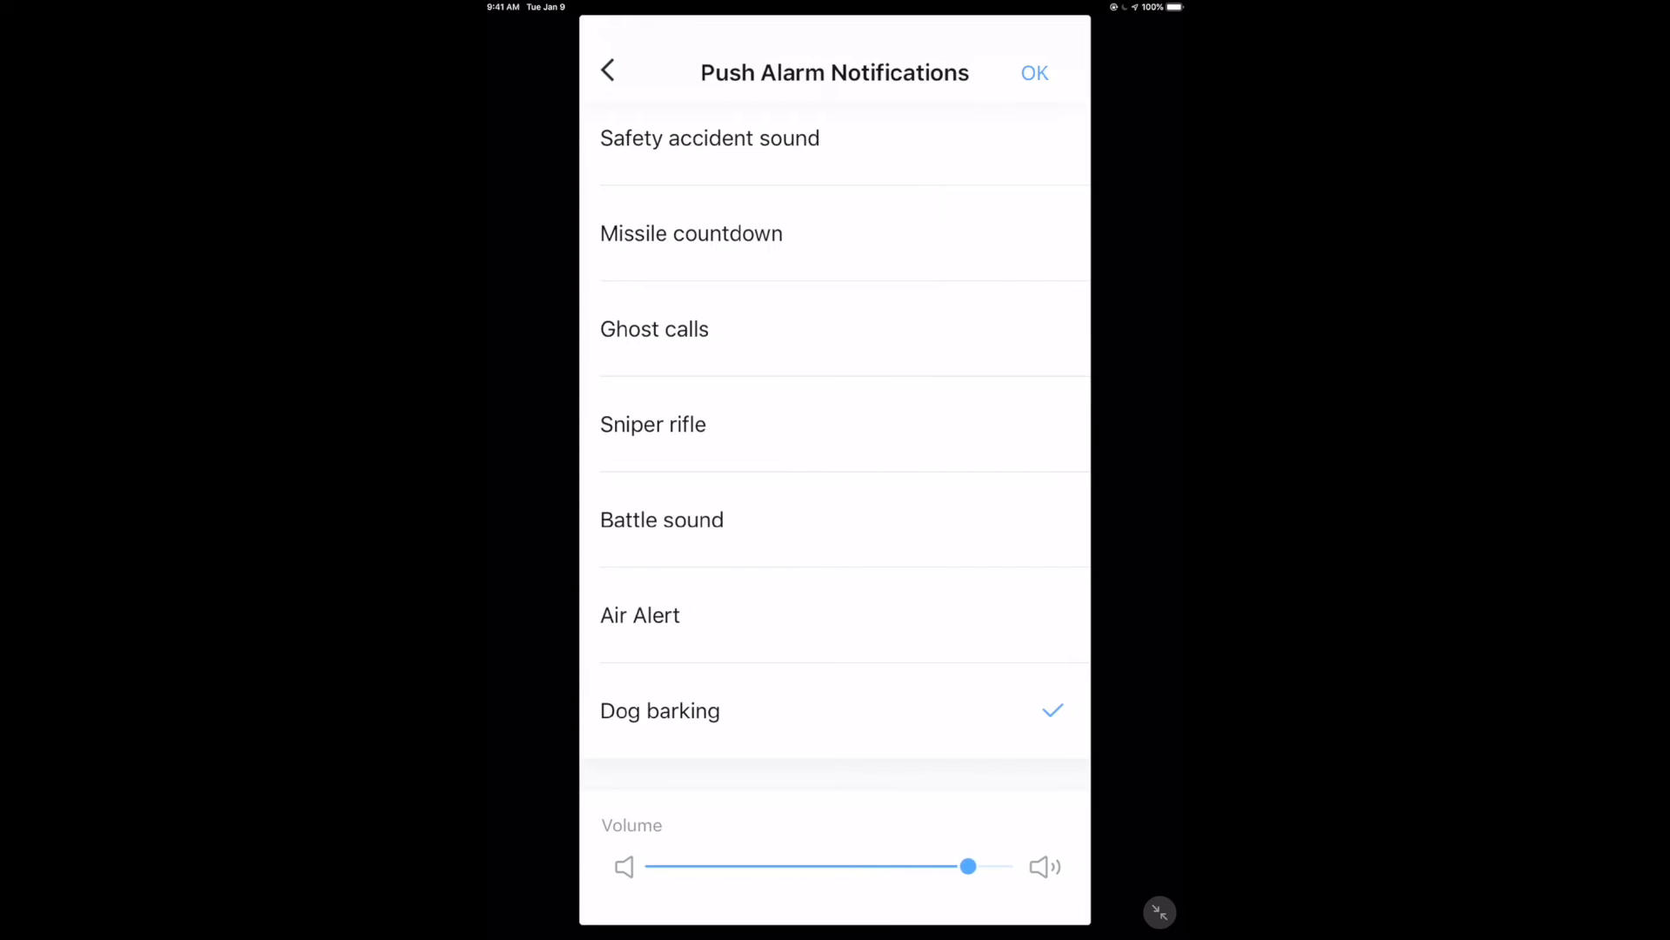
click(640, 616)
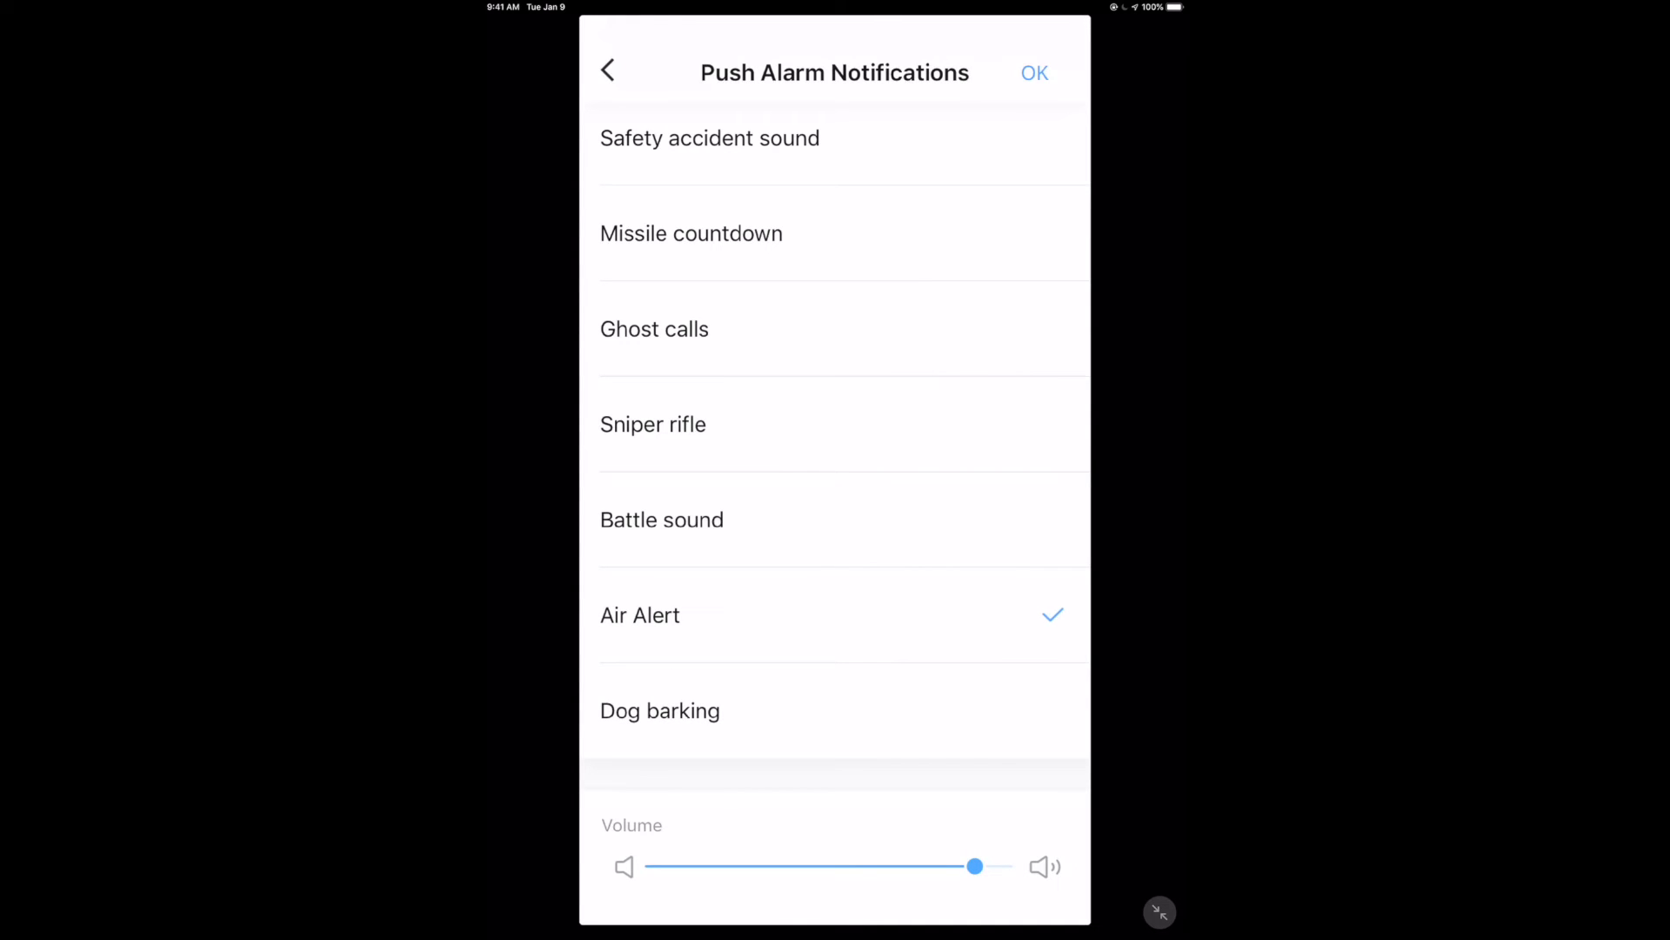
Step: Preview Sniper rifle, Battle sound and Ghost calls ringtones while lowering volume to about half
drag(975, 866, 957, 866)
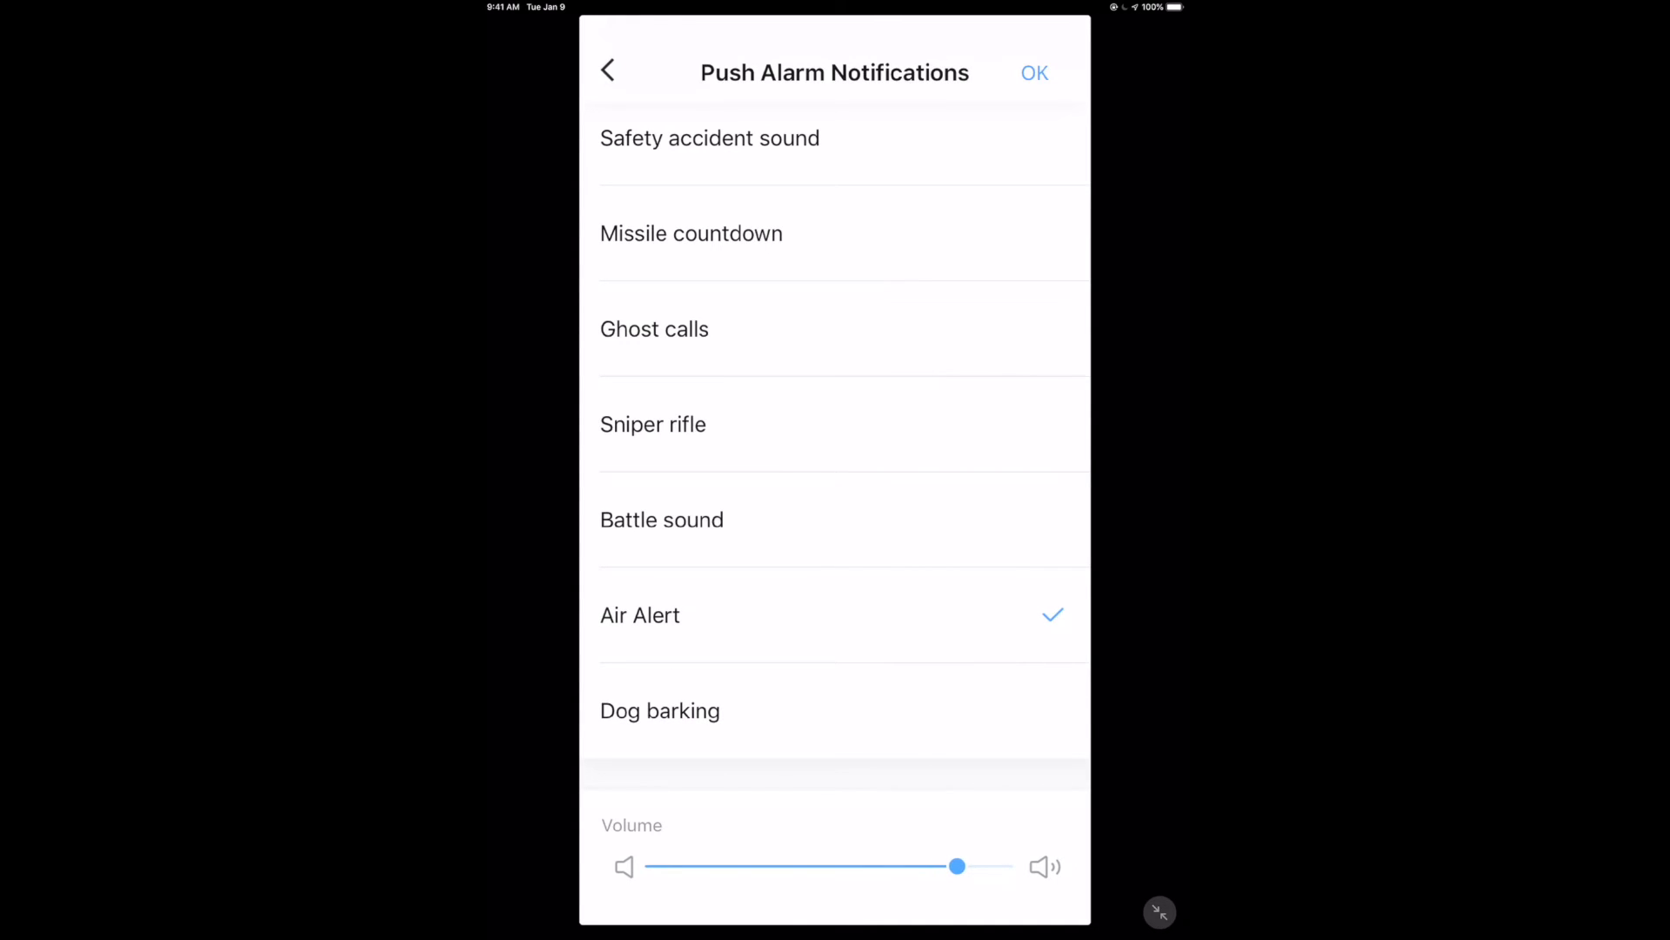
click(654, 423)
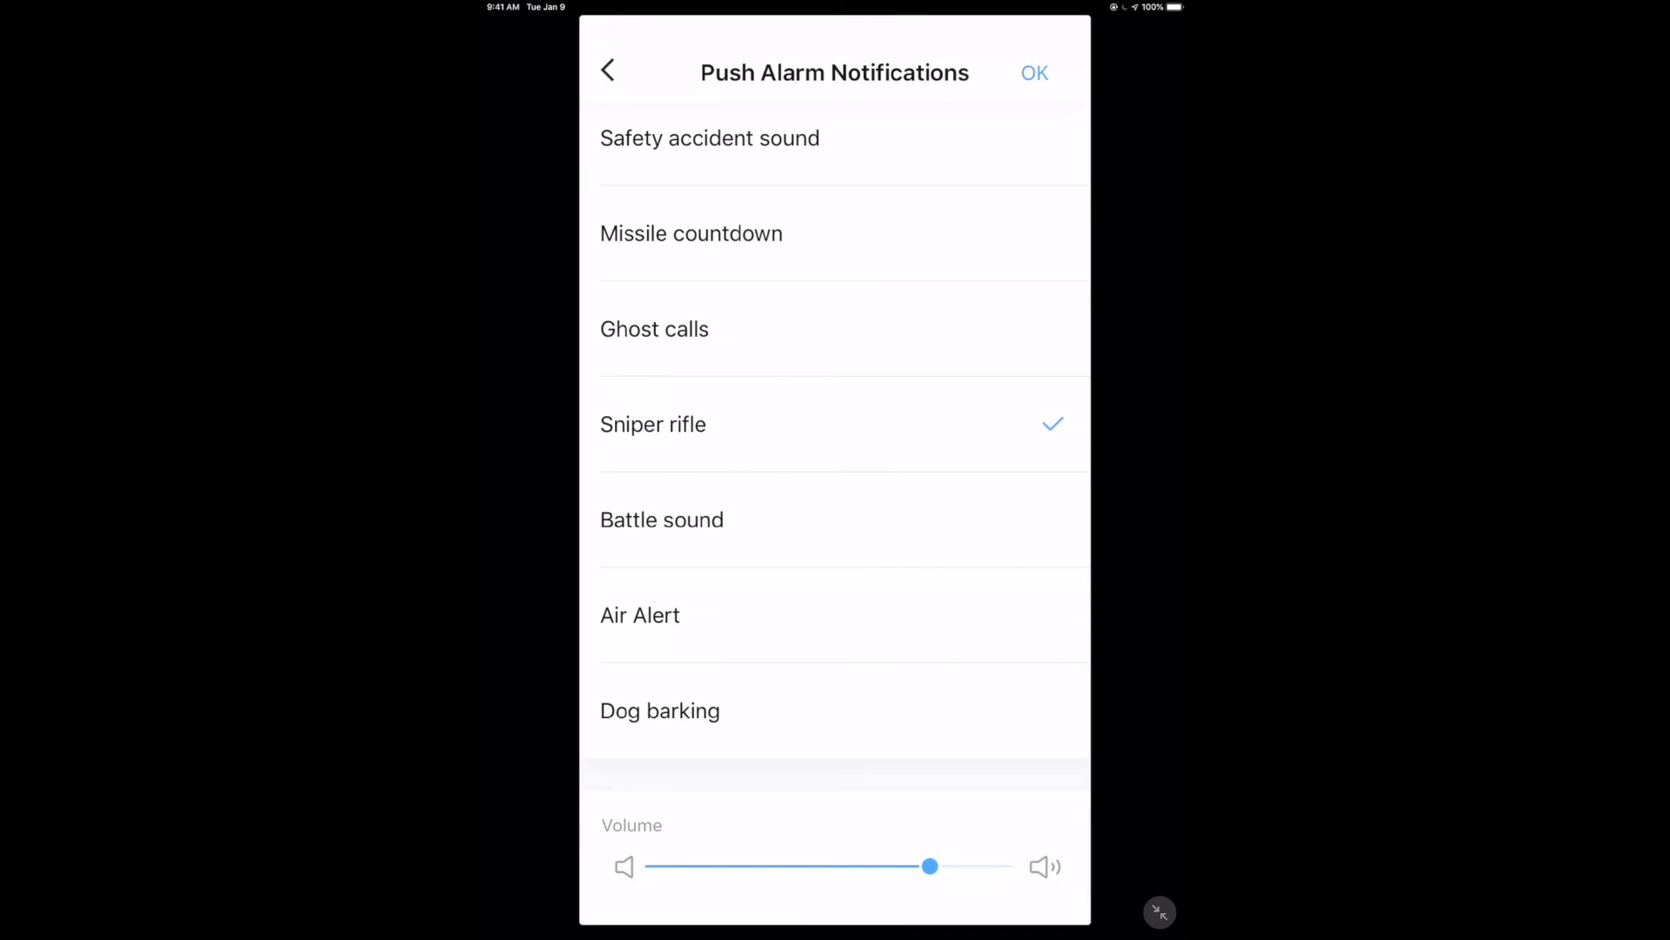
drag(929, 867, 886, 866)
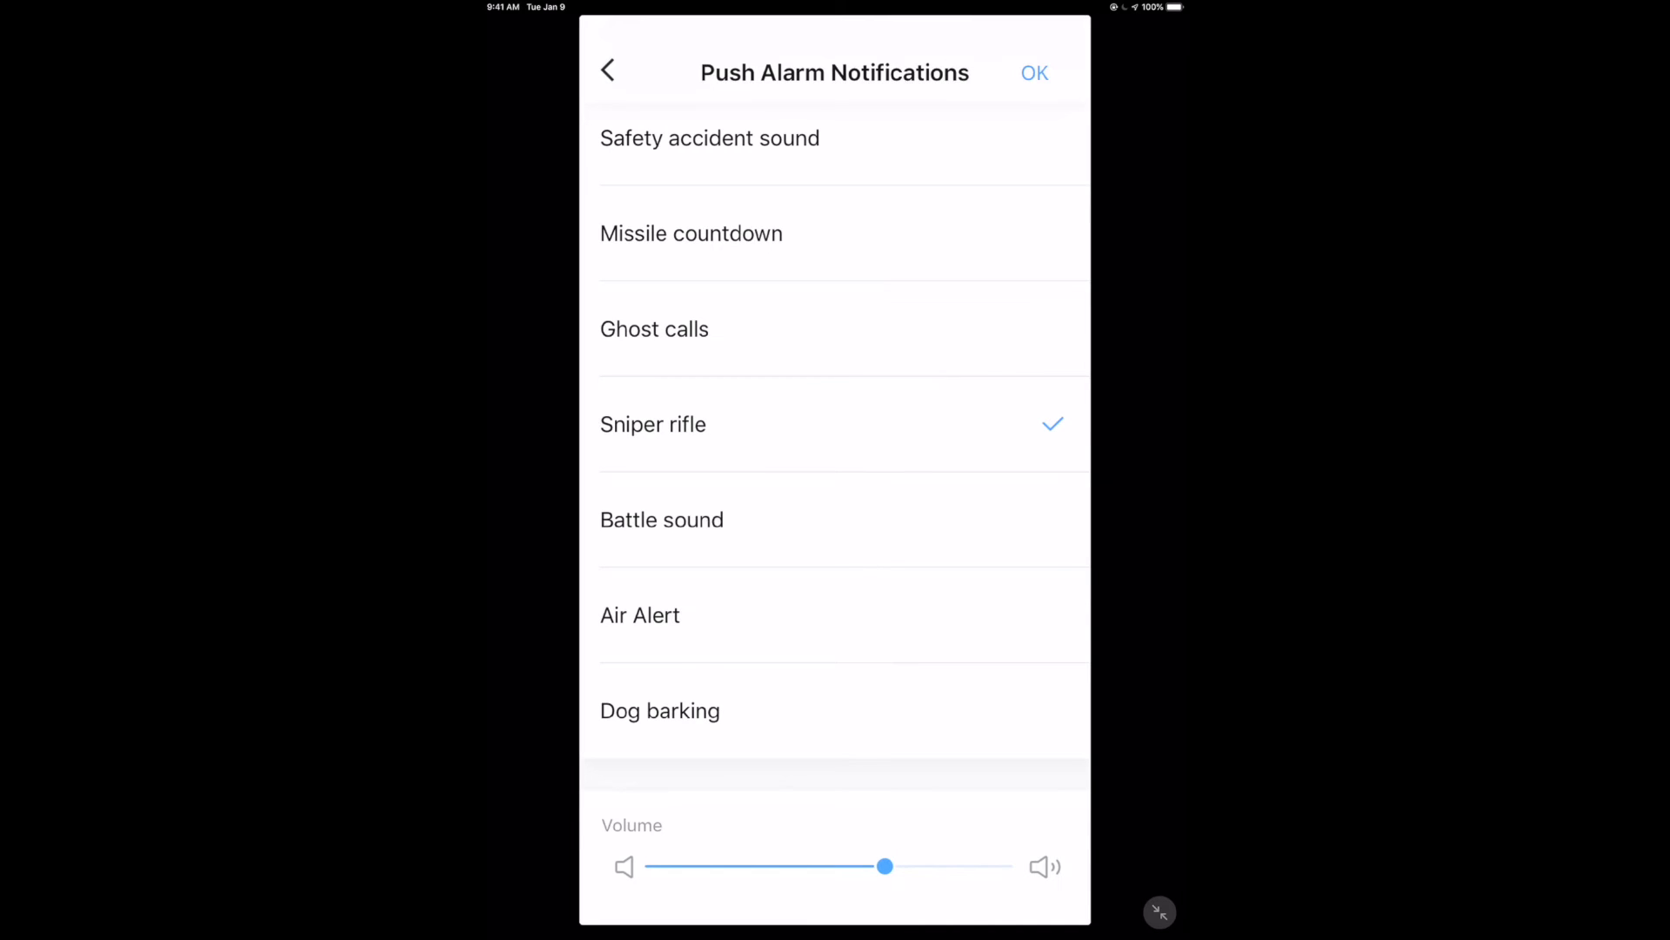
click(661, 519)
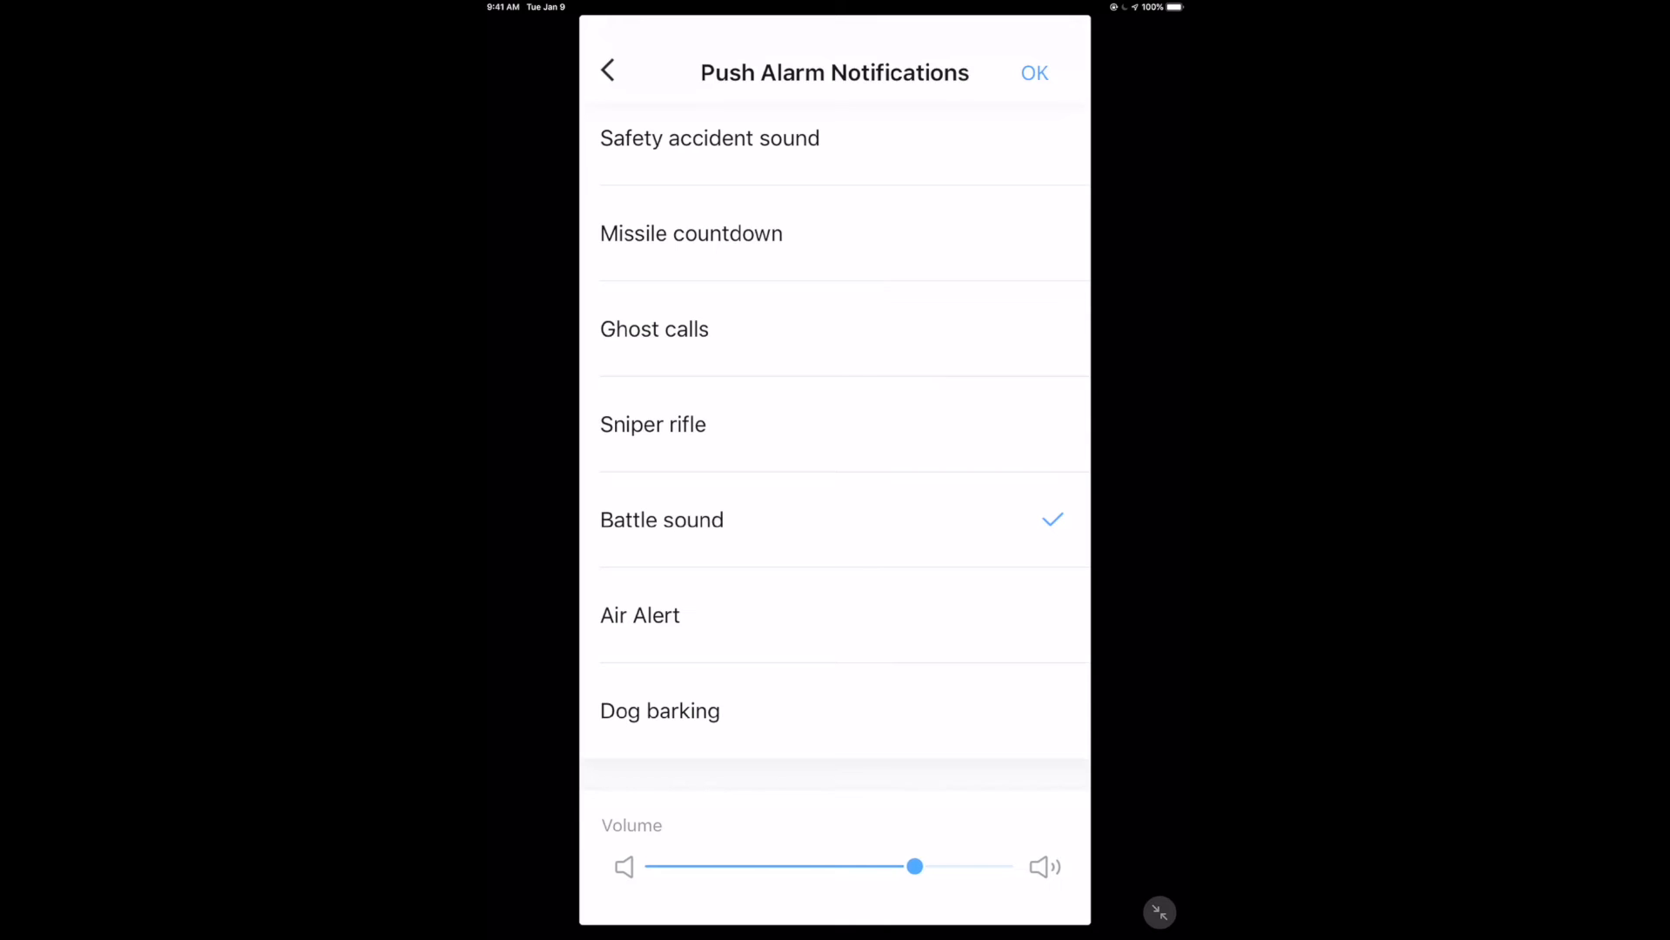
drag(917, 866, 867, 867)
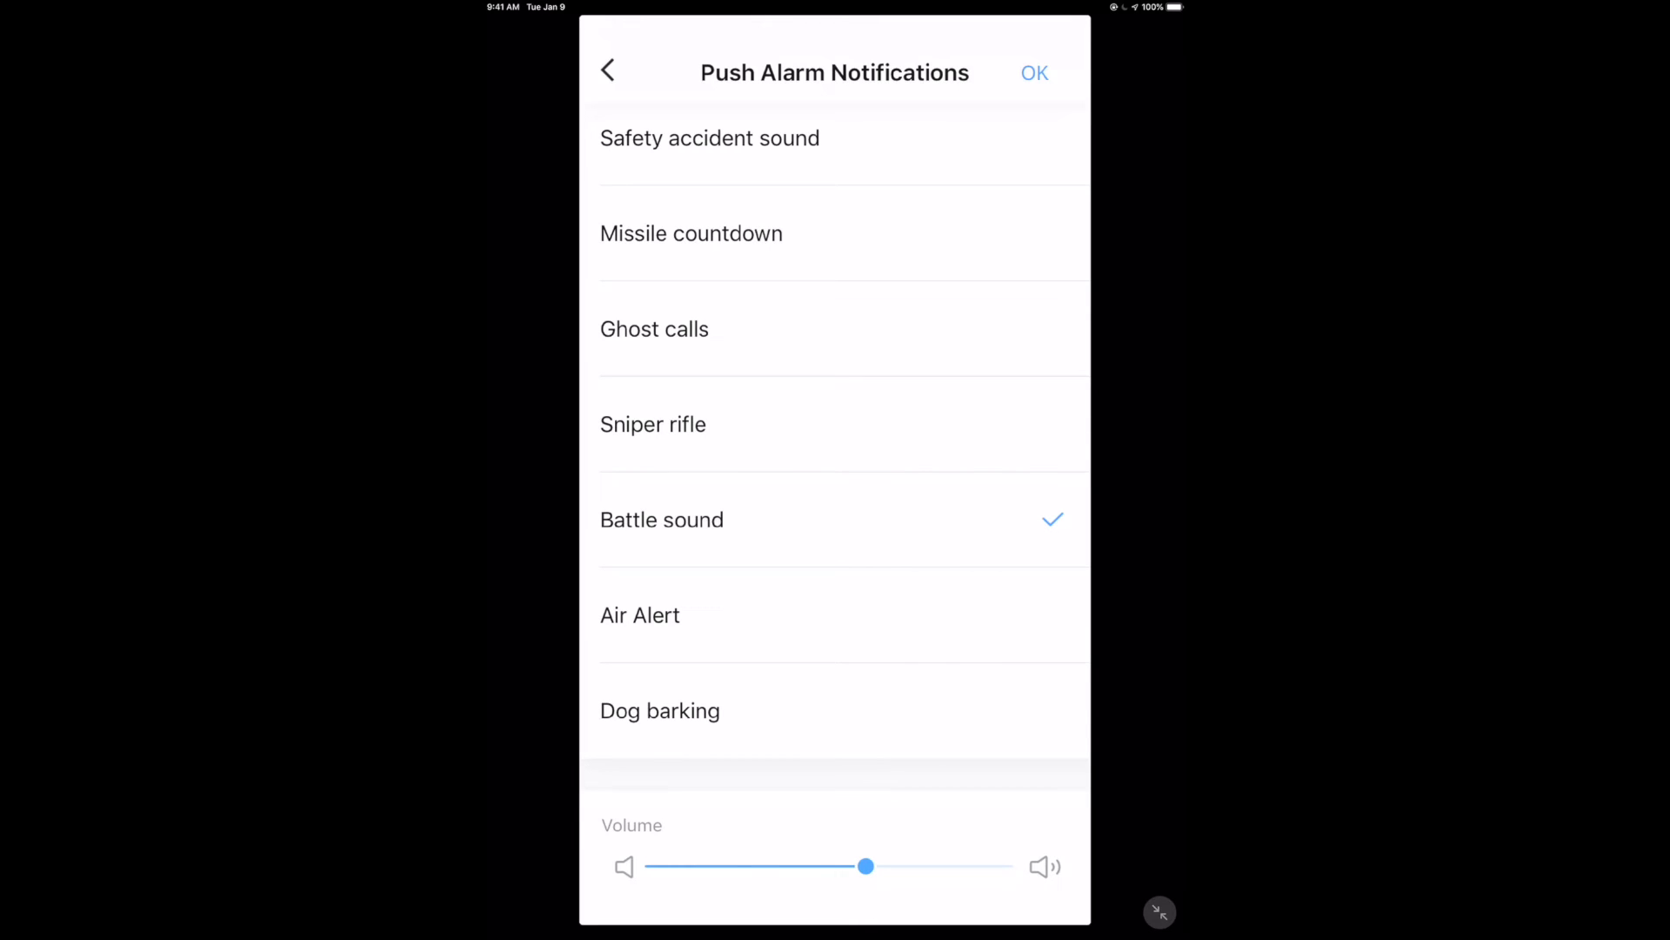
click(654, 328)
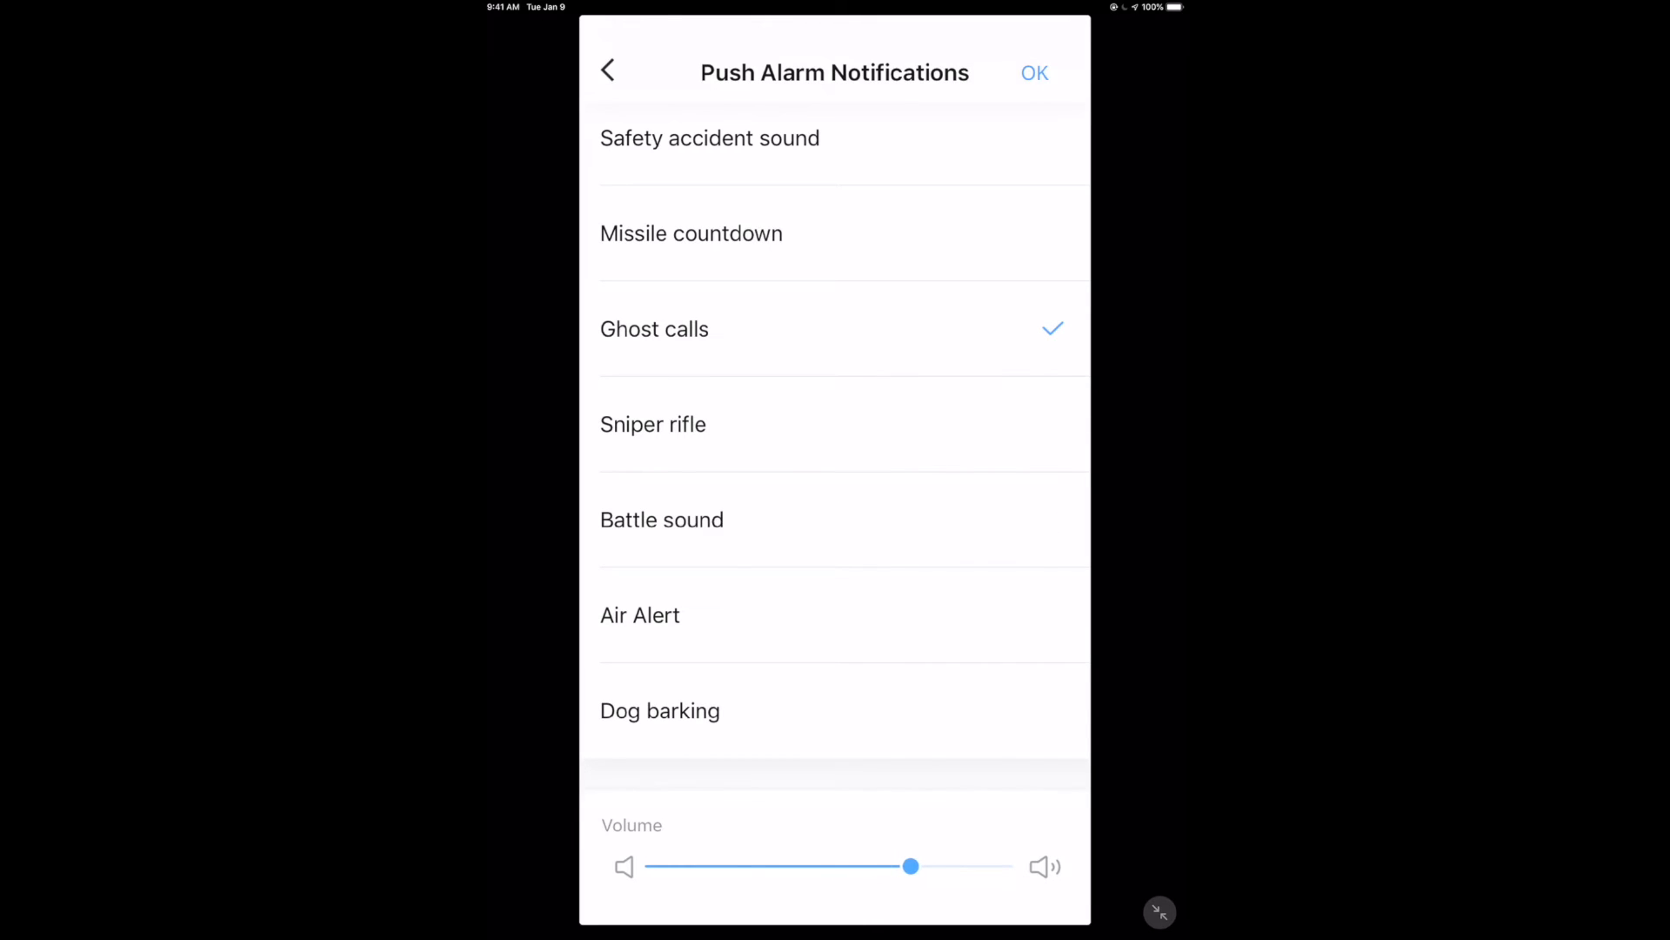
drag(910, 867, 882, 866)
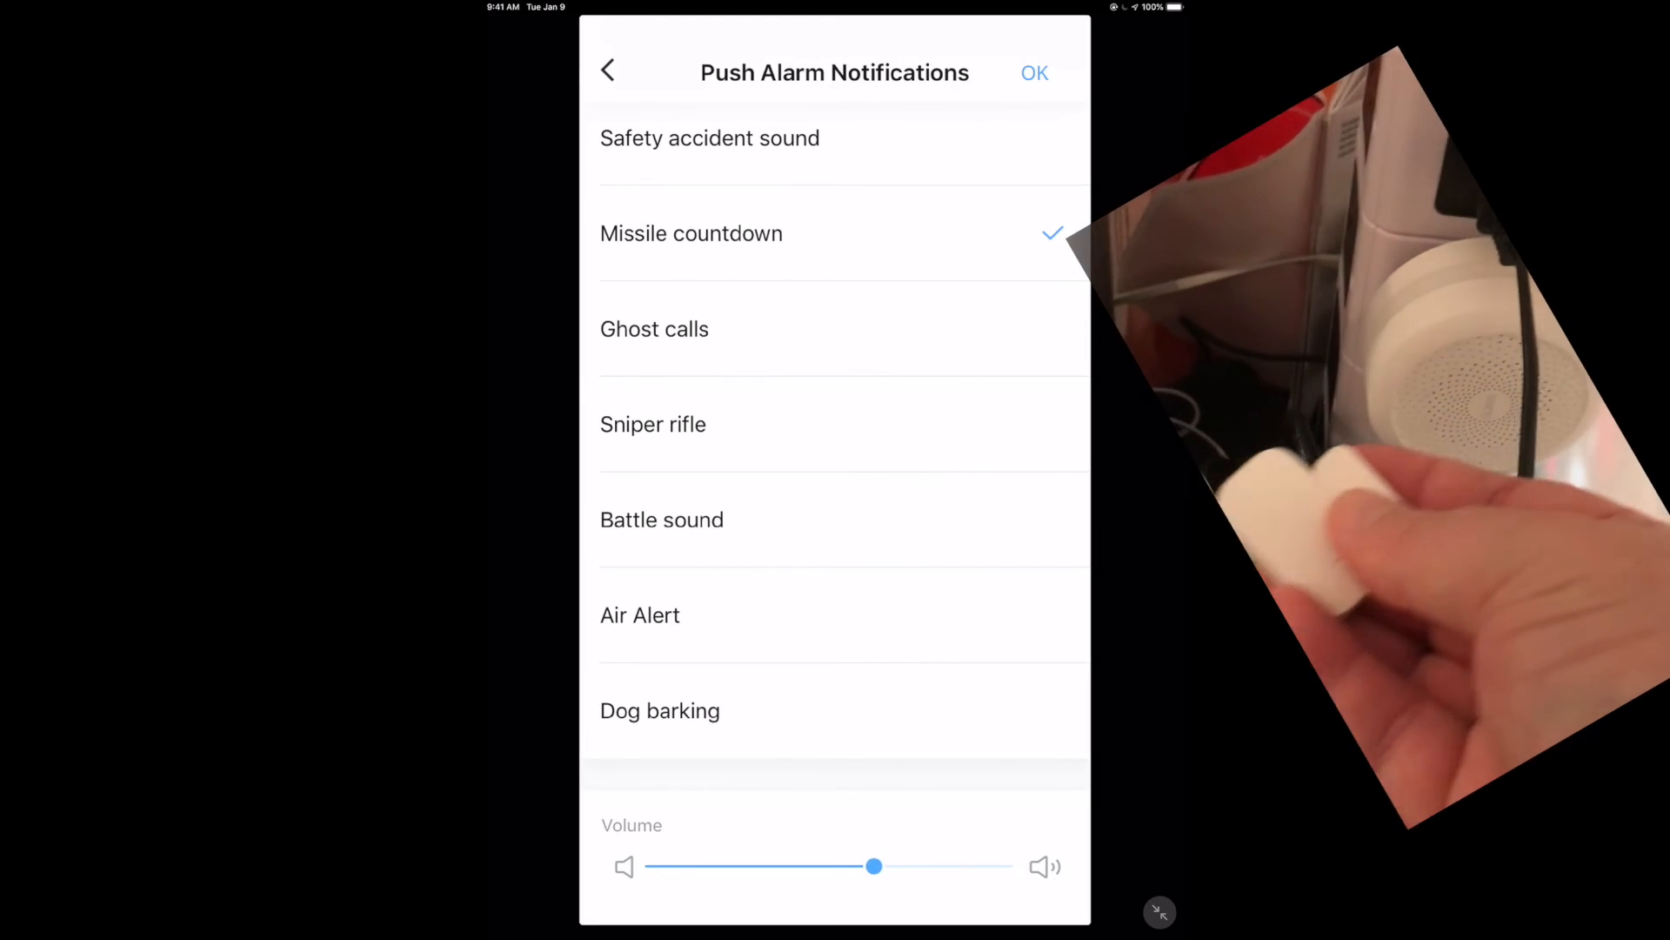
scroll(down, 3)
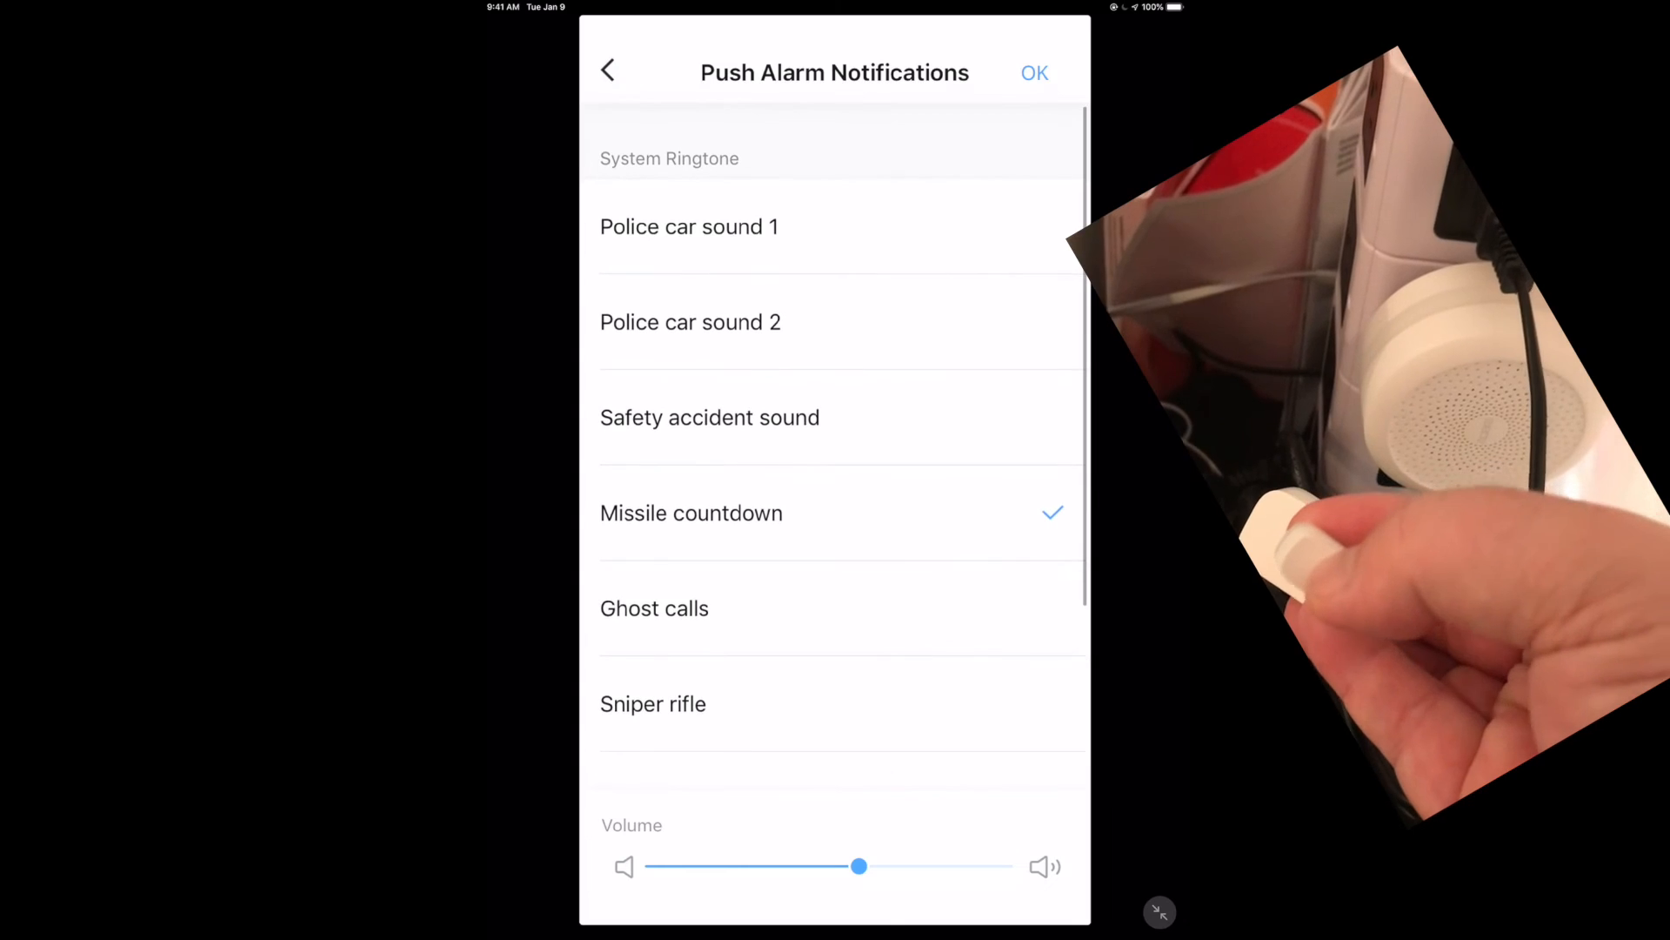
Step: Choose Safety accident sound as the hub alarm ringtone and return to the My Office dashboard
click(709, 417)
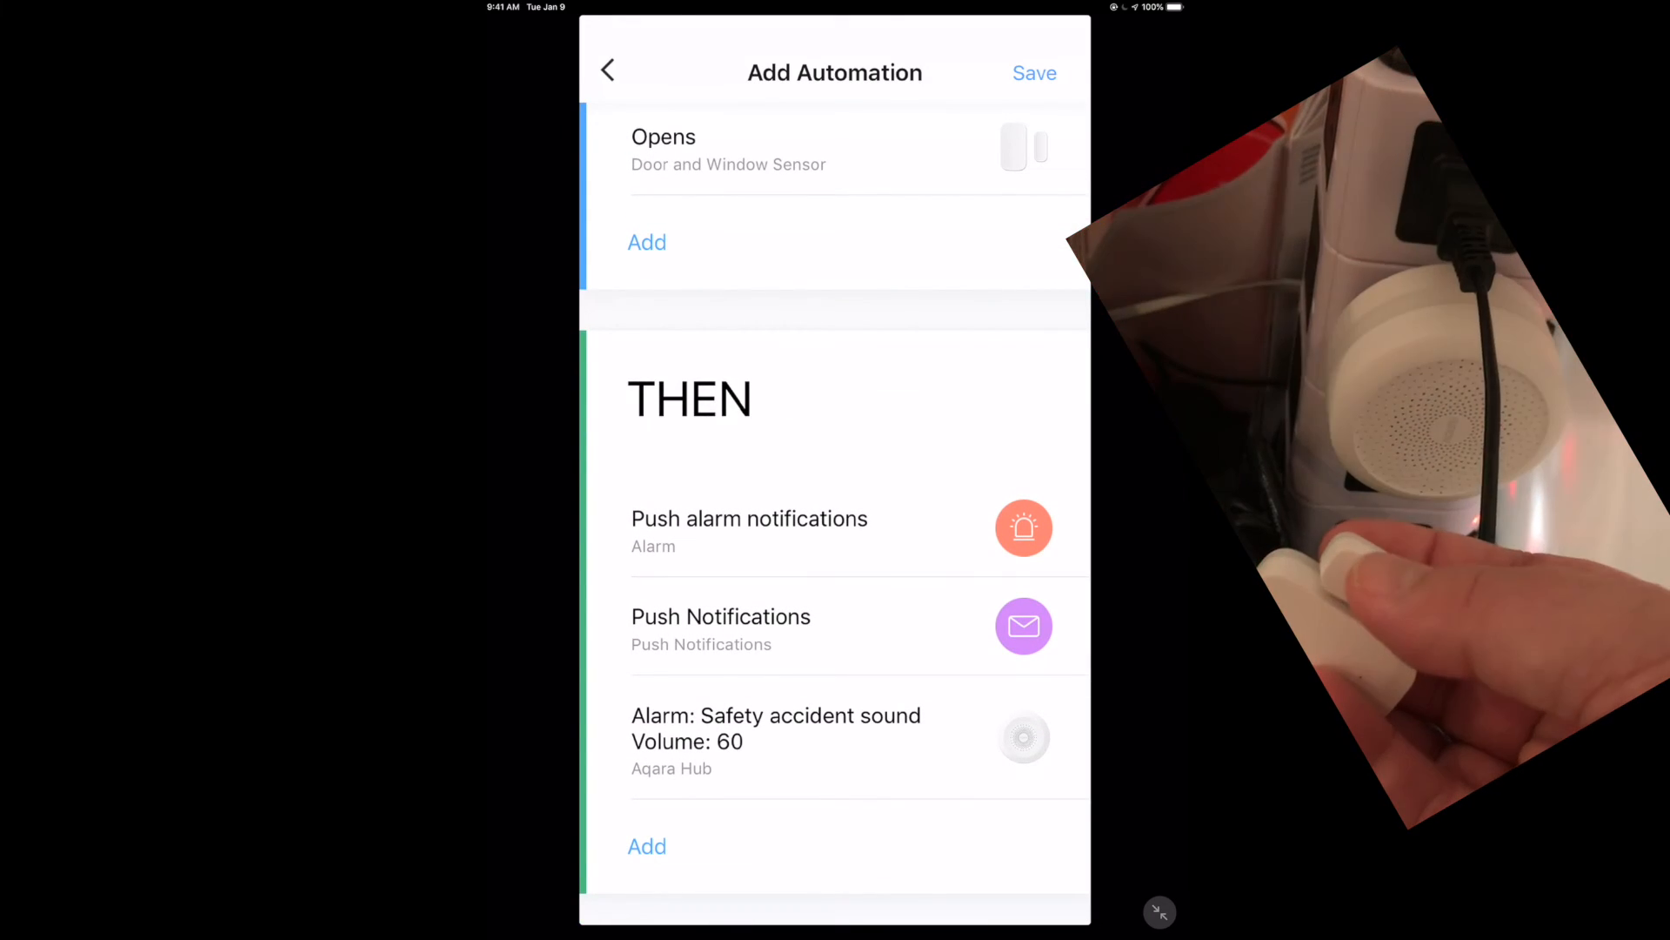
scroll(down, 3)
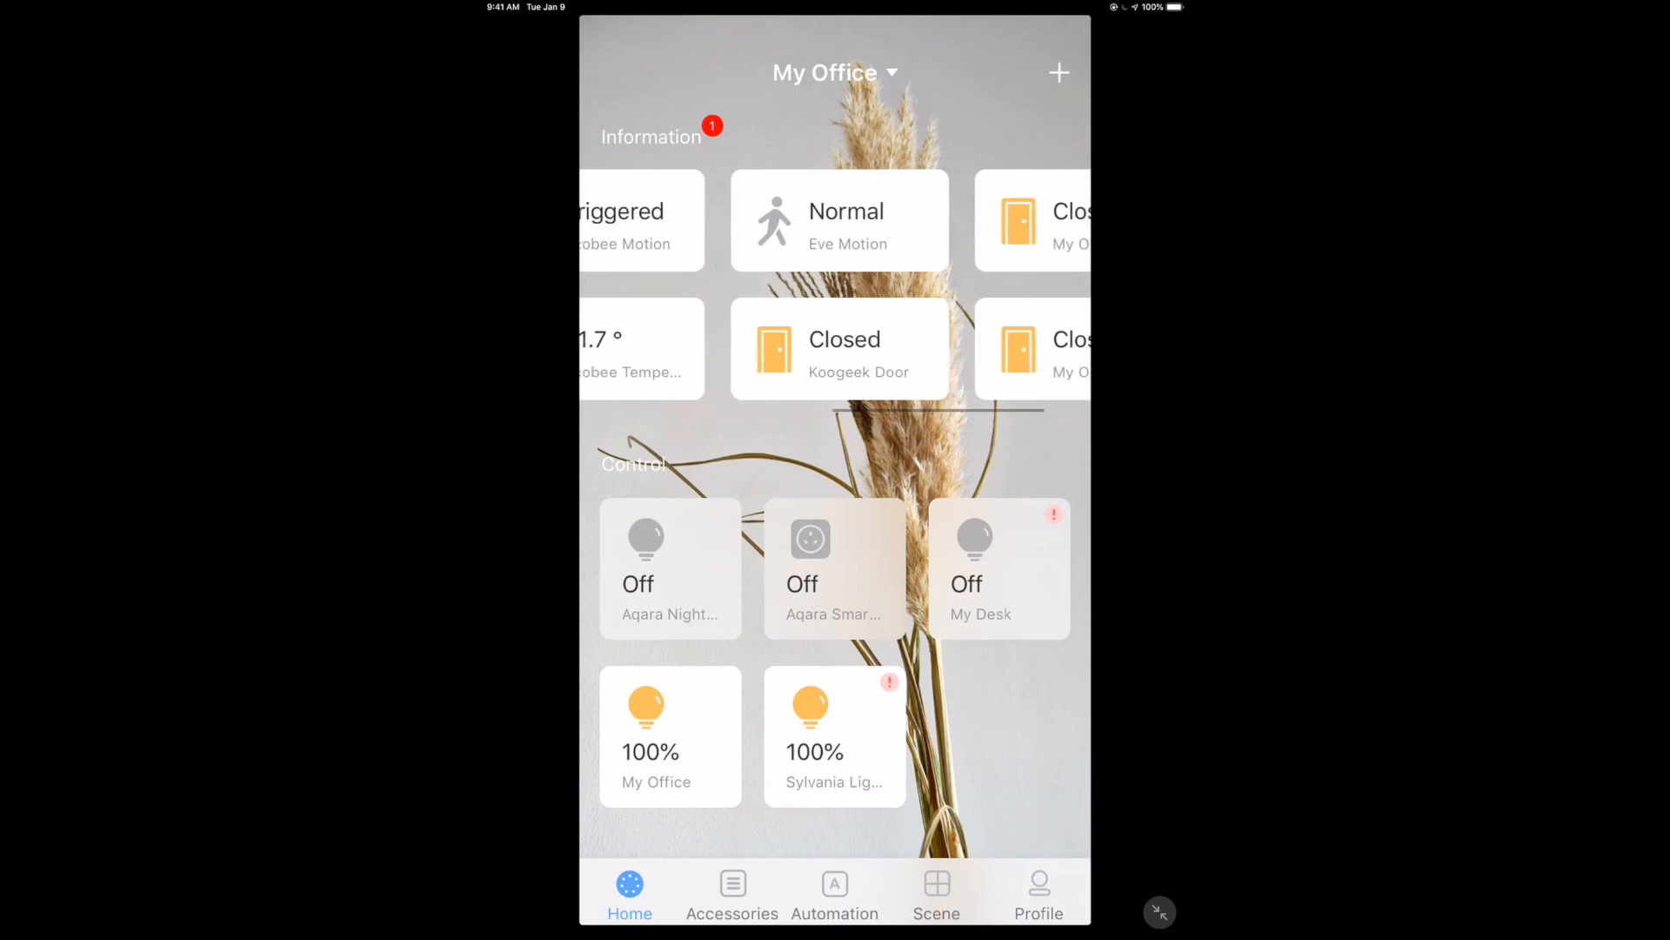
scroll(left, 3)
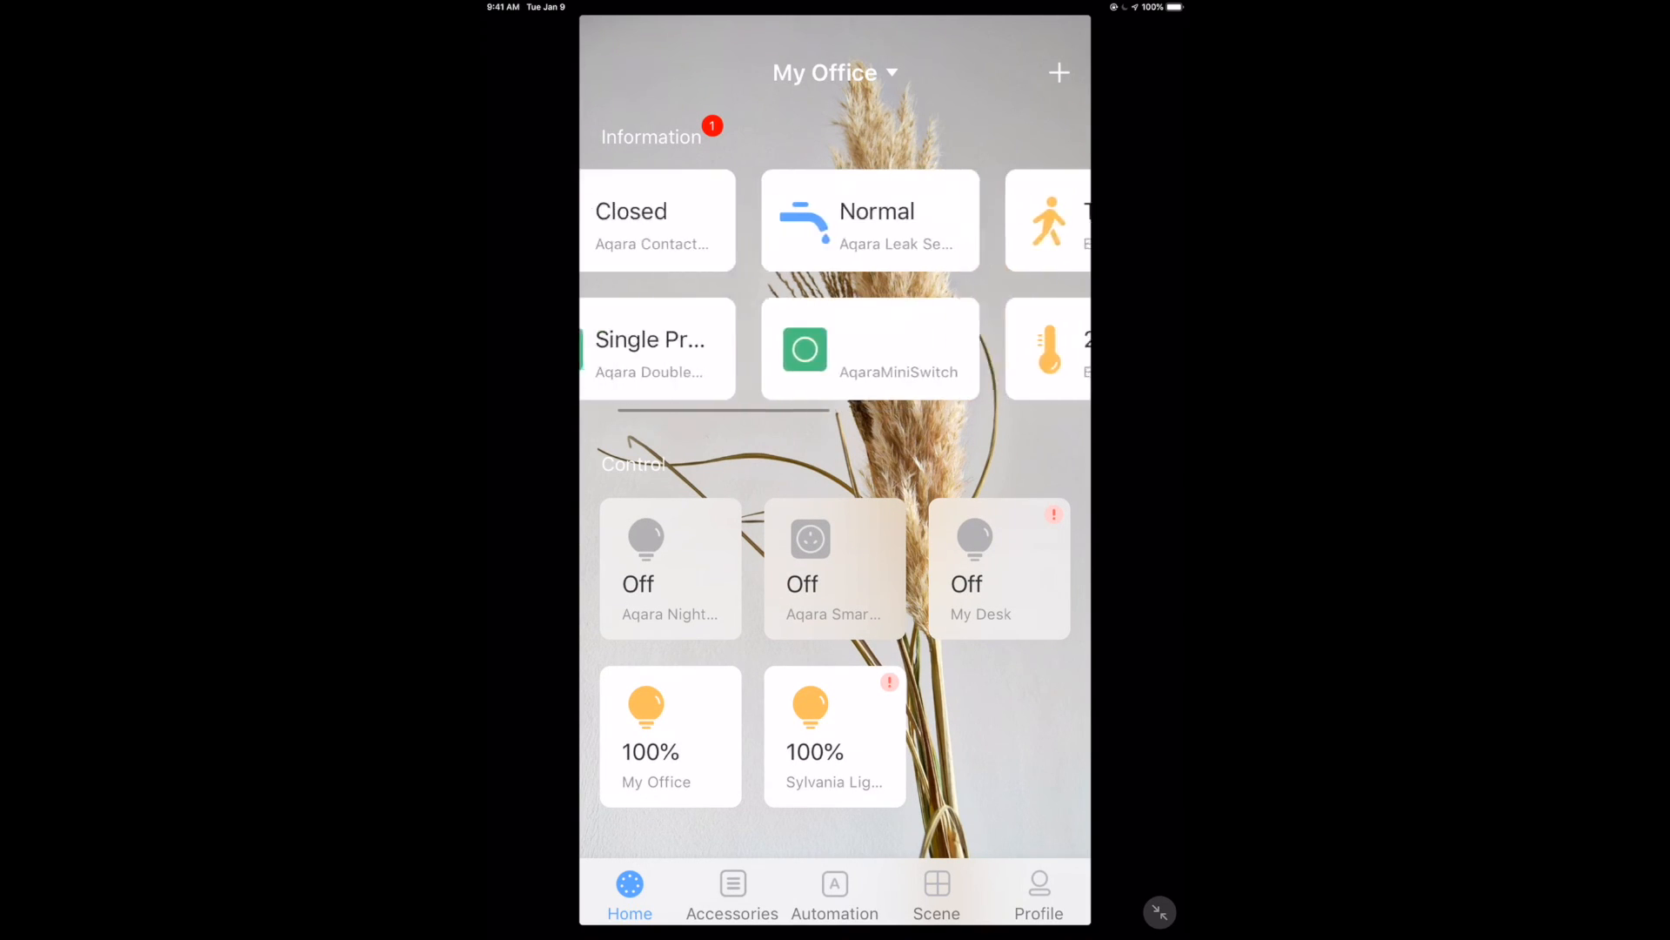